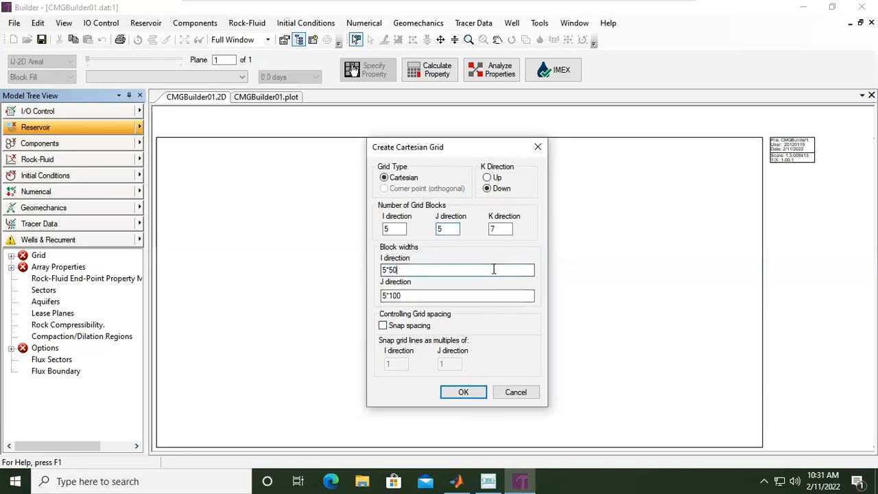
Accept the 5×5×7 Cartesian grid with I-widths 5*50 and J-widths 5*100.
click(463, 392)
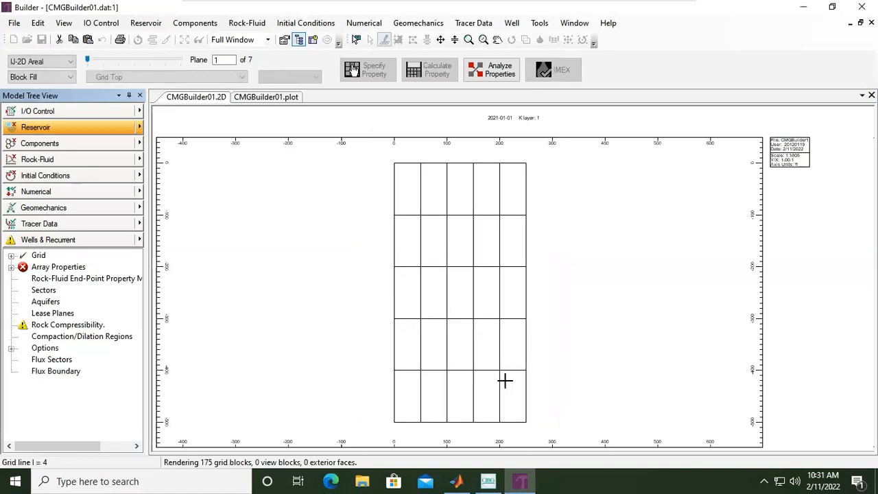
mouse_move(470, 268)
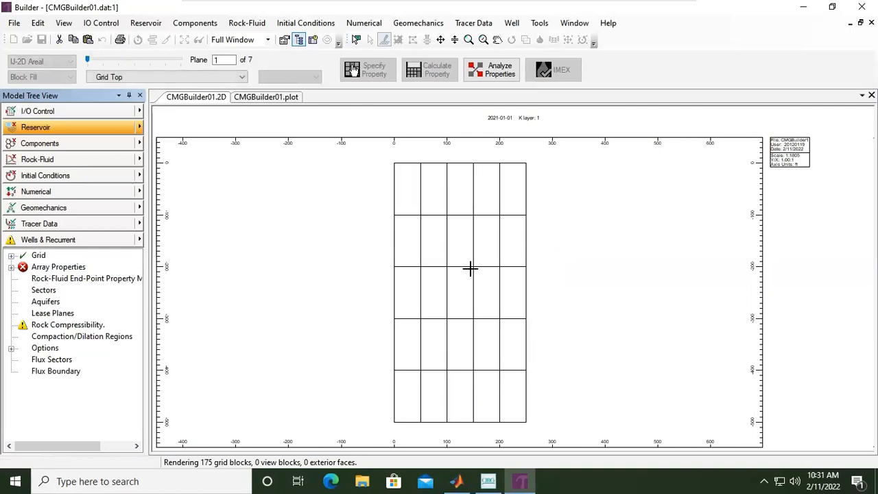
mouse_move(547, 227)
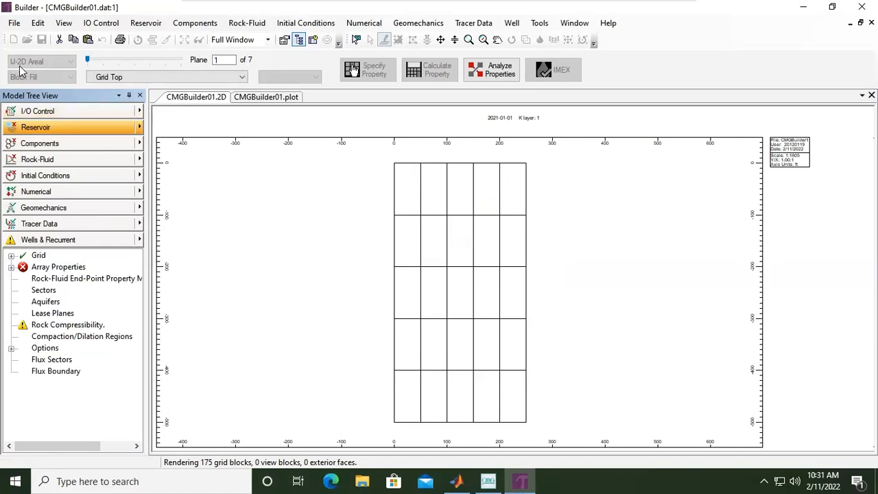
mouse_move(450, 213)
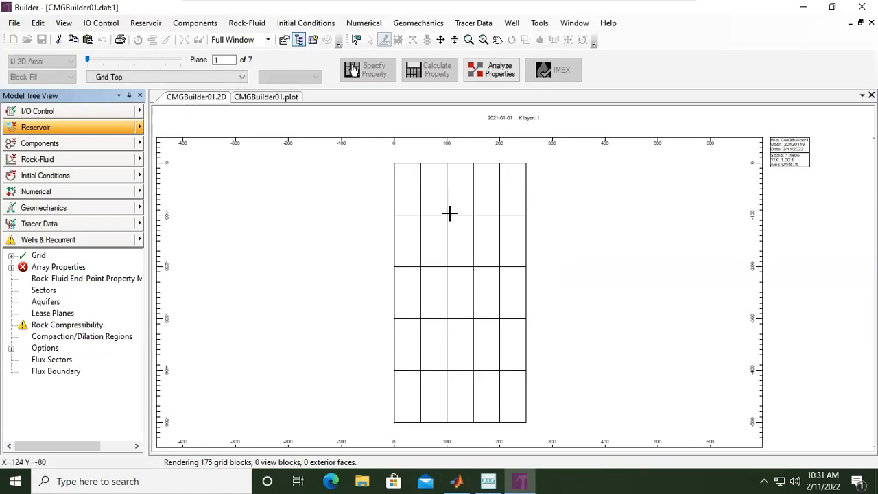
mouse_move(479, 312)
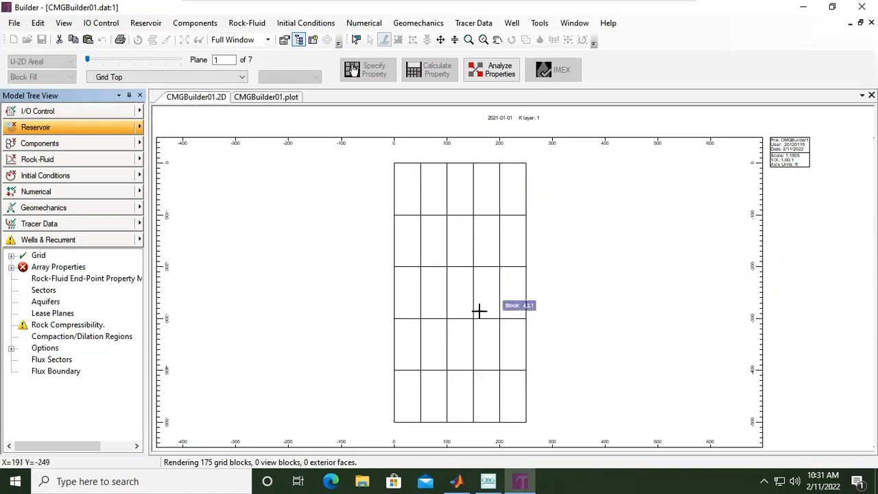
mouse_move(371, 419)
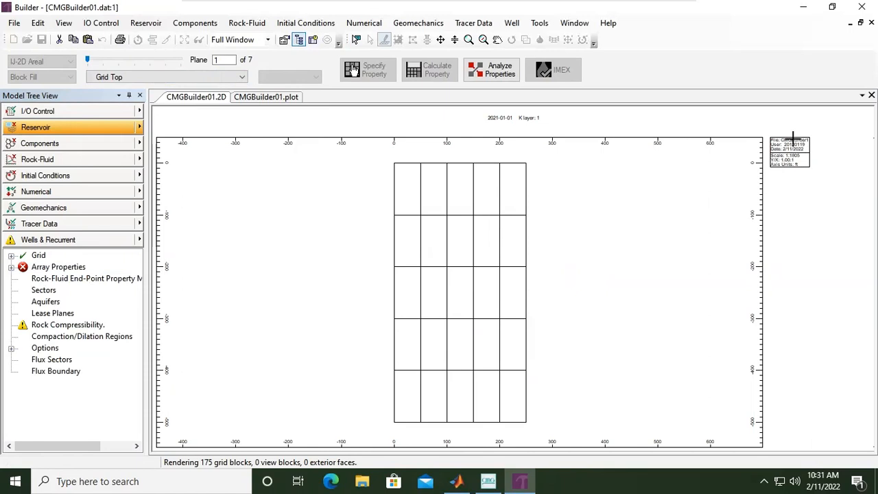
mouse_move(816, 149)
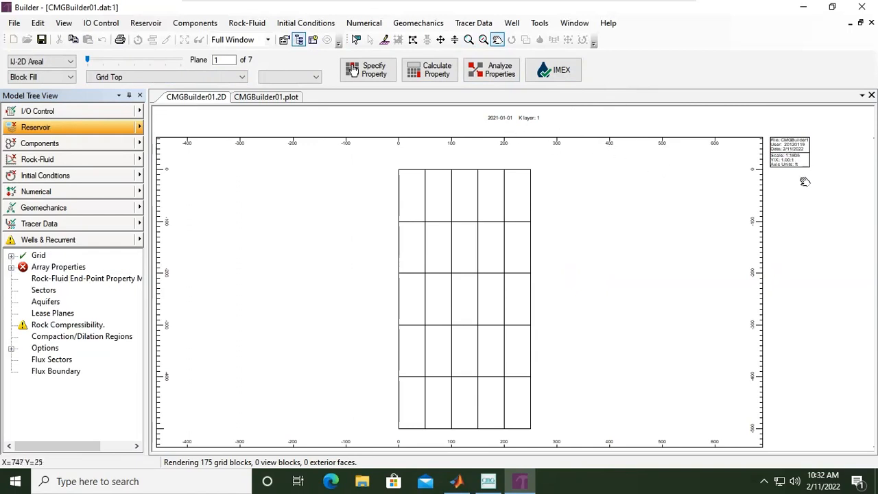
click(469, 39)
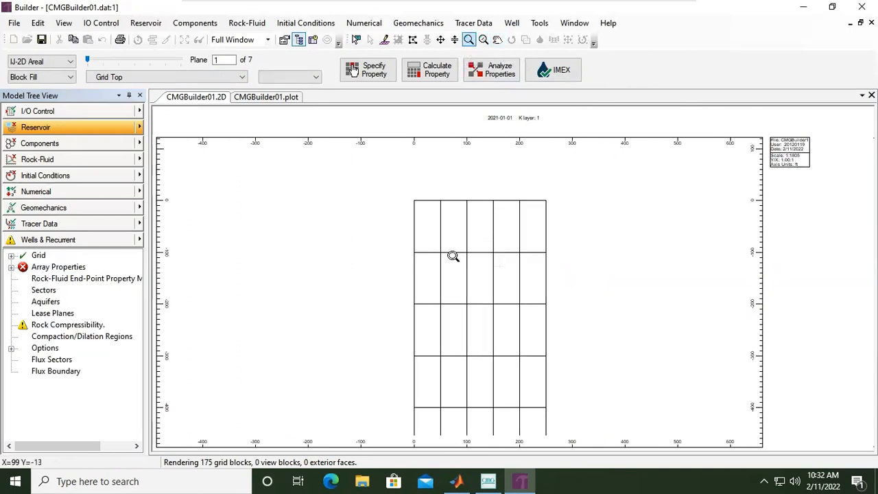
click(483, 40)
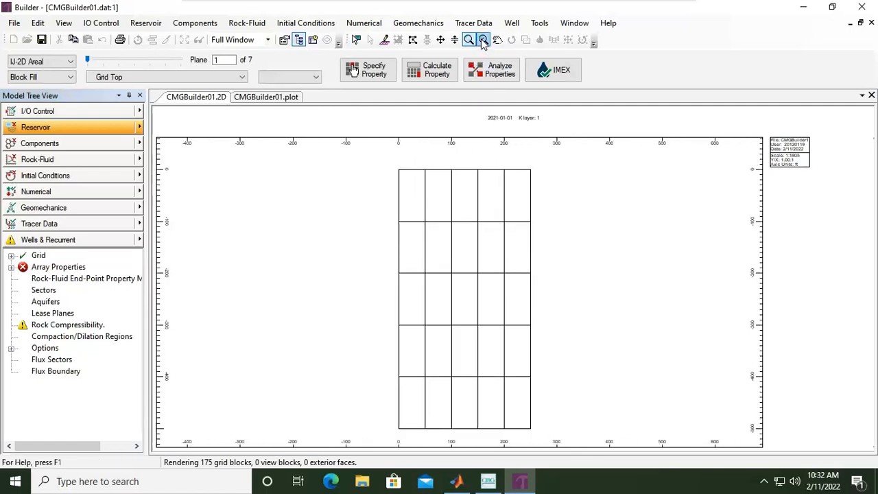
mouse_move(496, 39)
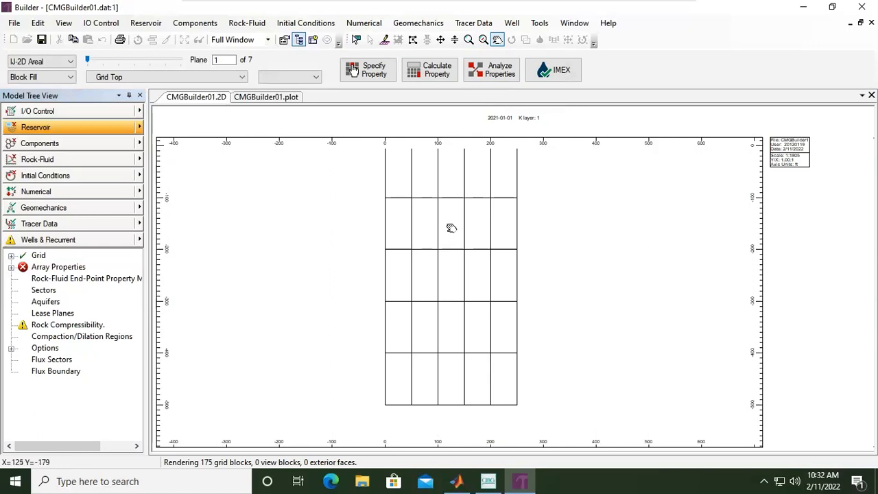
mouse_move(448, 251)
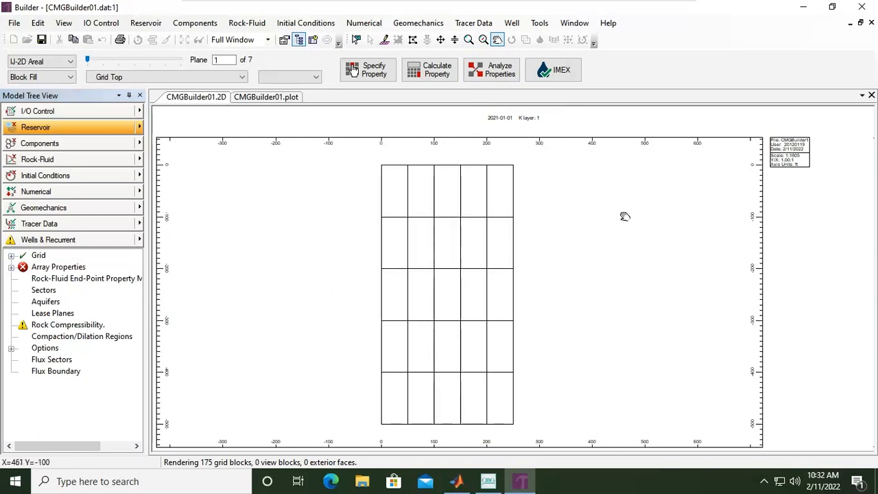
mouse_move(328, 220)
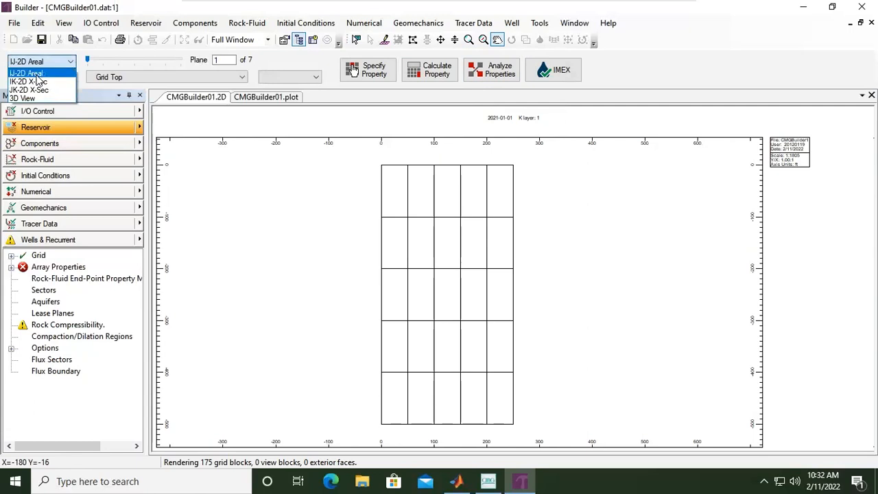
mouse_move(28, 81)
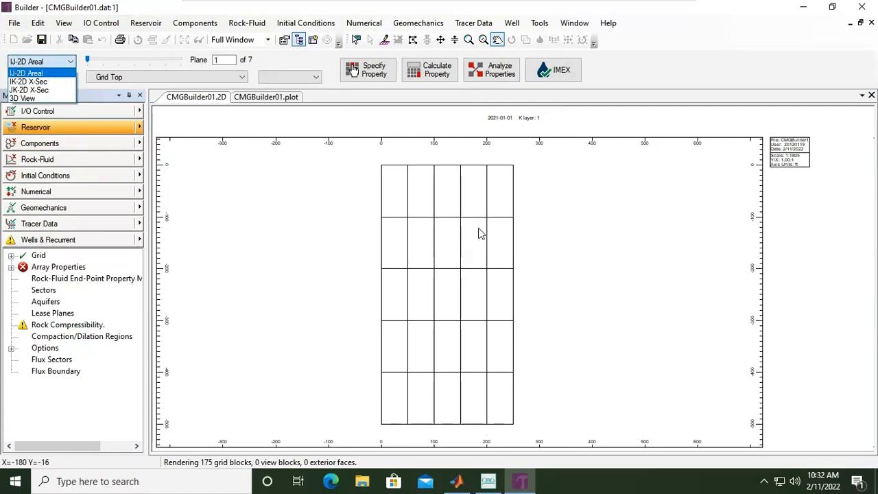
mouse_move(479, 238)
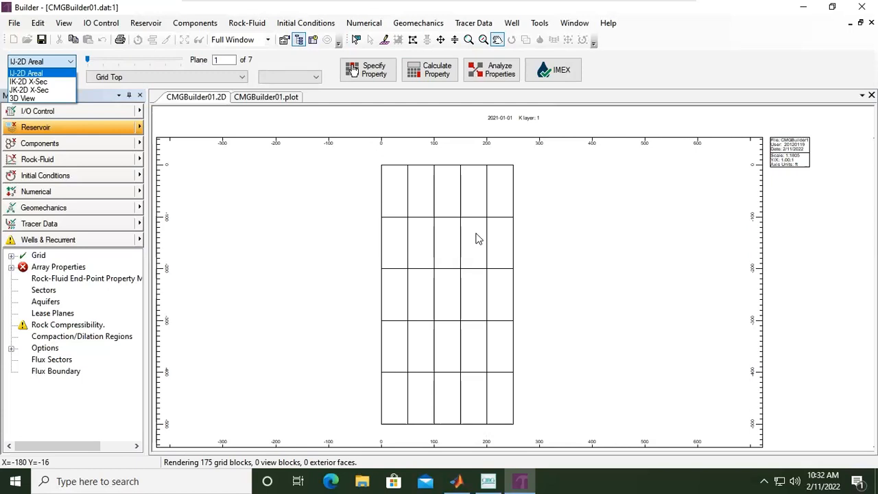
View the grid as an IK cross-section, then switch to the 3D View.
click(27, 81)
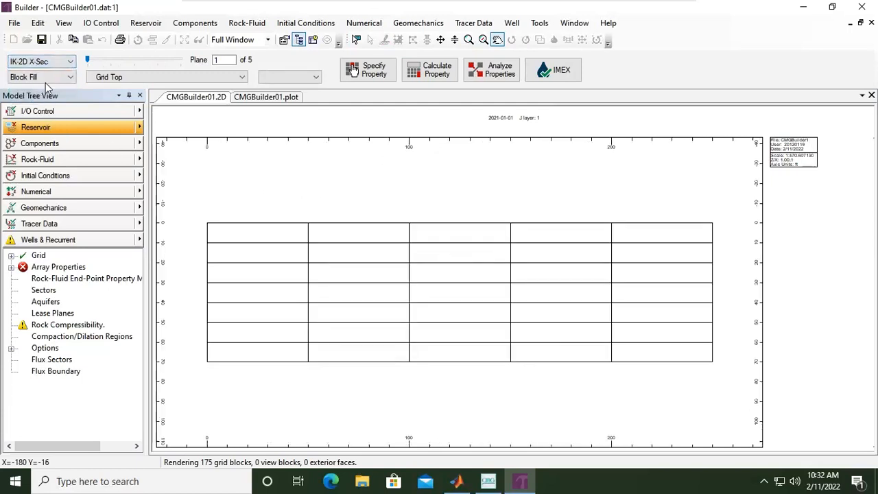
mouse_move(440, 279)
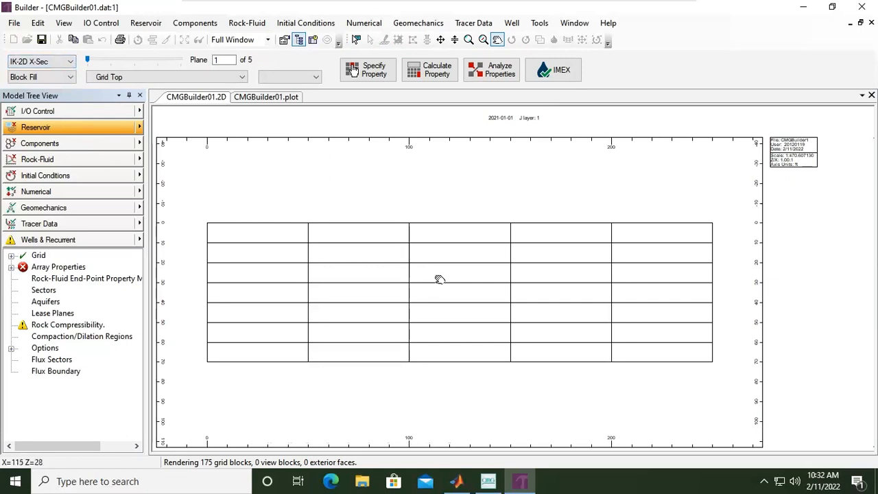
mouse_move(485, 410)
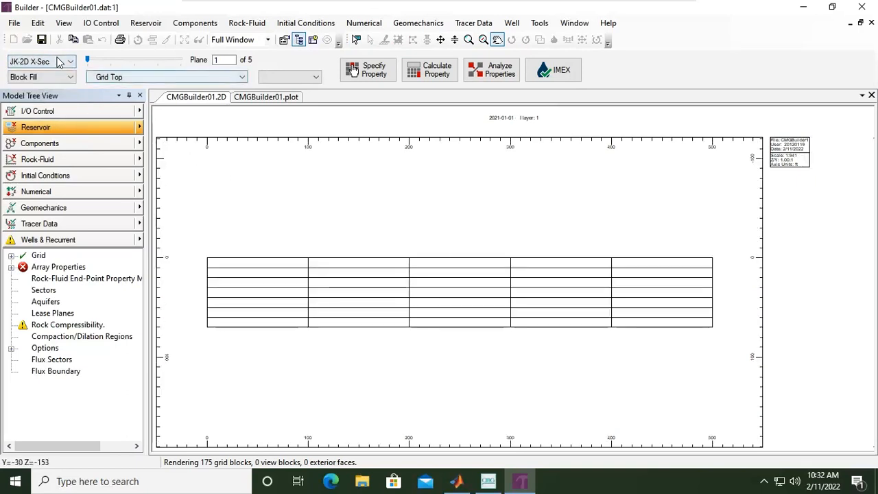
click(70, 62)
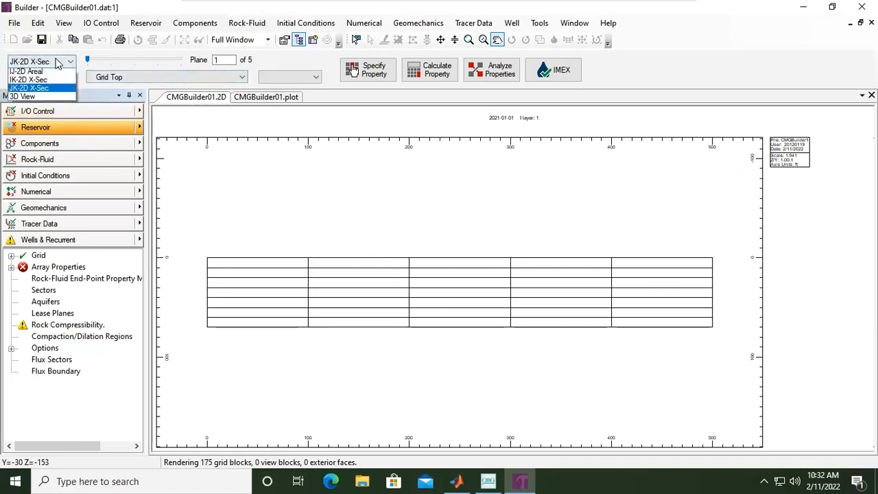
click(36, 96)
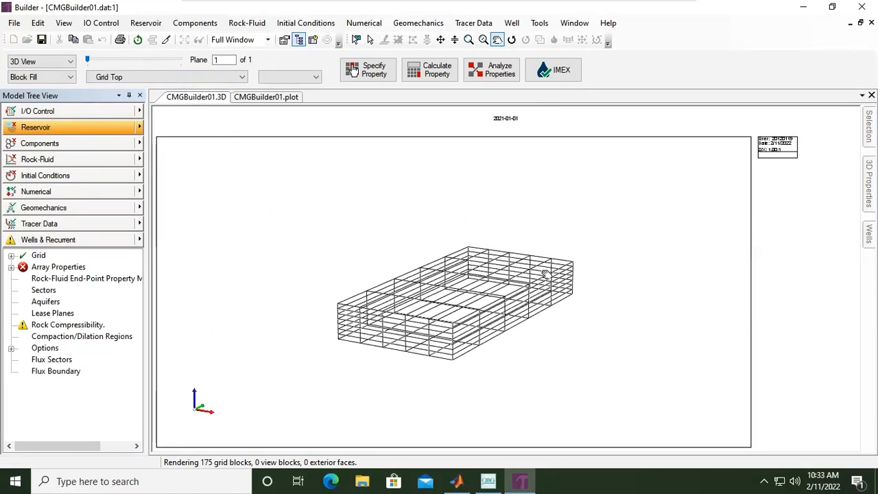
Rotate and zoom the 3D grid wireframe into a close side-on view.
drag(542, 275, 499, 197)
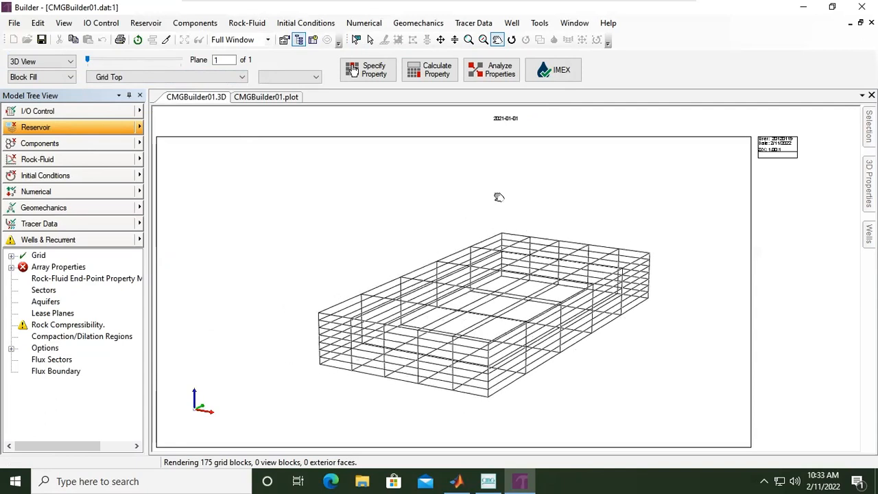
drag(499, 197, 439, 370)
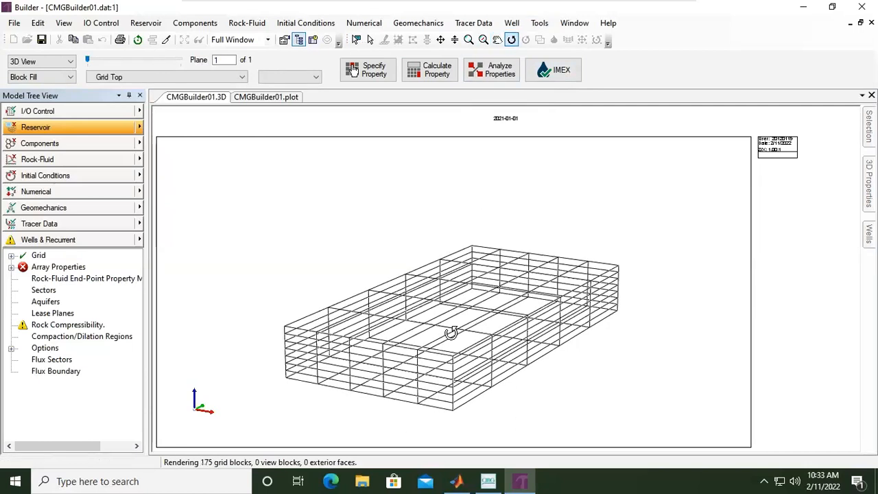
drag(451, 333, 535, 313)
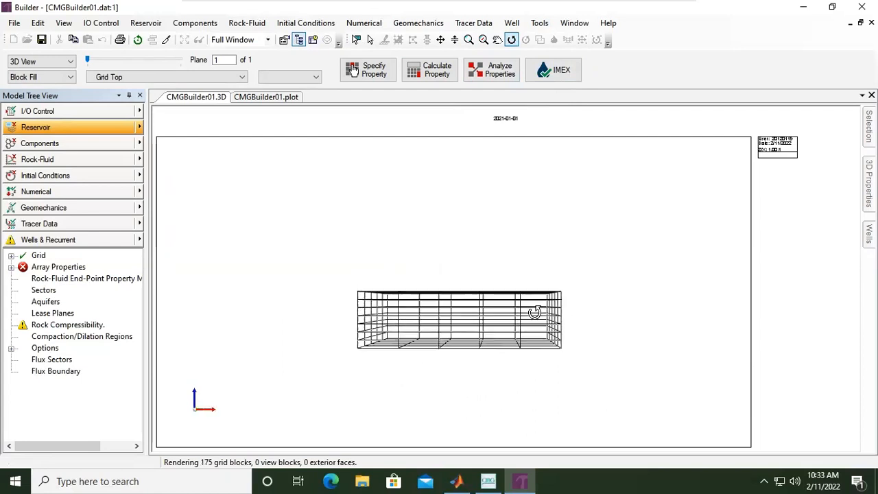
drag(535, 312, 599, 357)
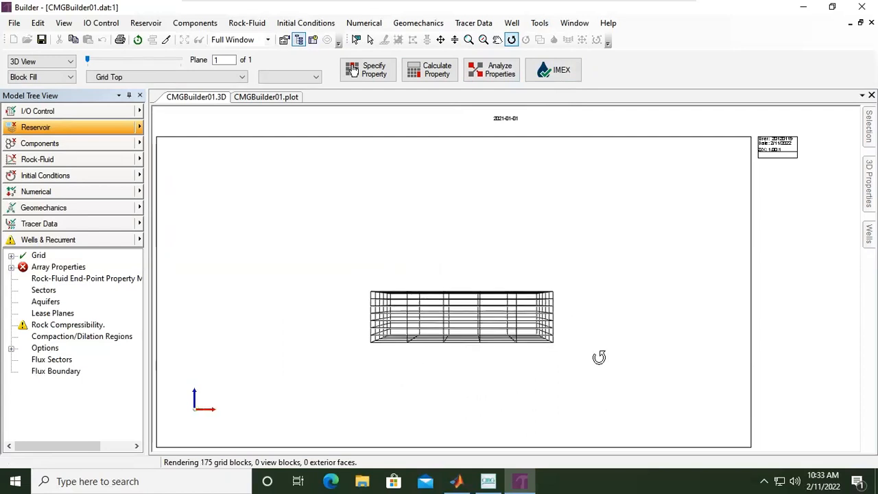
drag(599, 357, 571, 325)
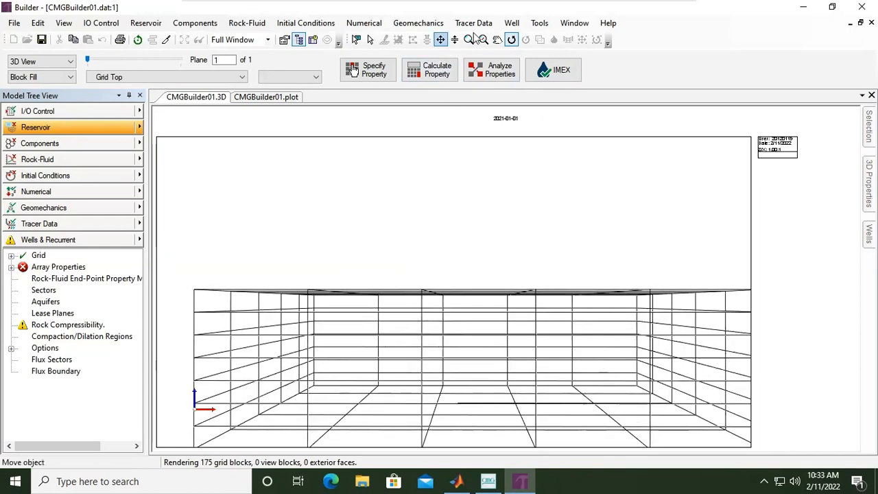
Shift the grid in the view, then orbit it to corner and overhead angles.
click(497, 39)
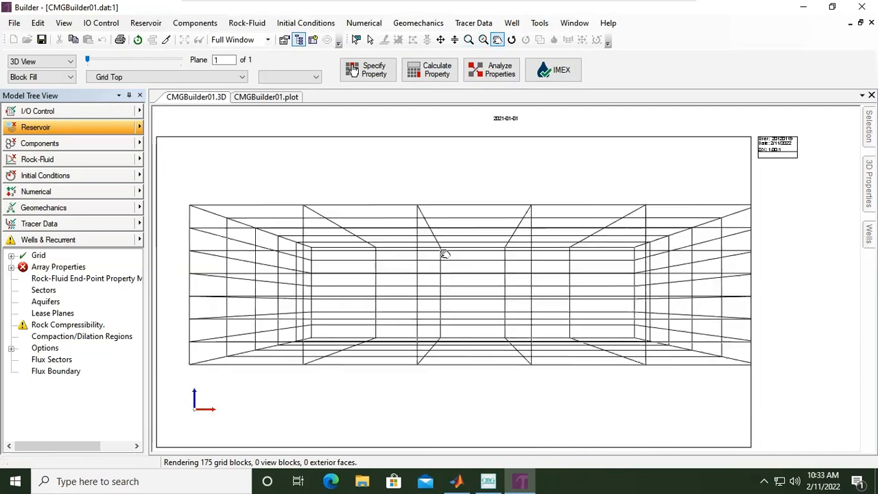
drag(444, 254, 452, 267)
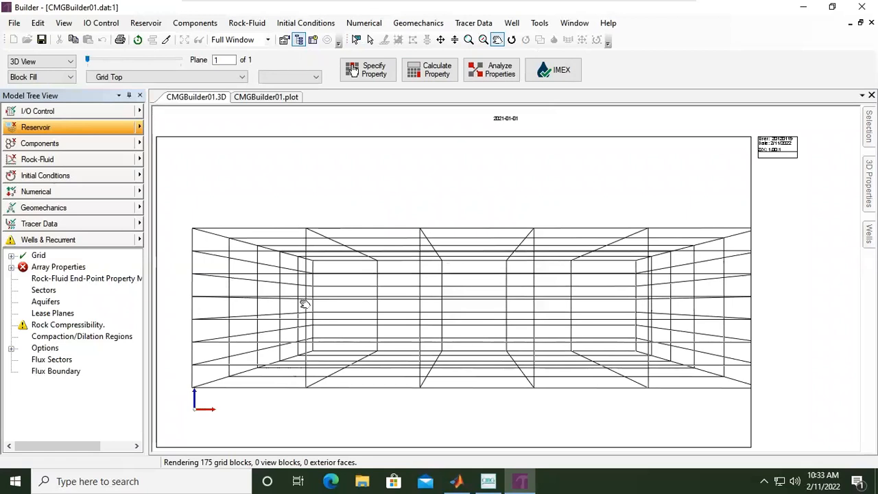
click(511, 39)
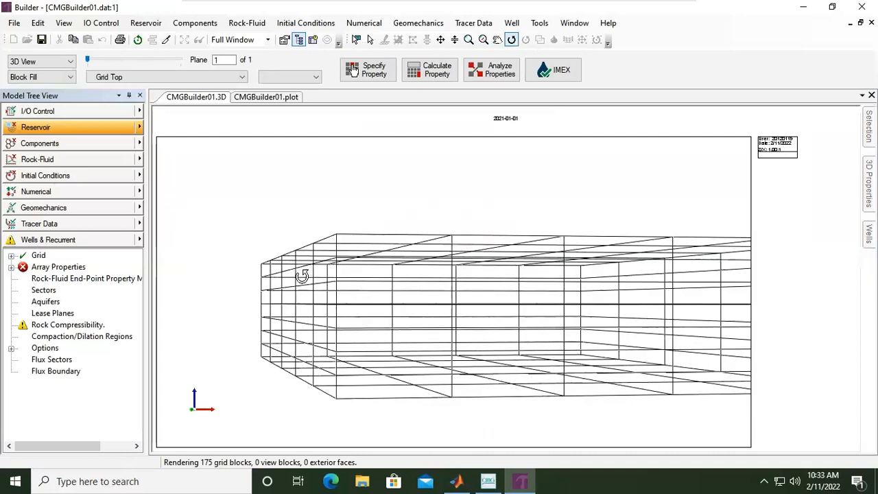
drag(302, 276, 298, 264)
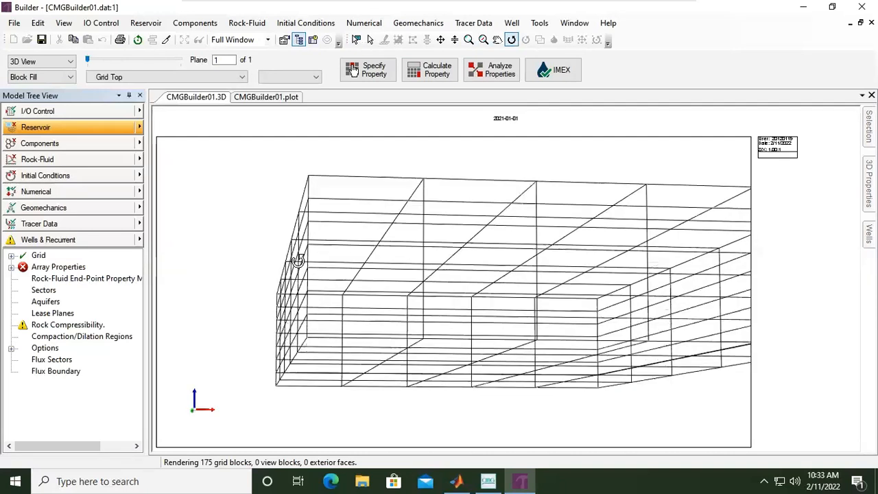
drag(298, 261, 366, 120)
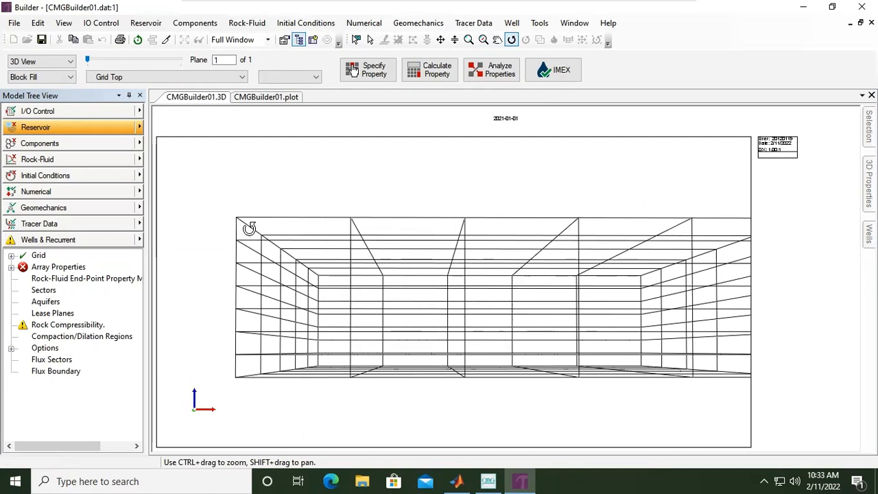
mouse_move(242, 273)
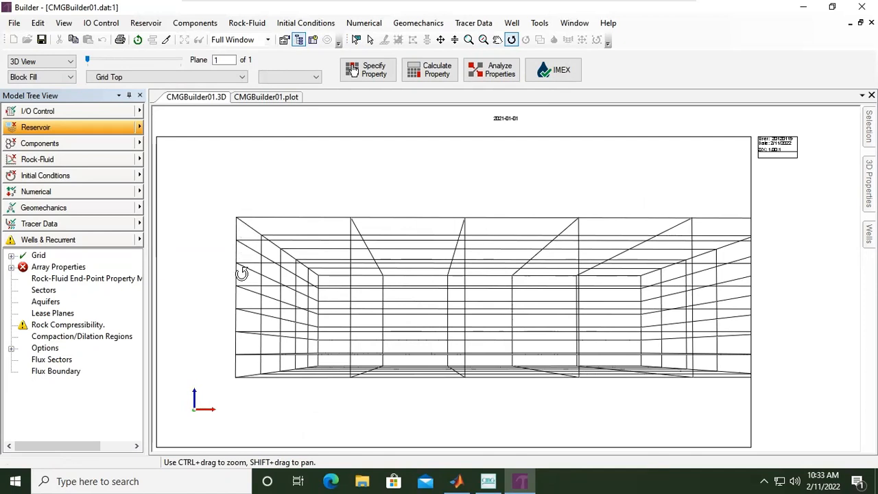
mouse_move(240, 347)
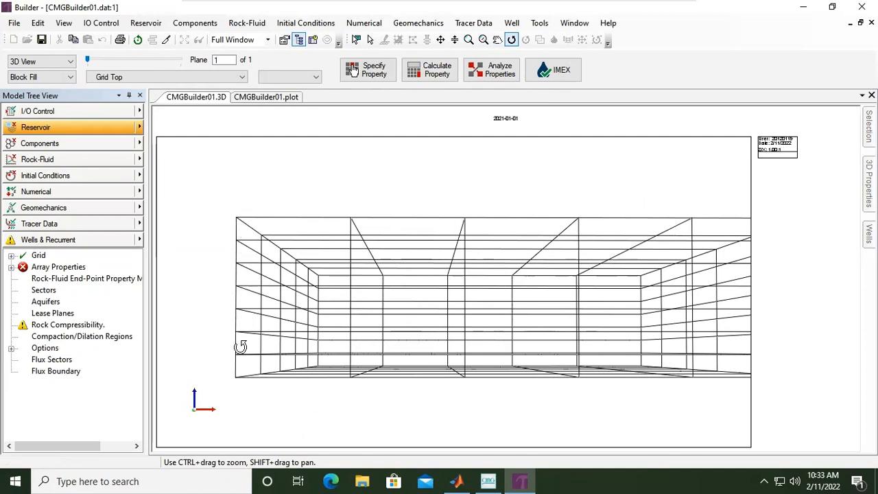
mouse_move(254, 372)
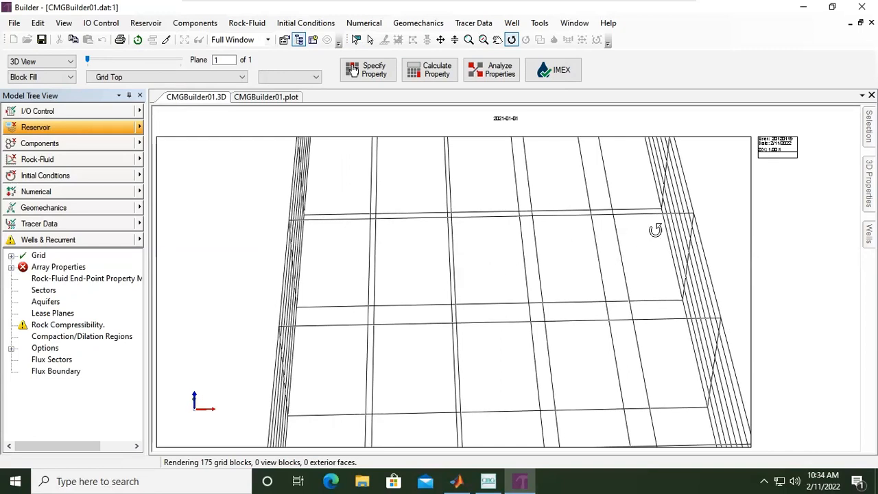
Orbit the 3D grid to a top-down view showing the whole grid.
drag(656, 230, 542, 212)
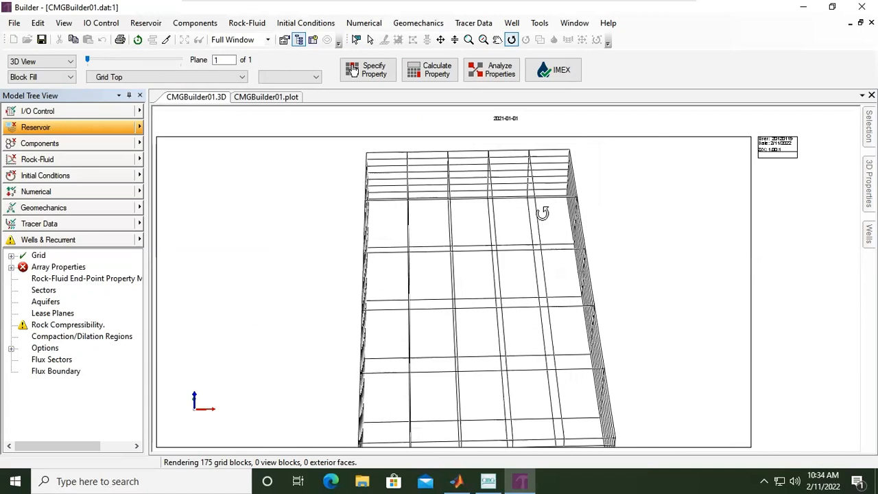
drag(542, 213, 519, 220)
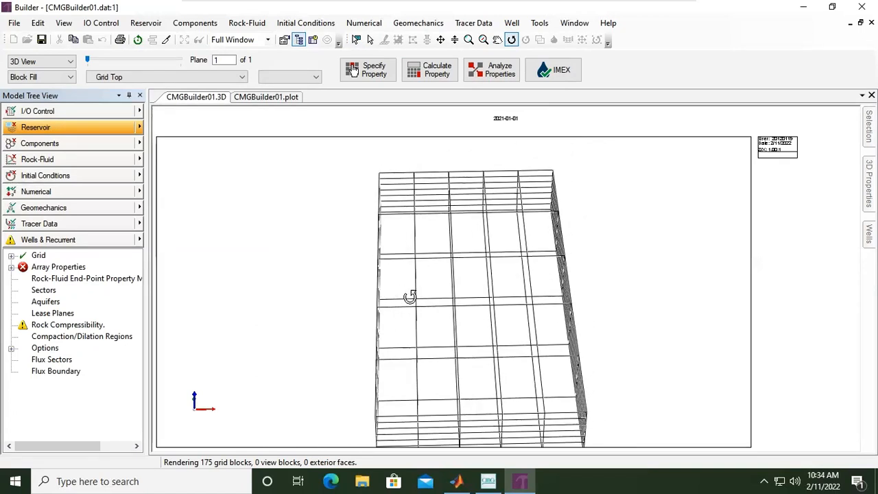
drag(410, 297, 507, 249)
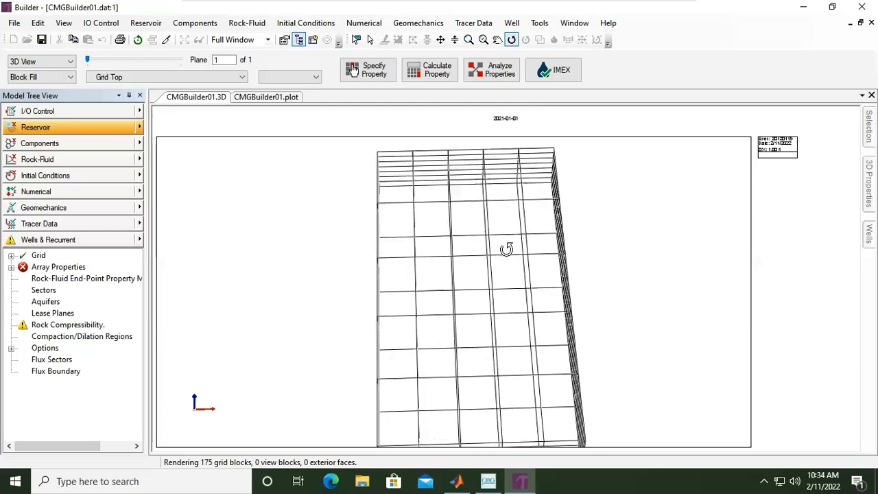
drag(506, 249, 510, 298)
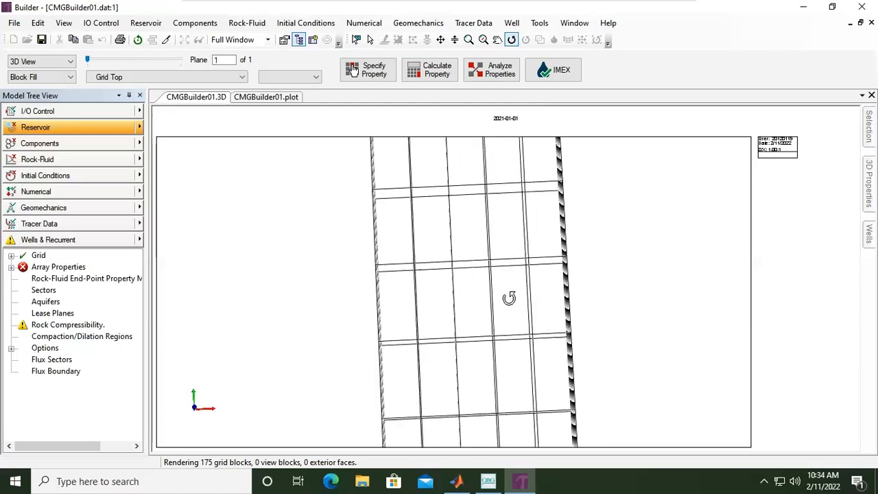
drag(510, 298, 507, 312)
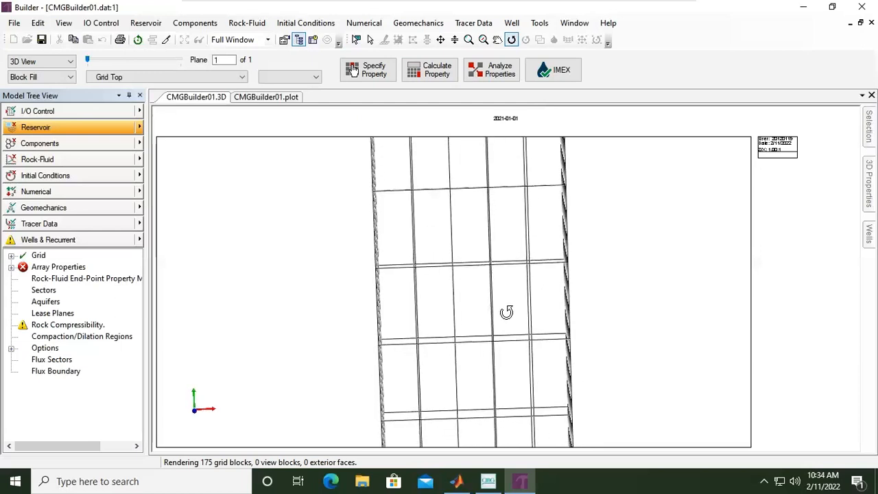
drag(507, 312, 493, 286)
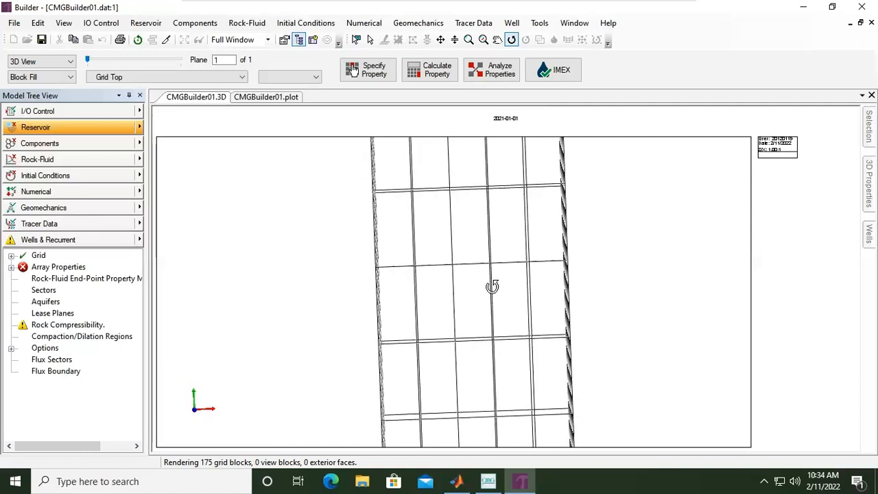
drag(492, 286, 415, 241)
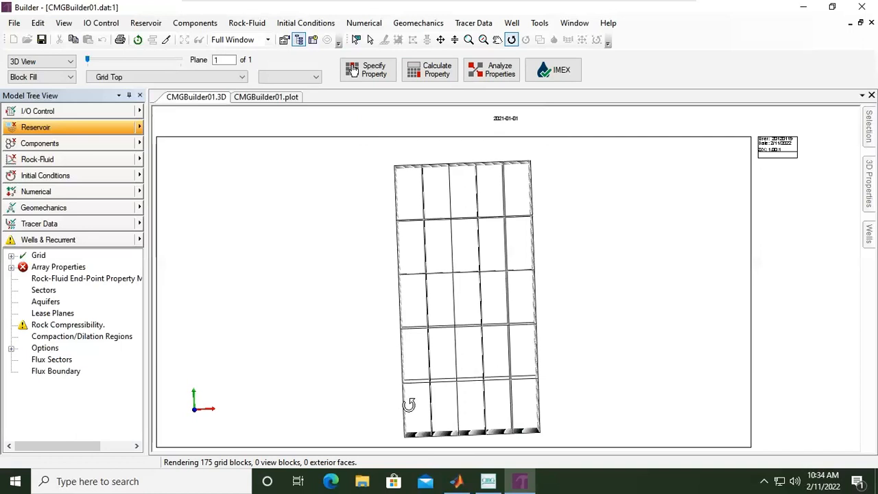
mouse_move(560, 198)
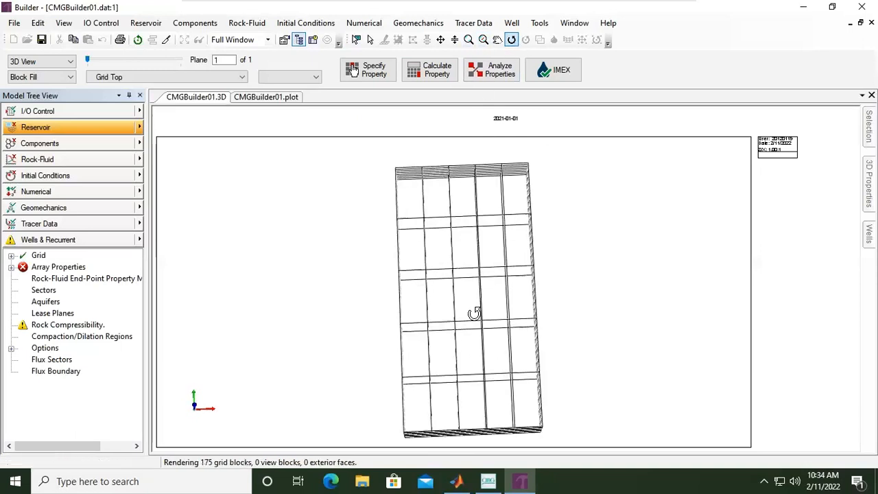
Orbit the grid through side and head-on views to an oblique view of all layers.
drag(473, 313, 363, 176)
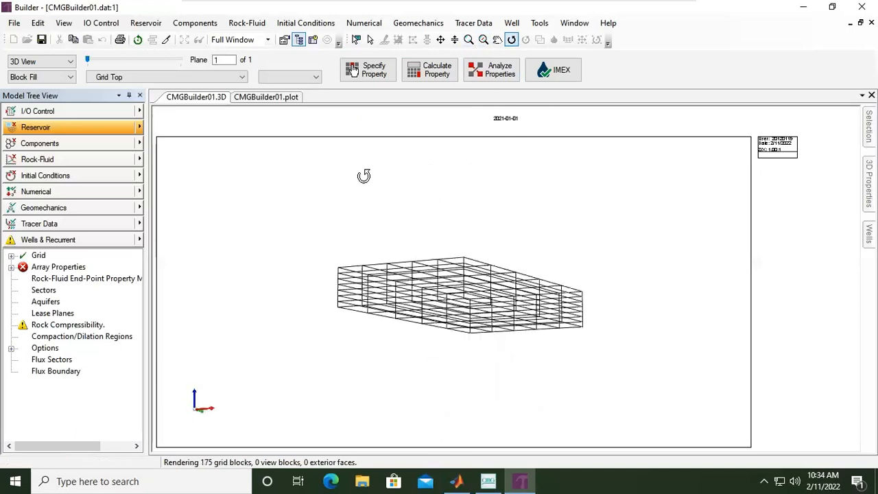
drag(364, 176, 249, 273)
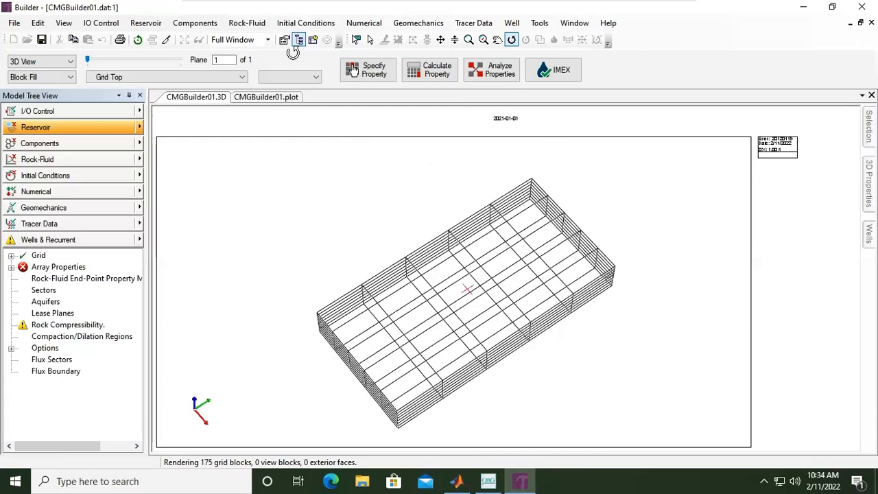
mouse_move(623, 335)
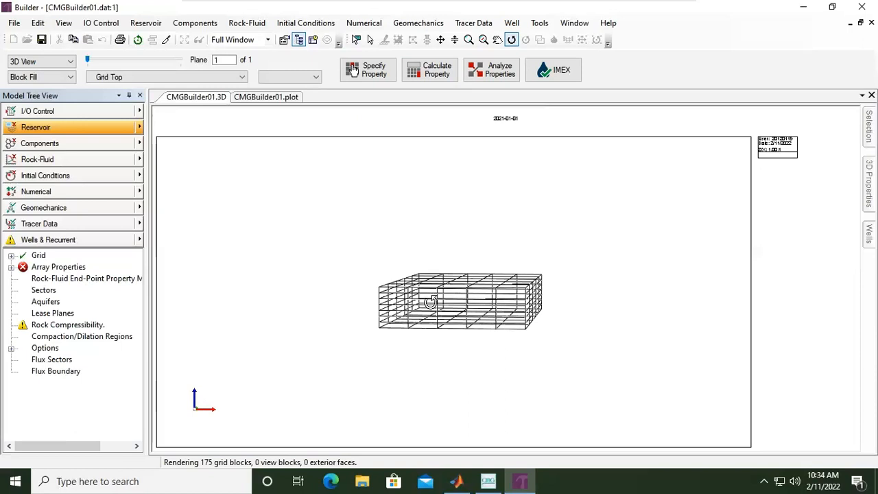
drag(431, 302, 453, 303)
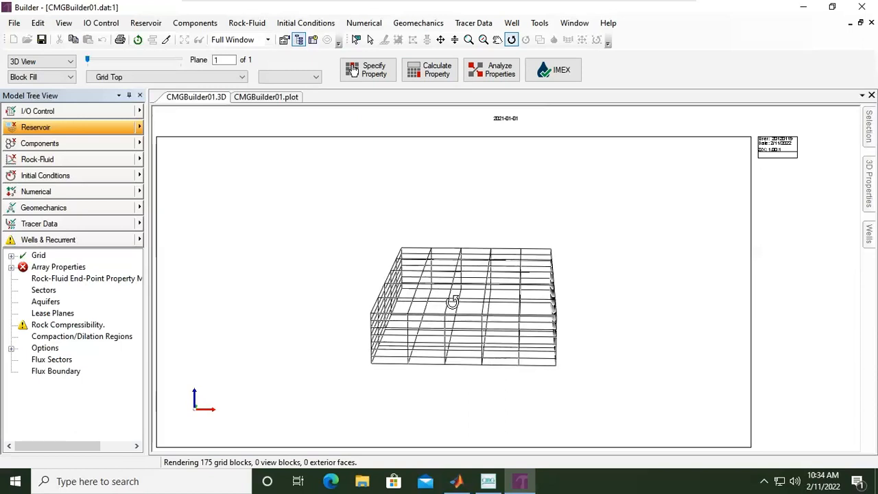
drag(453, 302, 456, 348)
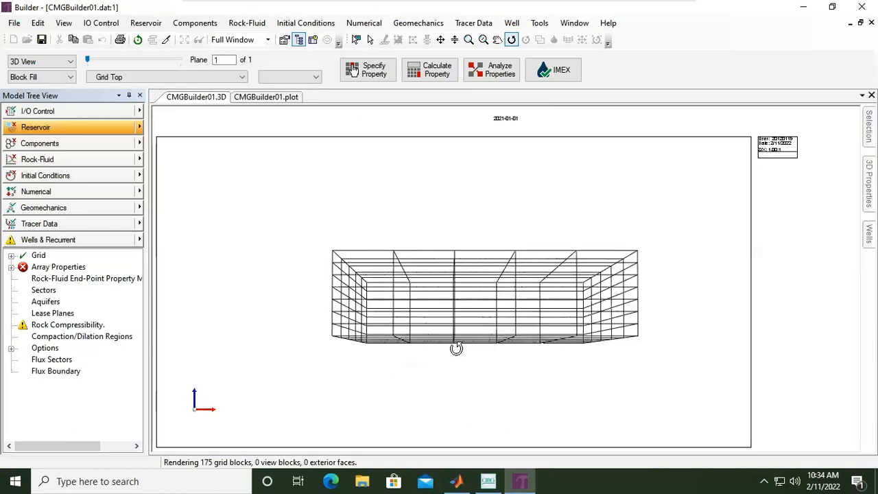
drag(456, 348, 448, 363)
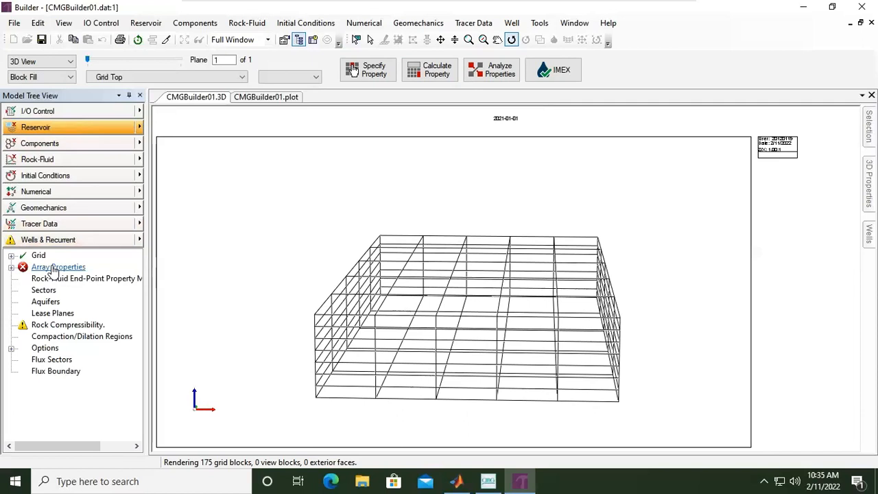
Open and cancel the Array Properties table, then expand the Grid node to show Cartesian settings.
double_click(59, 267)
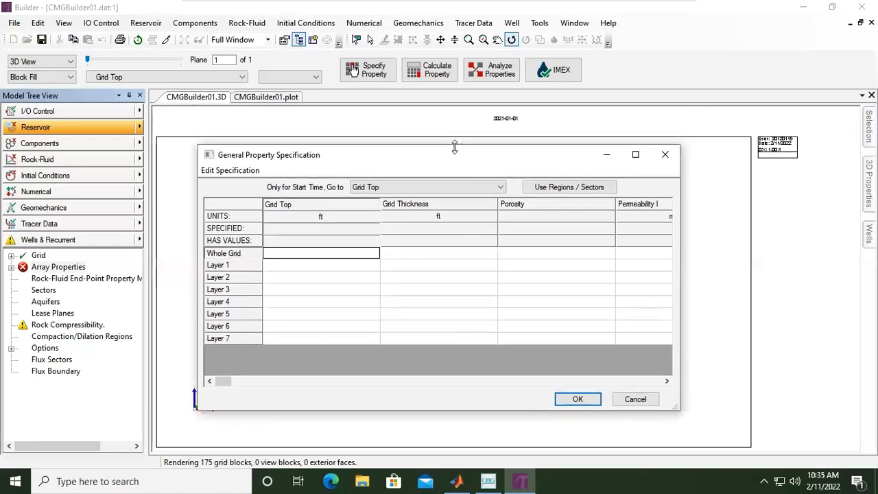
click(577, 399)
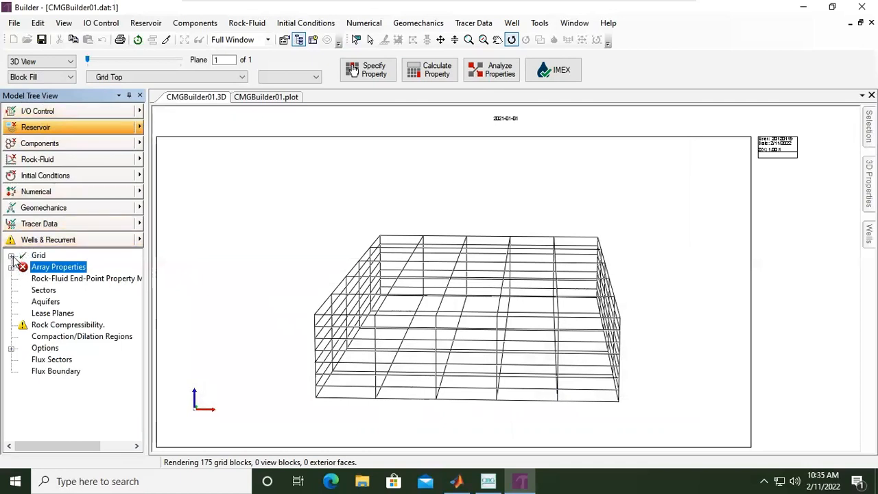
click(12, 255)
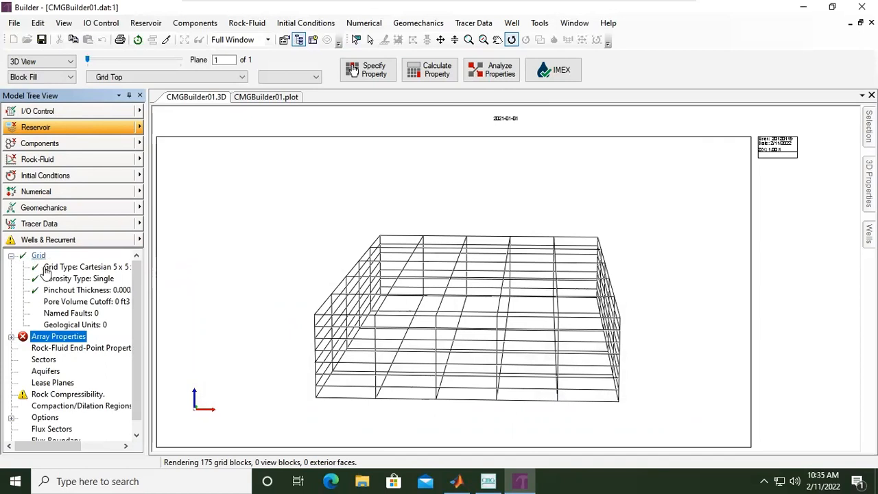
mouse_move(78, 278)
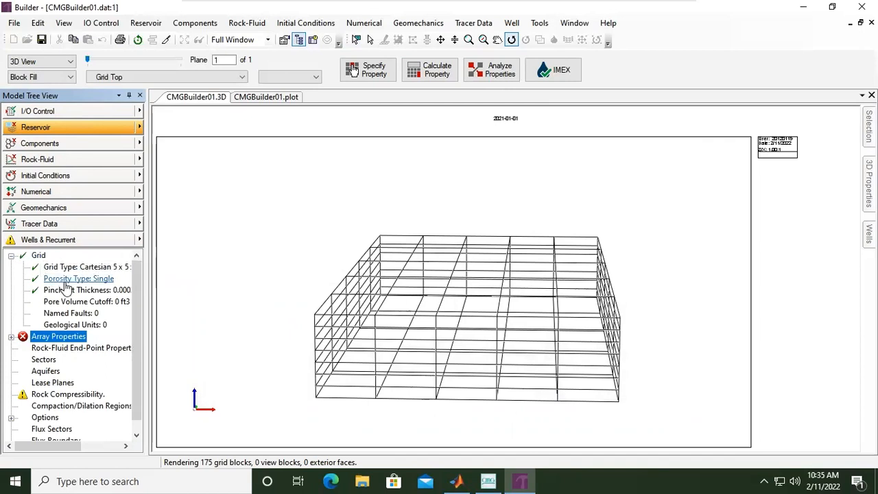
mouse_move(55, 142)
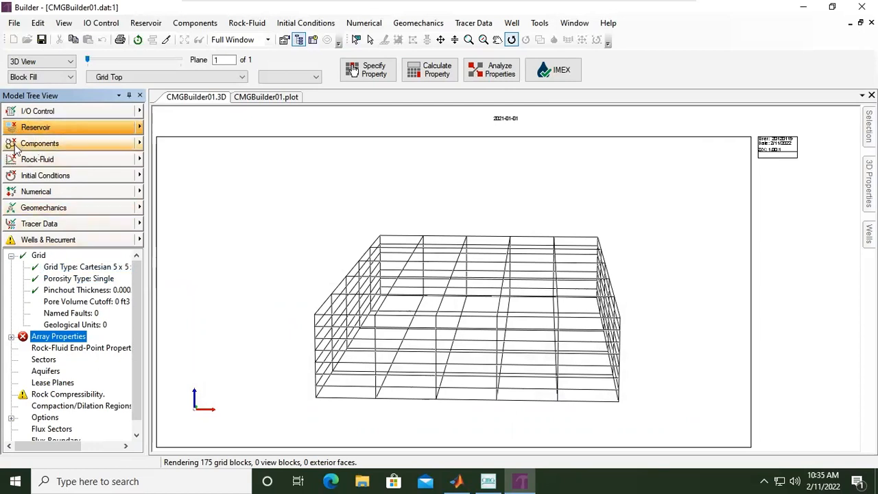
mouse_move(19, 137)
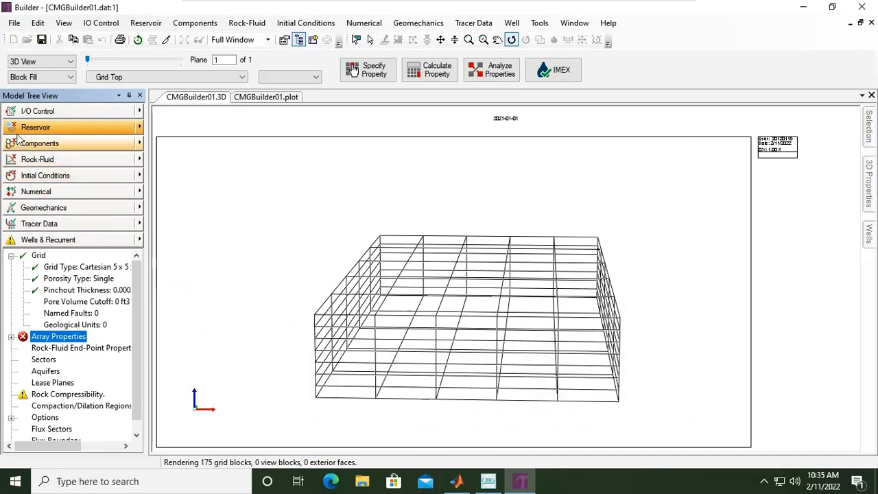
mouse_move(37, 160)
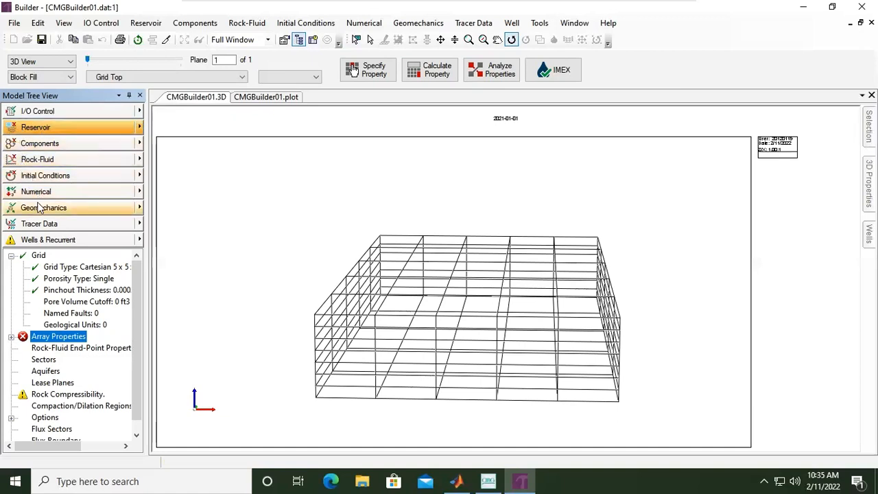
mouse_move(59, 224)
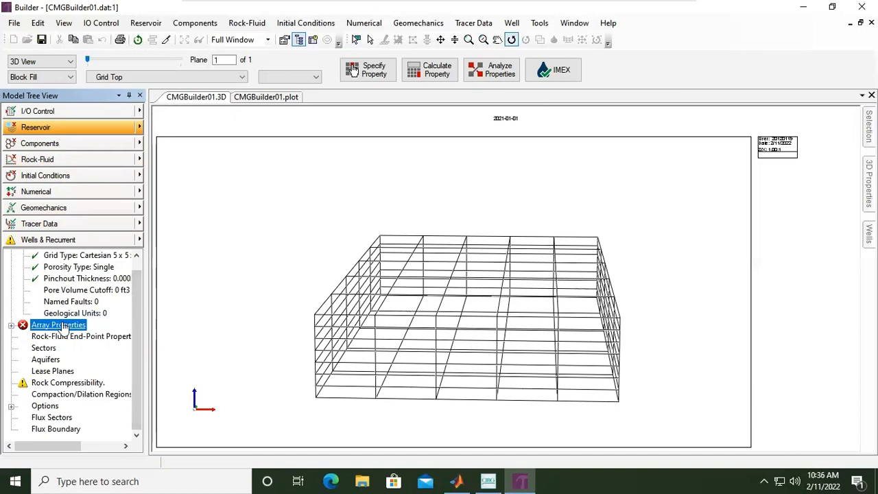
Reopen the General Property Specification table, keeping Grid Top in the Go to list.
double_click(58, 324)
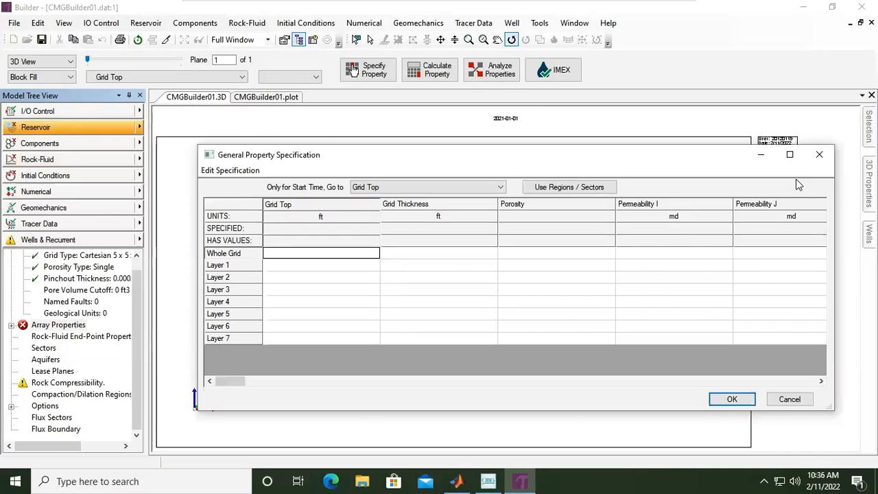
mouse_move(334, 207)
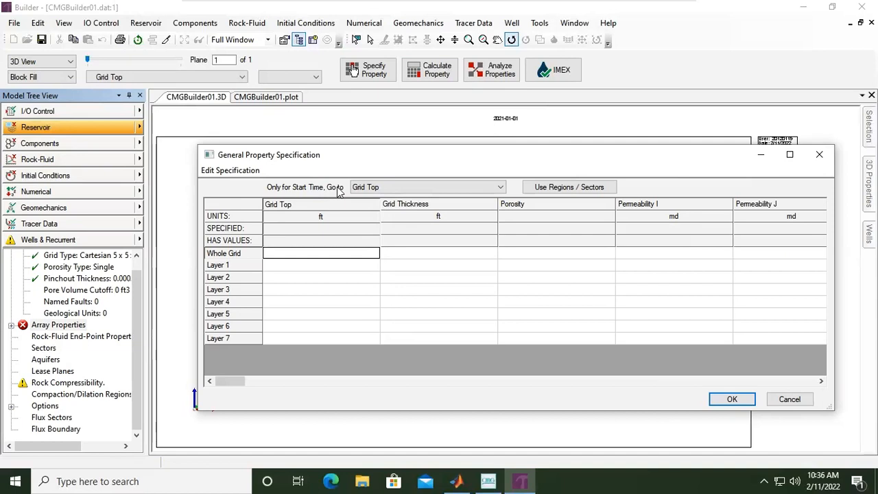
click(500, 186)
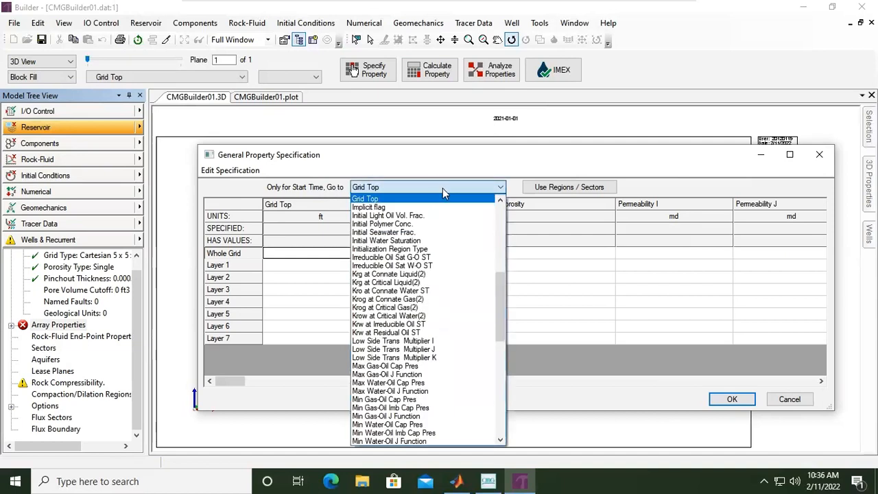
scroll(up, 3)
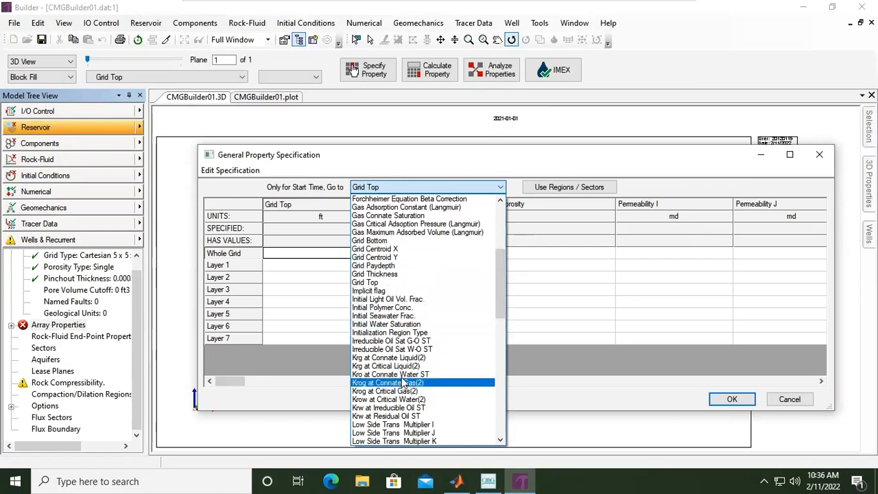
click(375, 274)
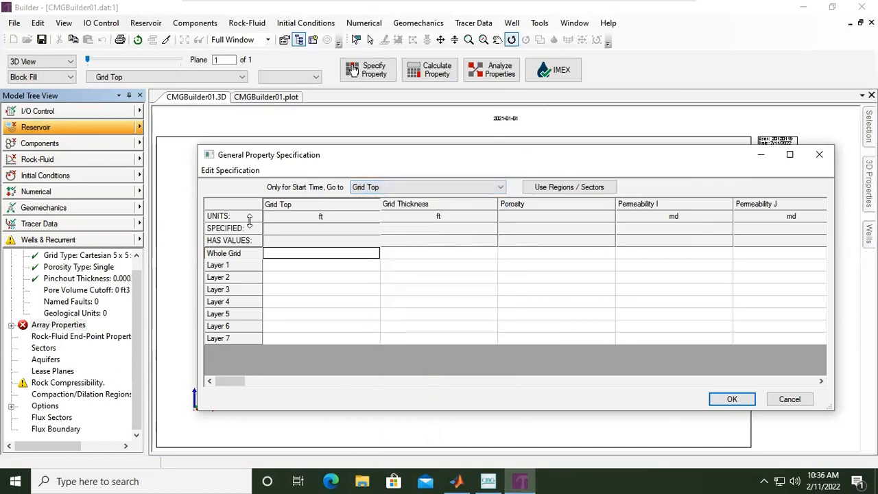
mouse_move(386, 216)
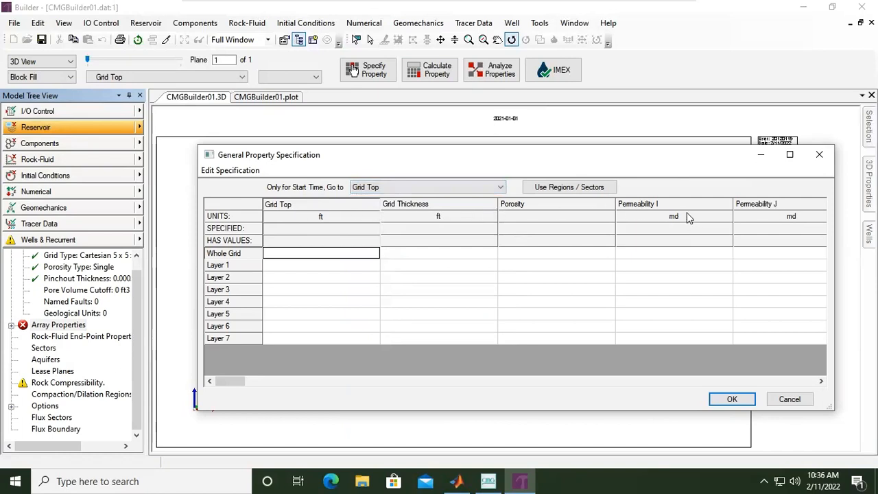
mouse_move(280, 263)
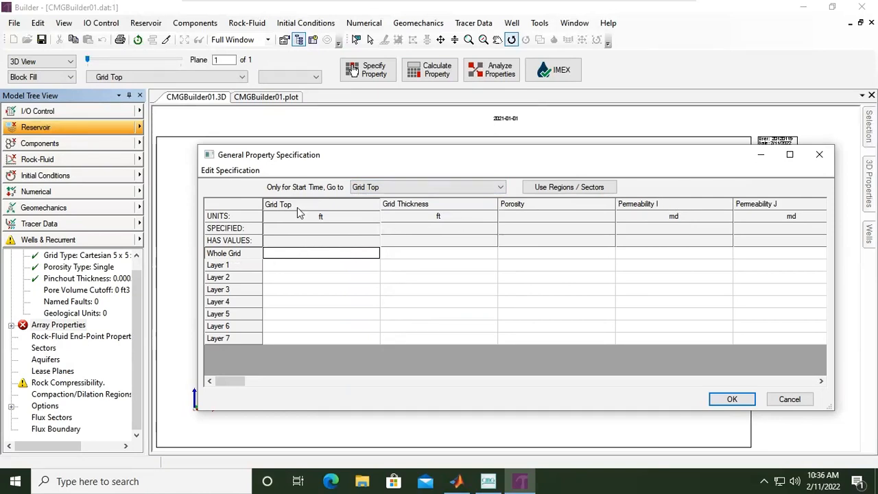
mouse_move(235, 256)
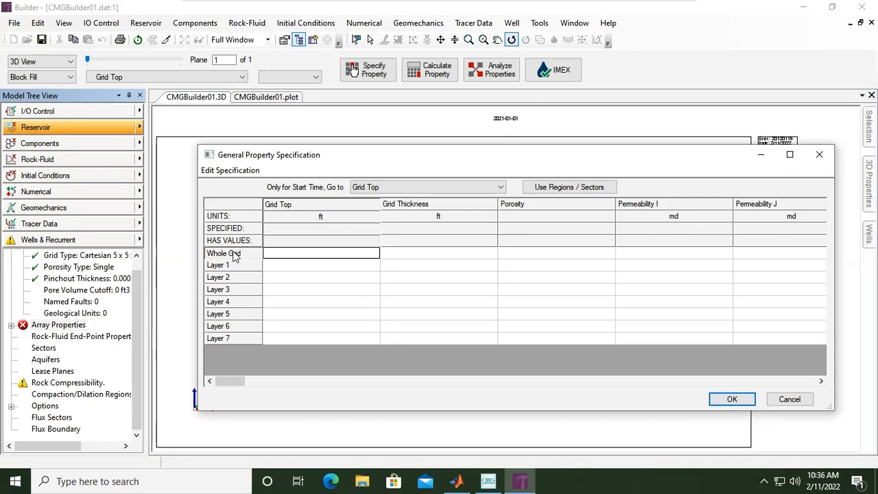
Set the Layer 1 grid top to 2000 ft.
click(321, 266)
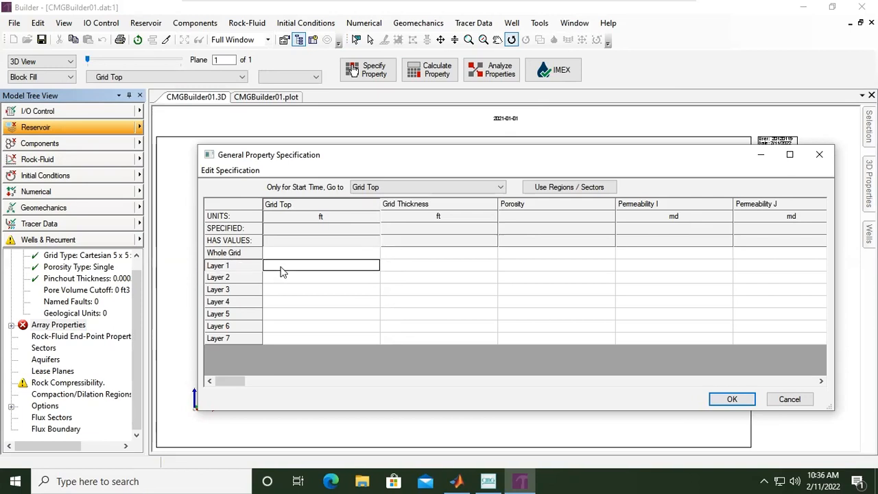
text(2)
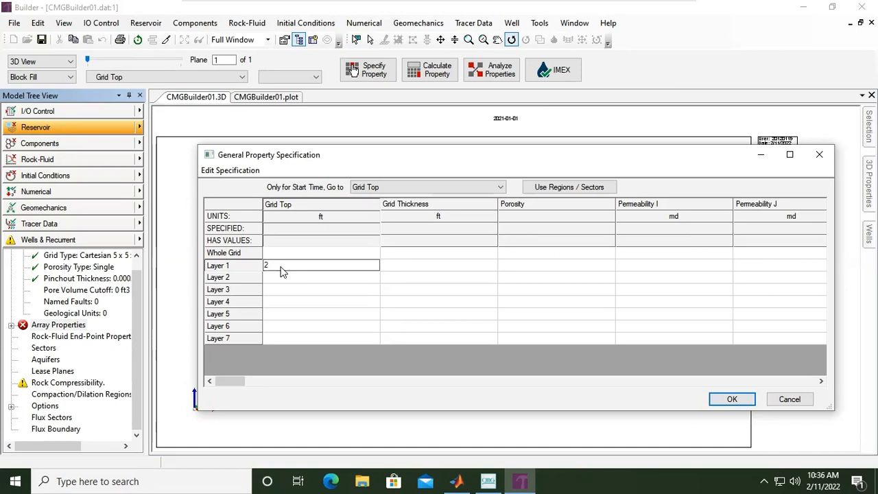
text(000)
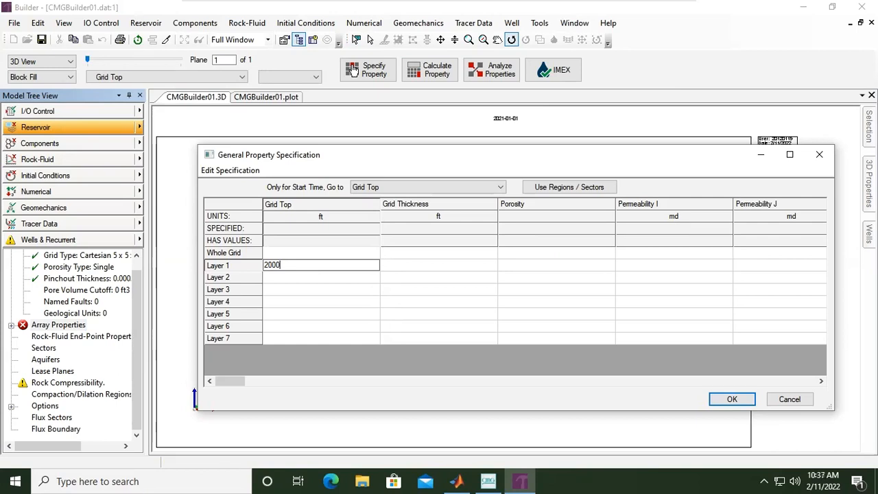
mouse_move(446, 210)
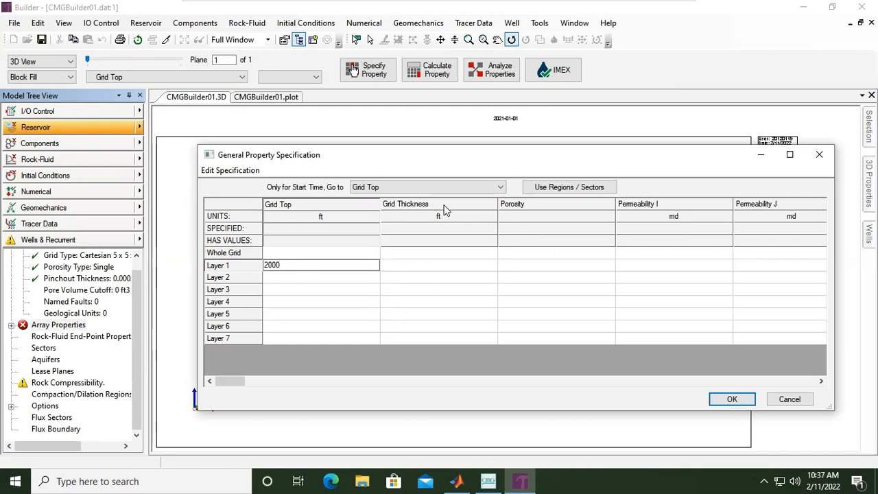
click(439, 265)
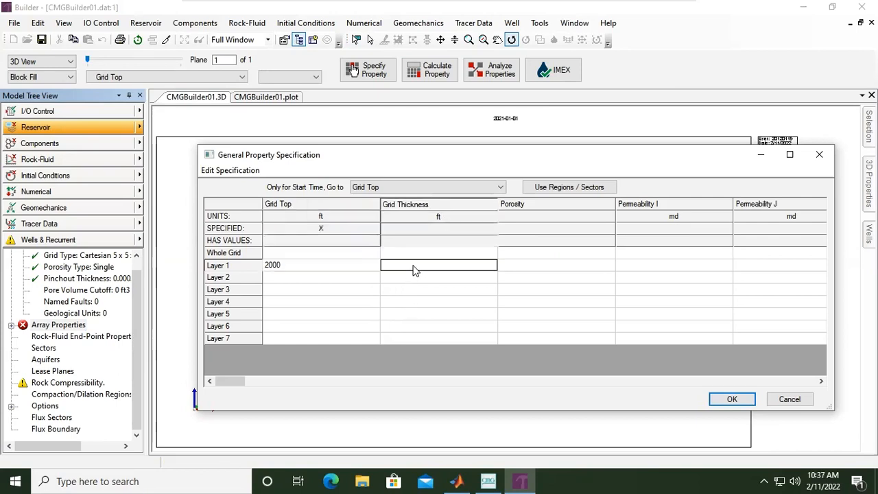
Enter layer thicknesses 5, 10, 15, 20, 25, 30 and 35 ft.
click(425, 186)
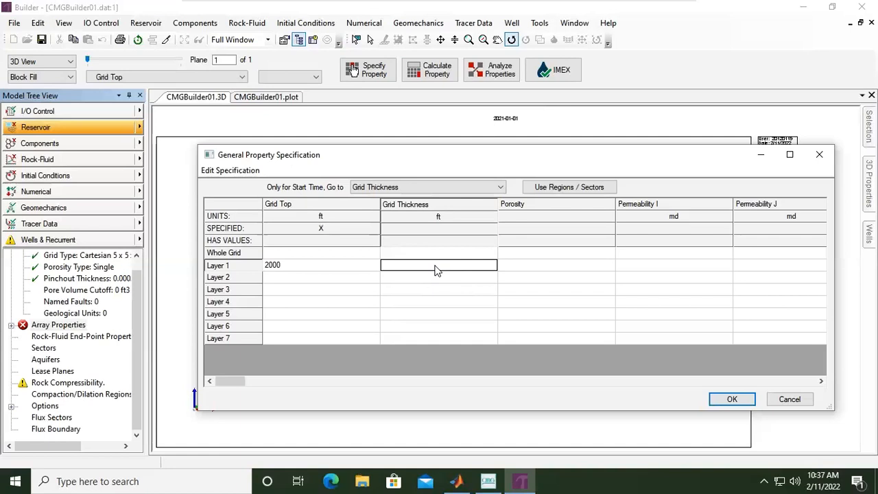
text(5)
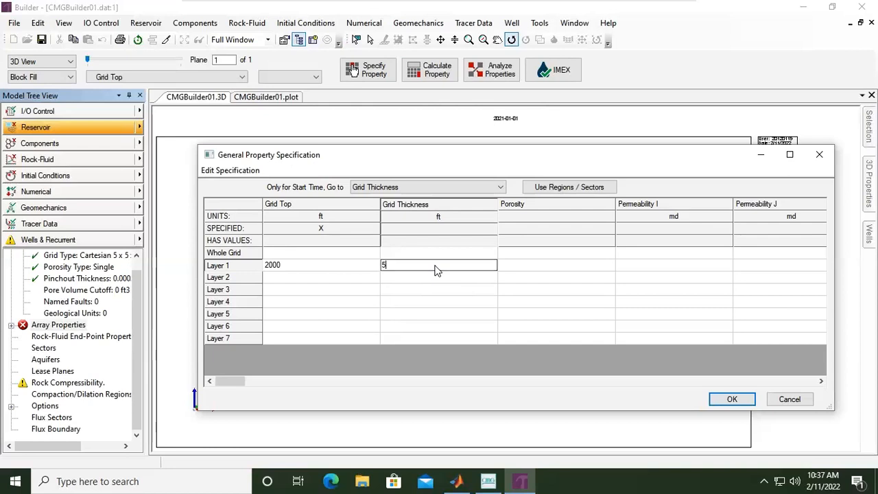
text(10)
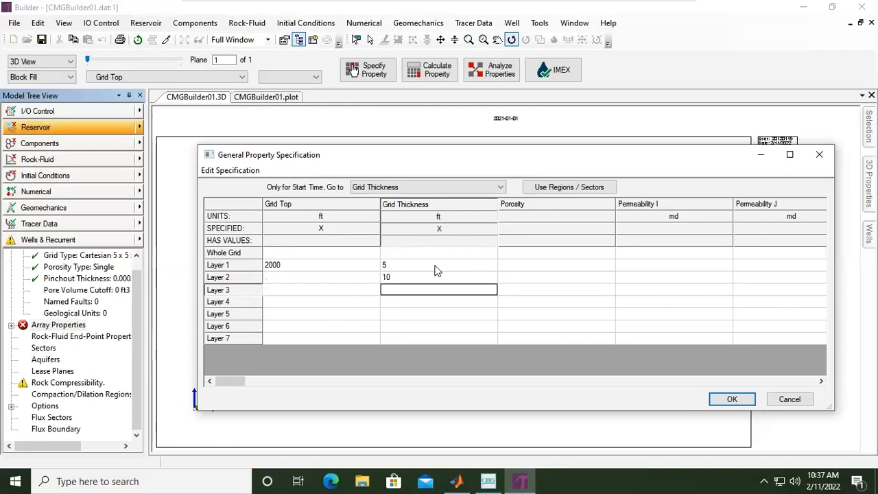
text(15)
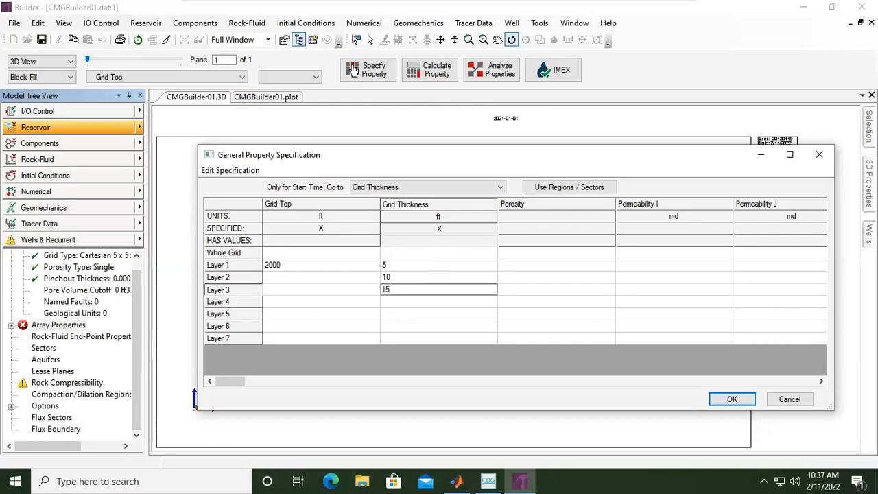
text(20)
click(439, 314)
text(25)
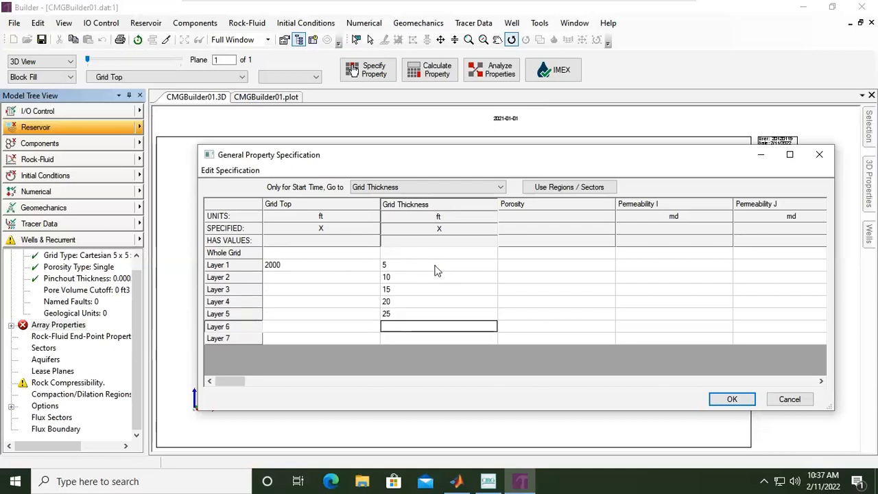
text(30)
click(439, 338)
text(35)
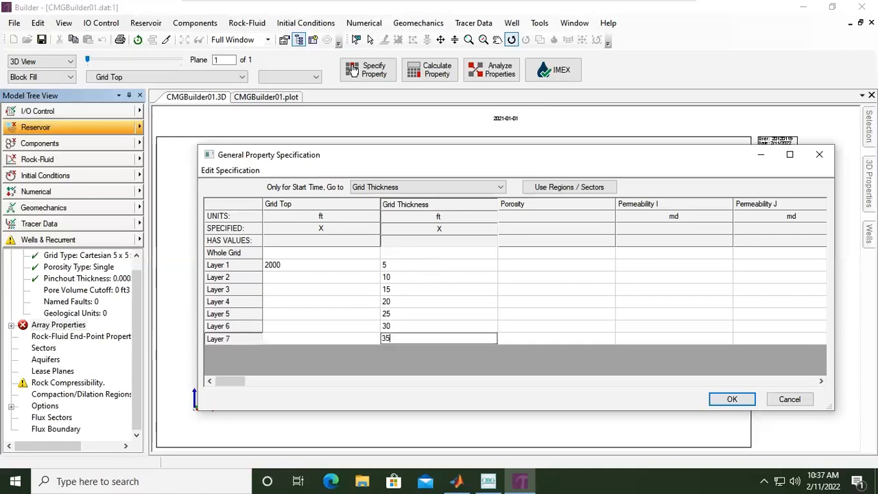
Enter porosities 0.2, 0.21, 0.19, 0.18, 0.15, 0.17 and 0.2 for layers 1–7.
click(439, 265)
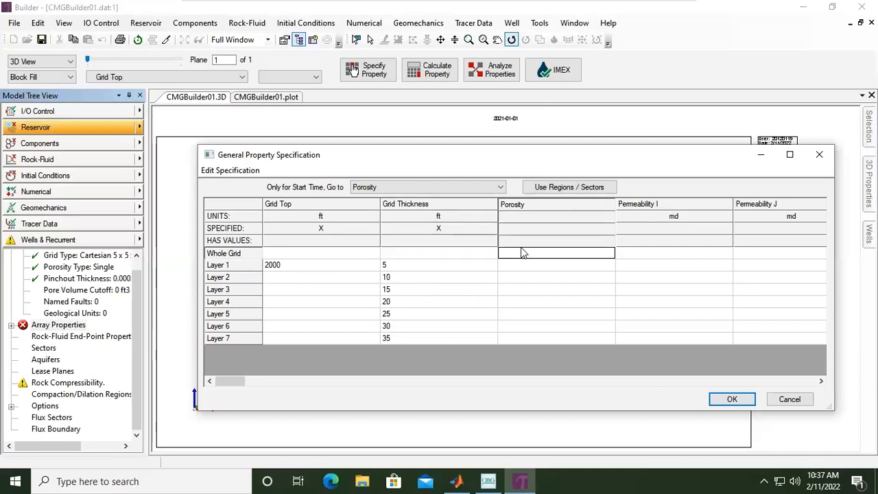
mouse_move(415, 258)
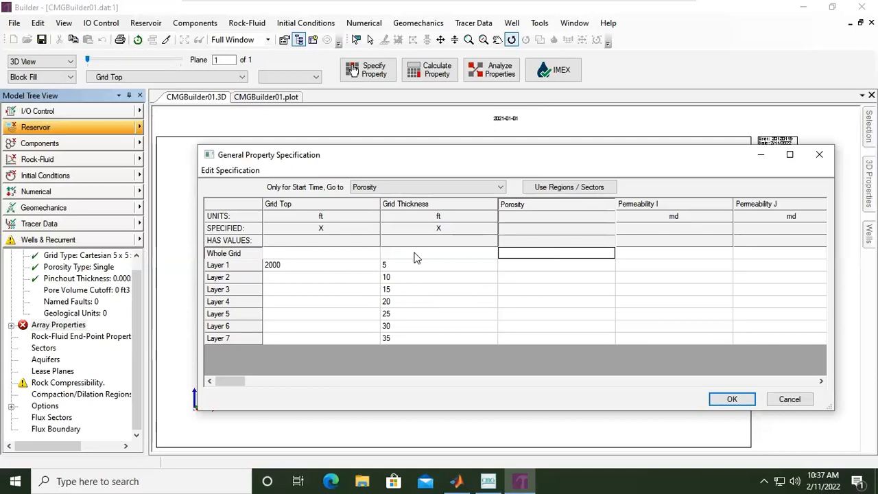
mouse_move(277, 256)
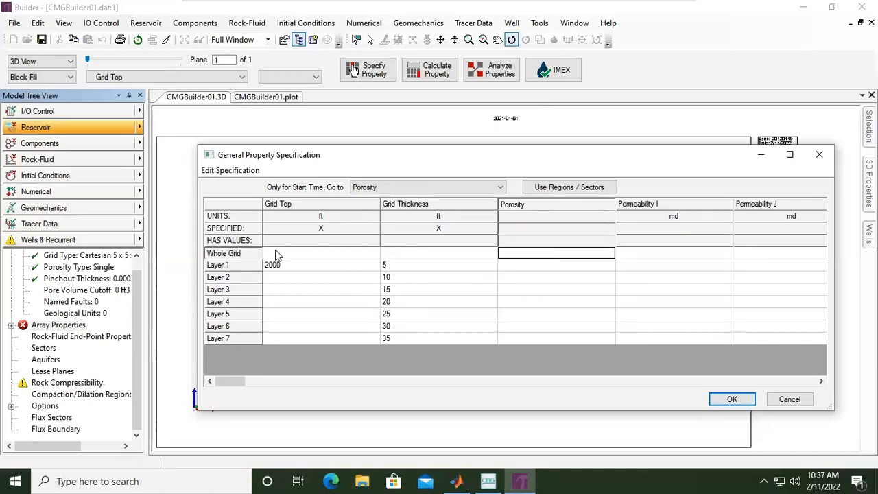
mouse_move(405, 272)
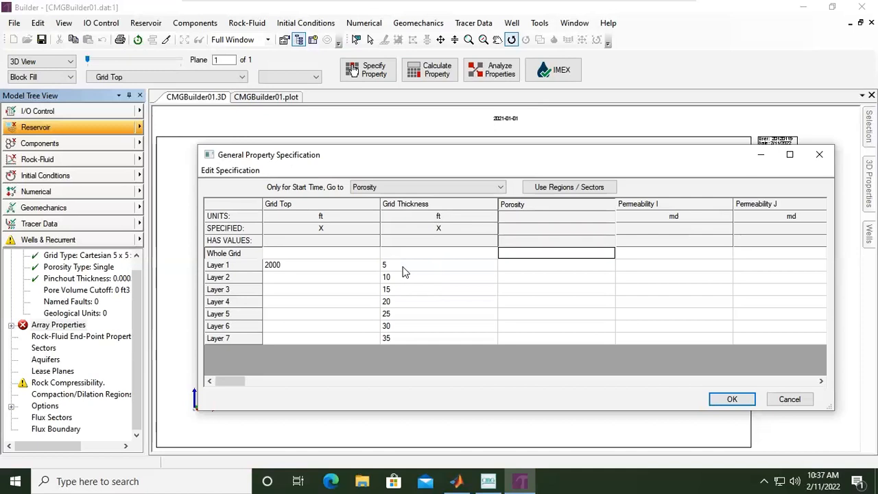
text(0.)
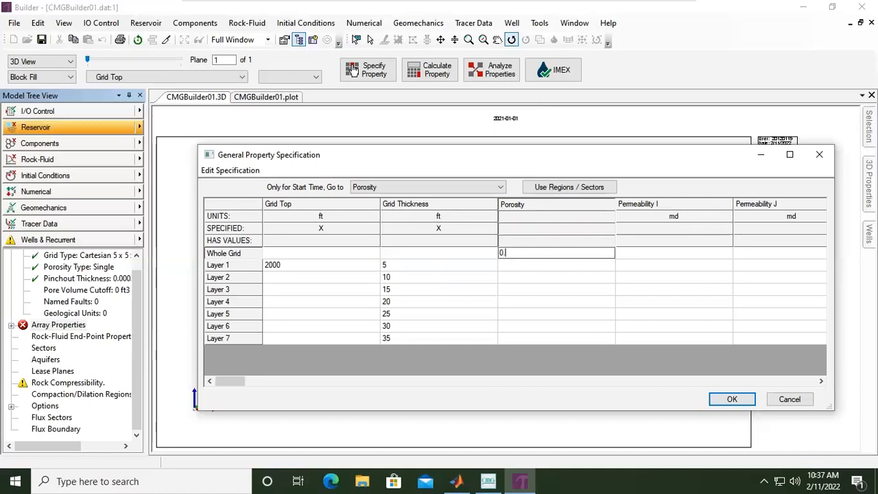
text(2)
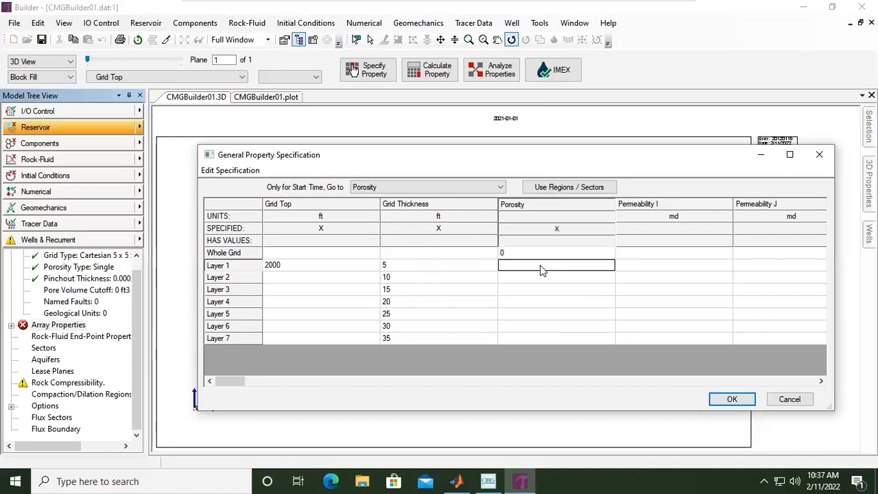
click(557, 253)
text(0)
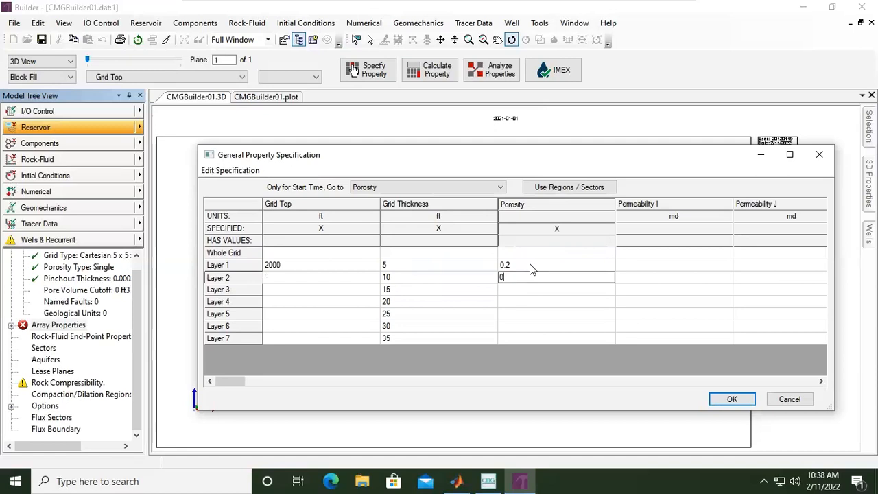
text(.21)
key(Return)
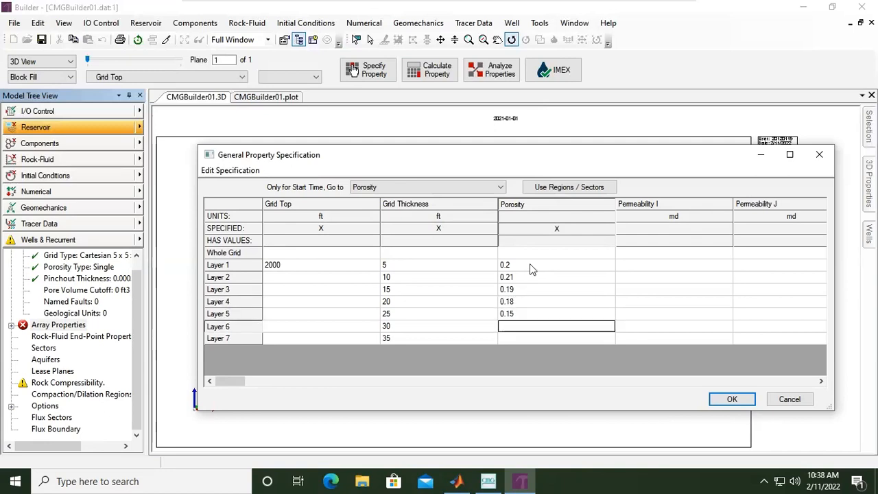
text(0.17)
click(557, 338)
text(0.2)
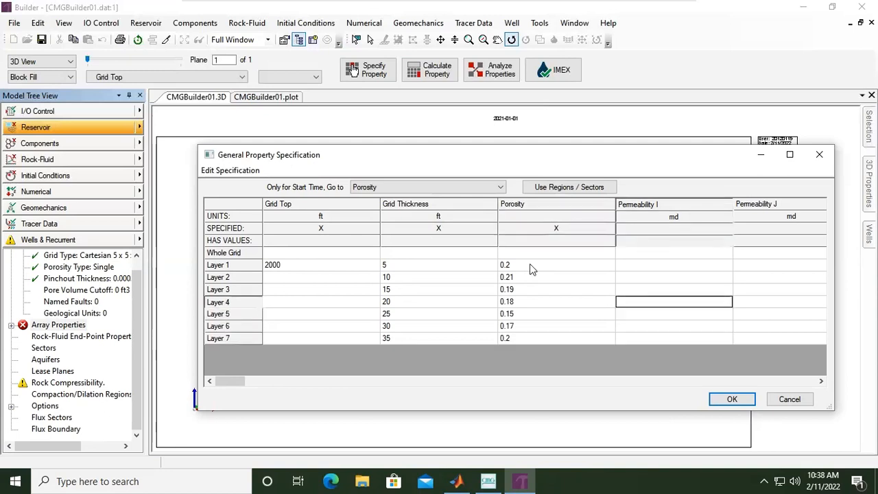
Enter Permeability I of 100, 97, 150, 122, 80, 50 and 200 md for layers 1–7.
click(673, 265)
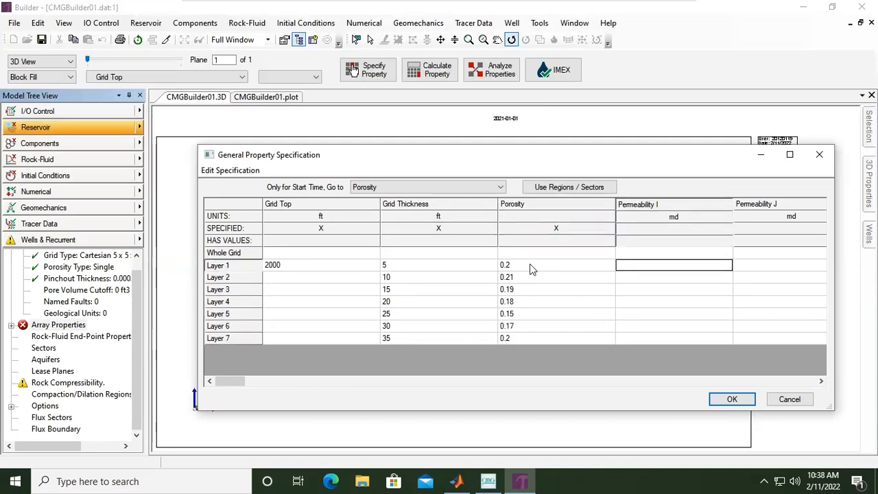
text(100)
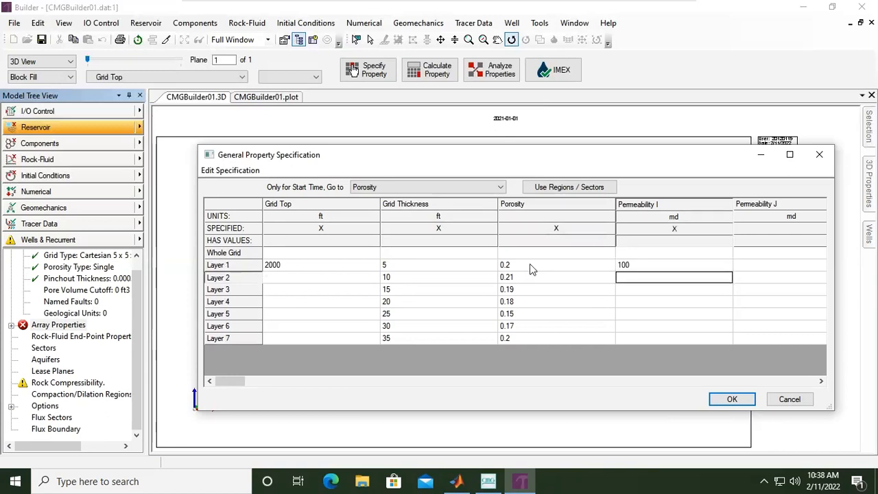
text(97)
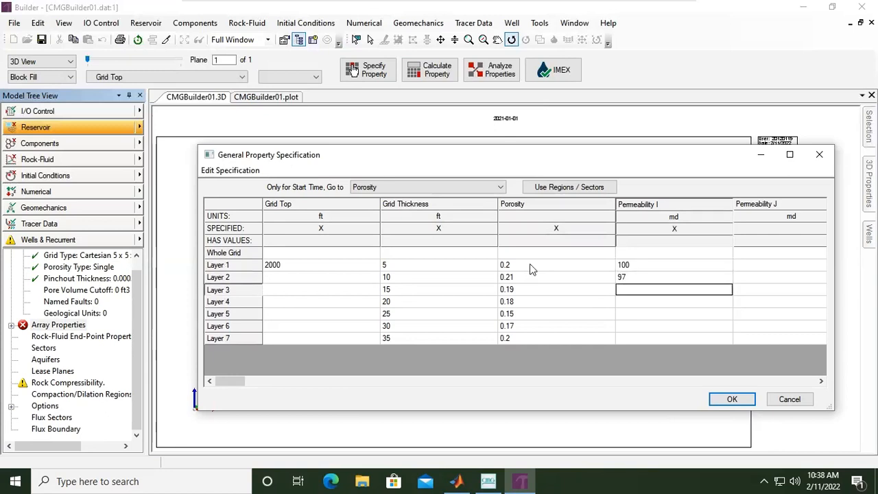
text(150)
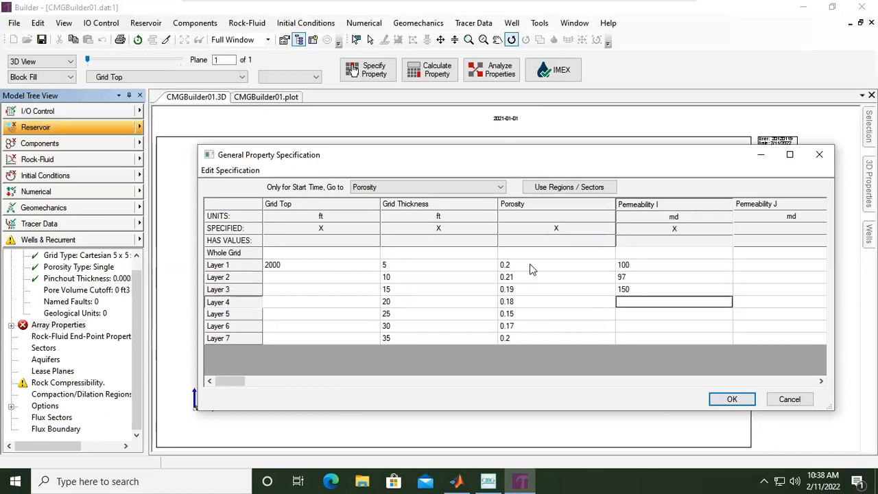
text(122)
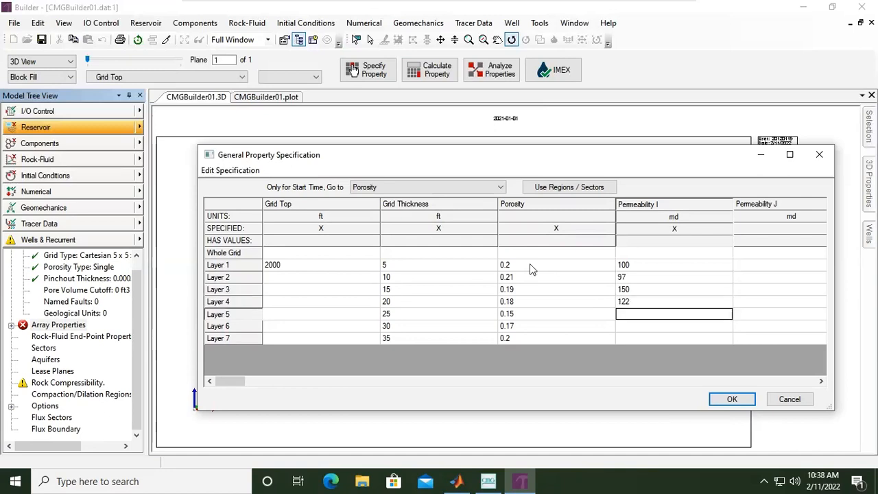
text(80)
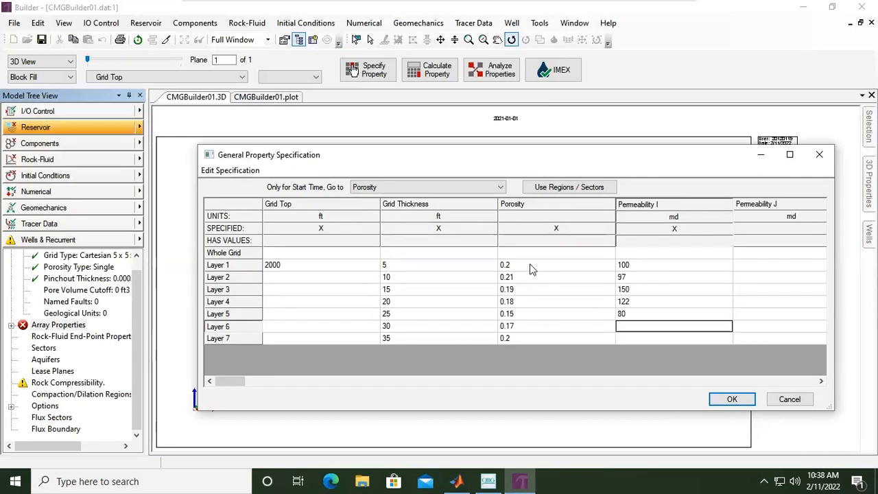
text(50)
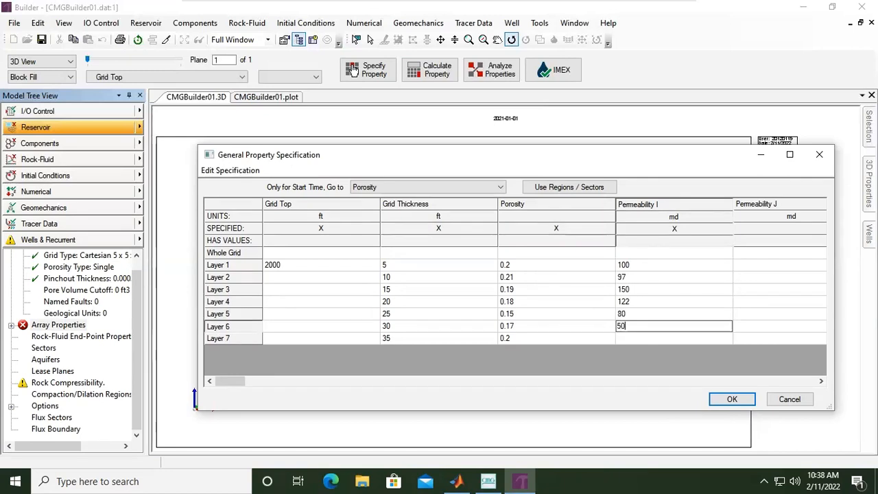
key(Return)
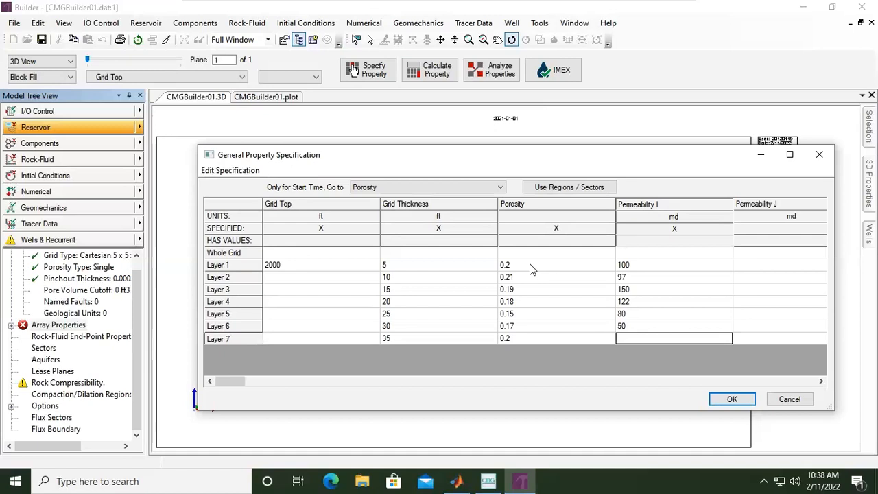
text(100)
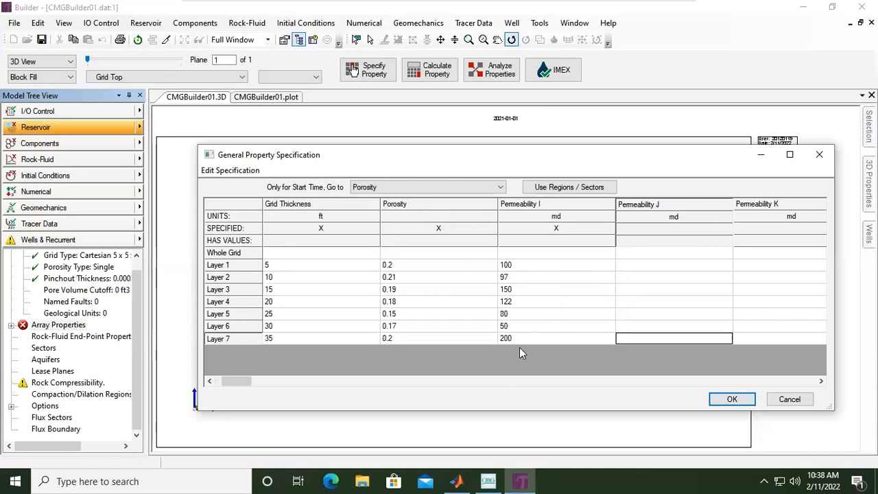
mouse_move(571, 348)
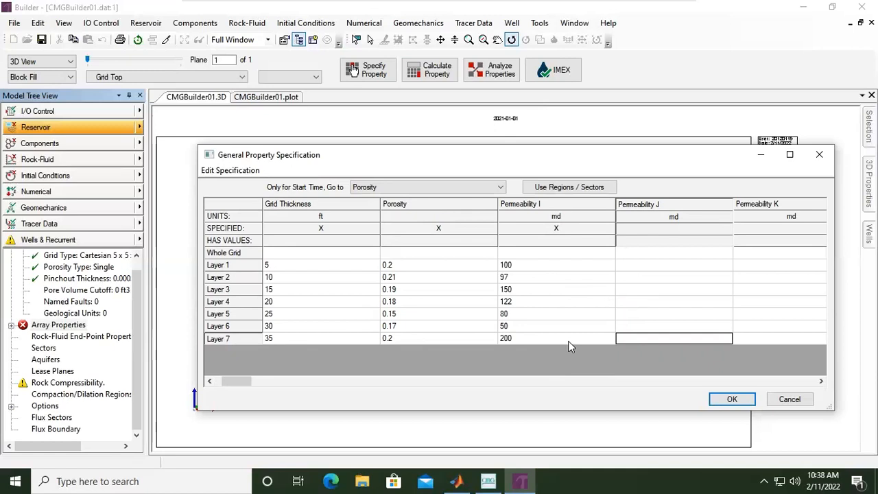
mouse_move(701, 287)
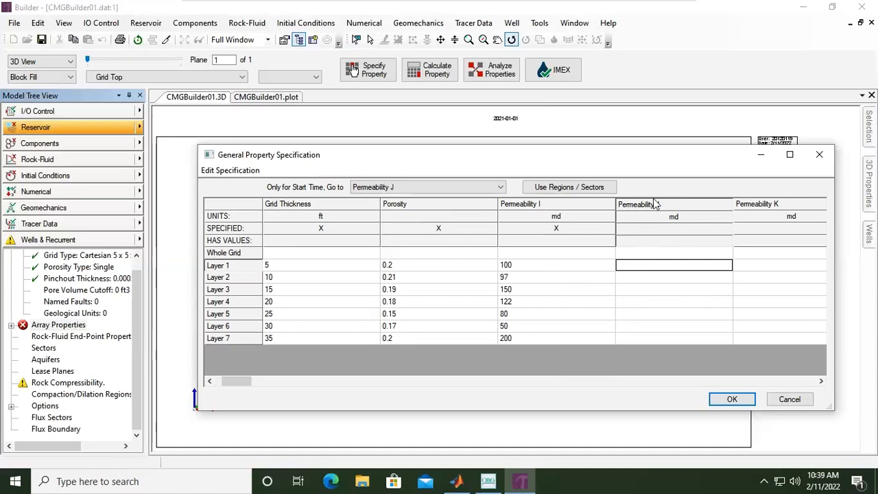
mouse_move(642, 266)
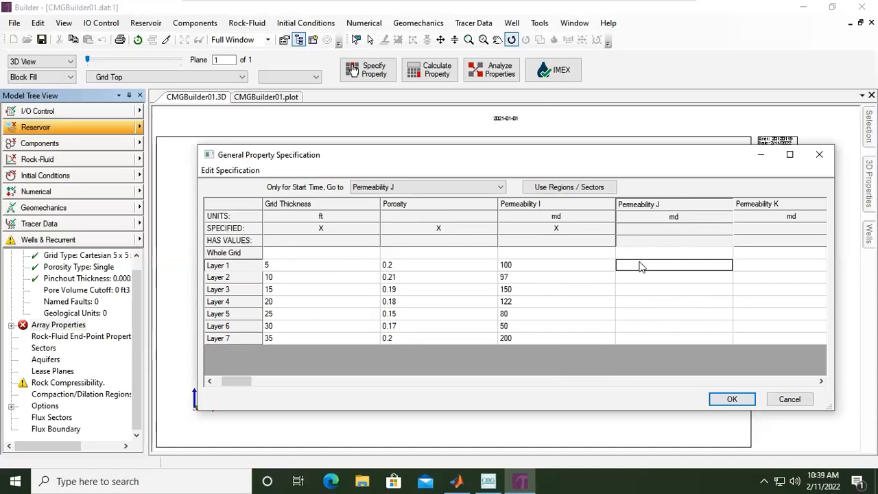
right_click(674, 265)
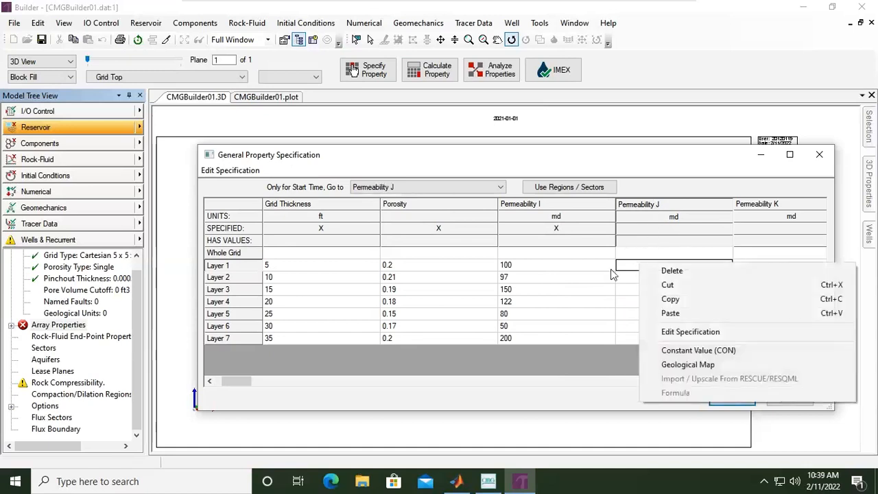
mouse_move(536, 261)
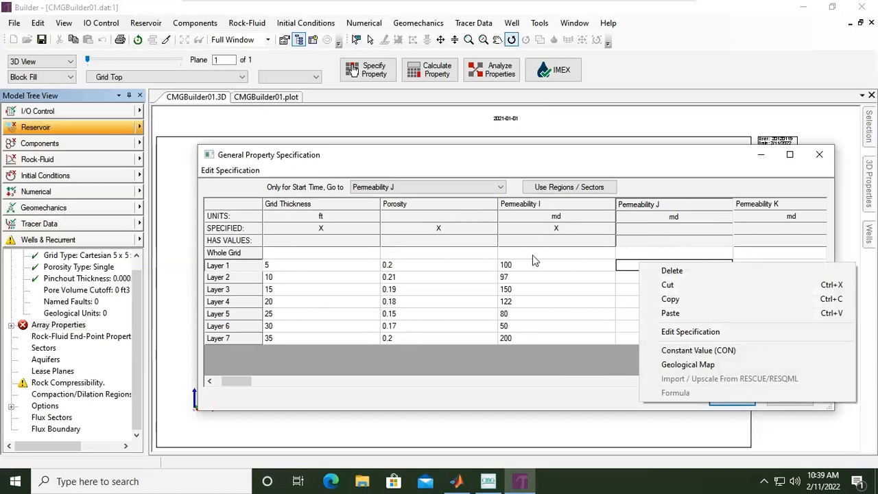
mouse_move(536, 264)
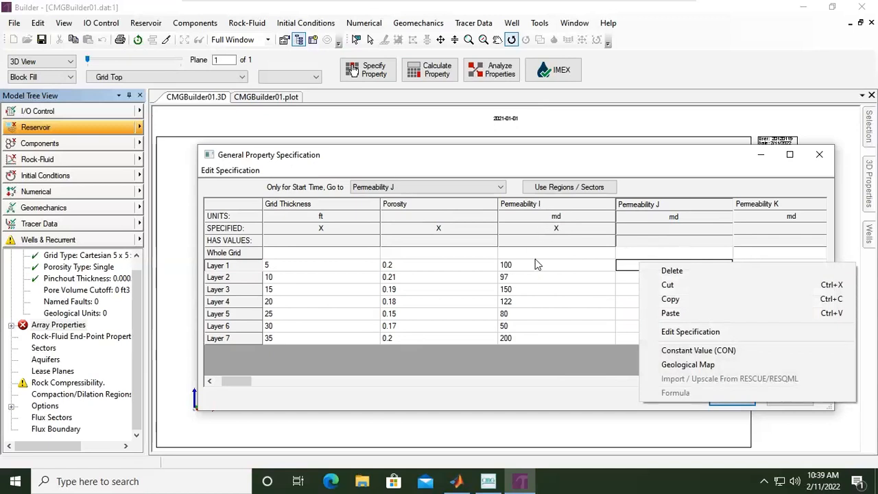
mouse_move(691, 331)
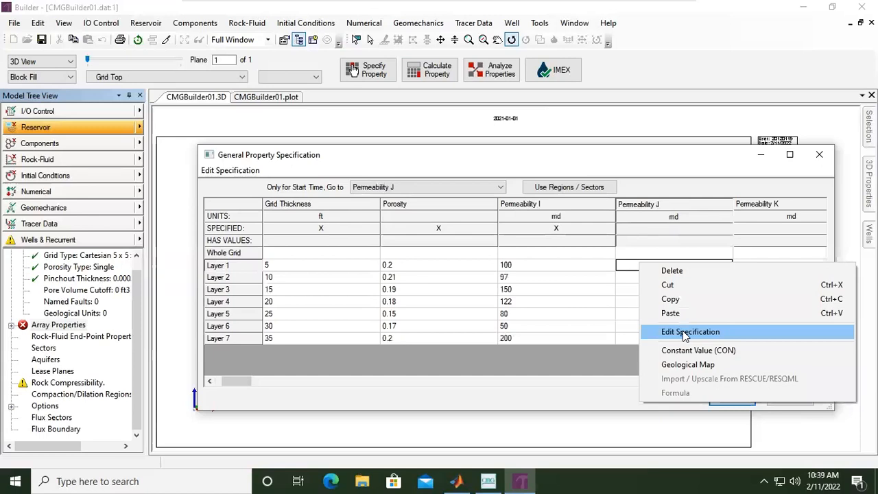
click(690, 331)
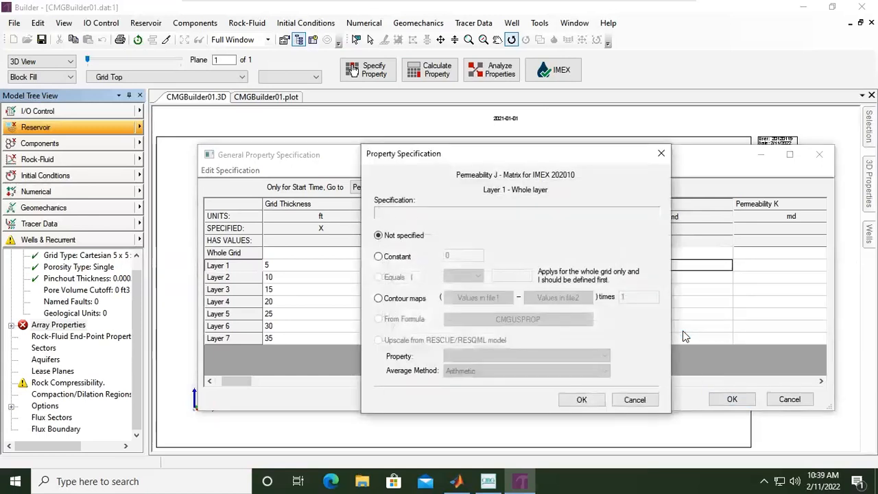
mouse_move(411, 278)
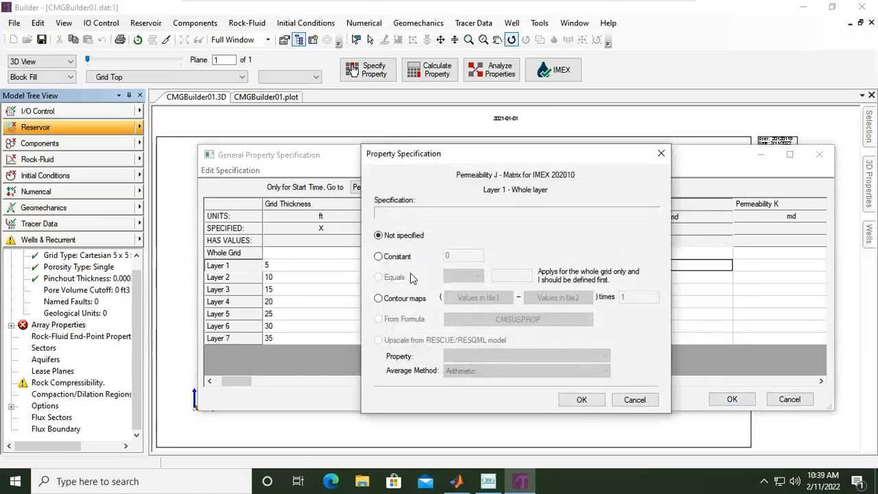
click(378, 256)
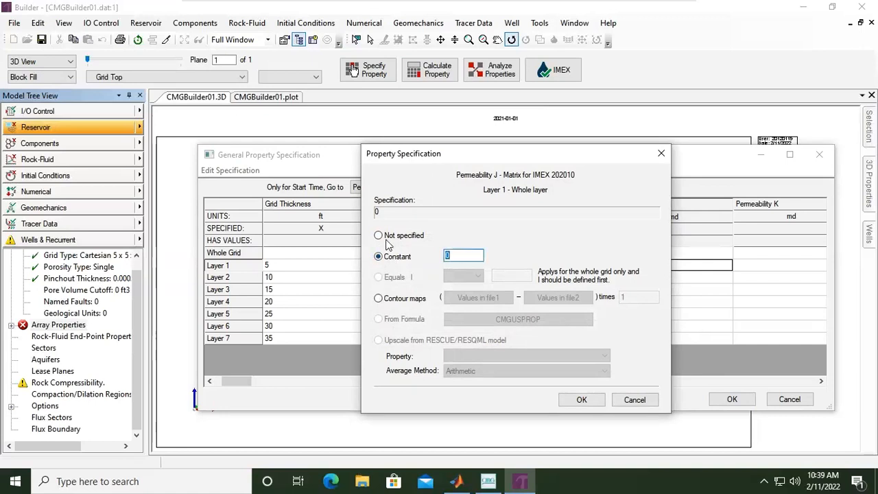
click(378, 236)
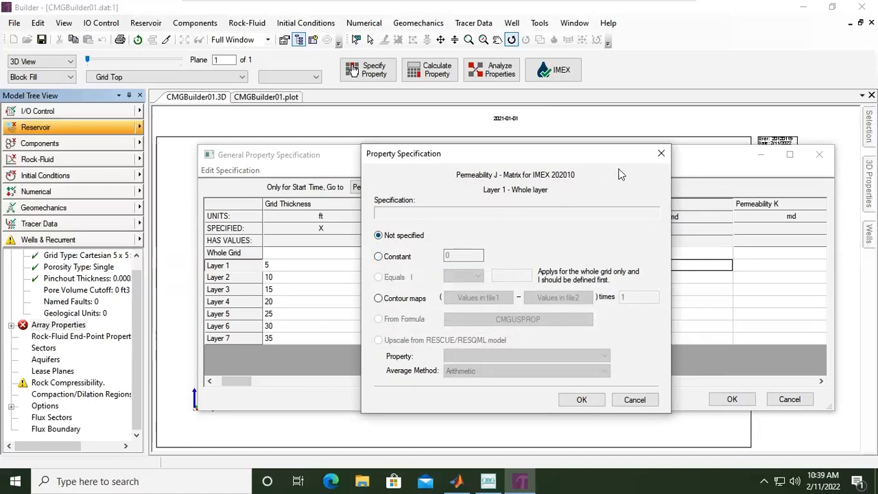
mouse_move(382, 286)
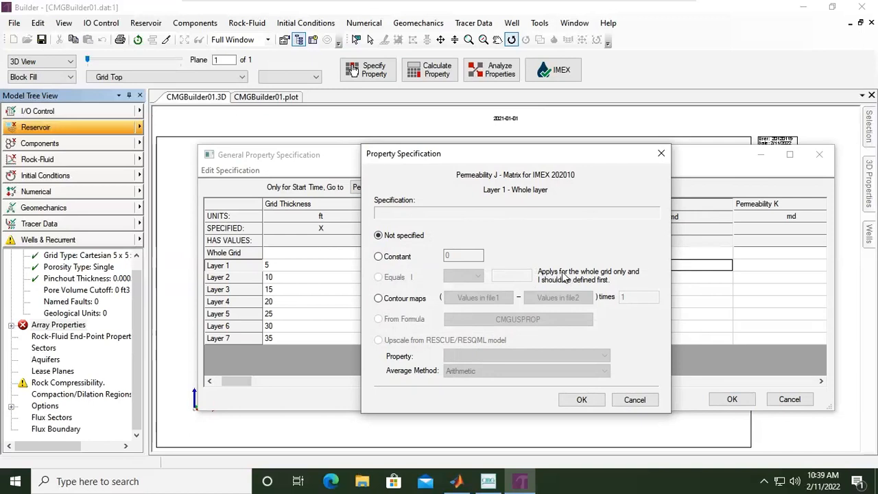
mouse_move(630, 279)
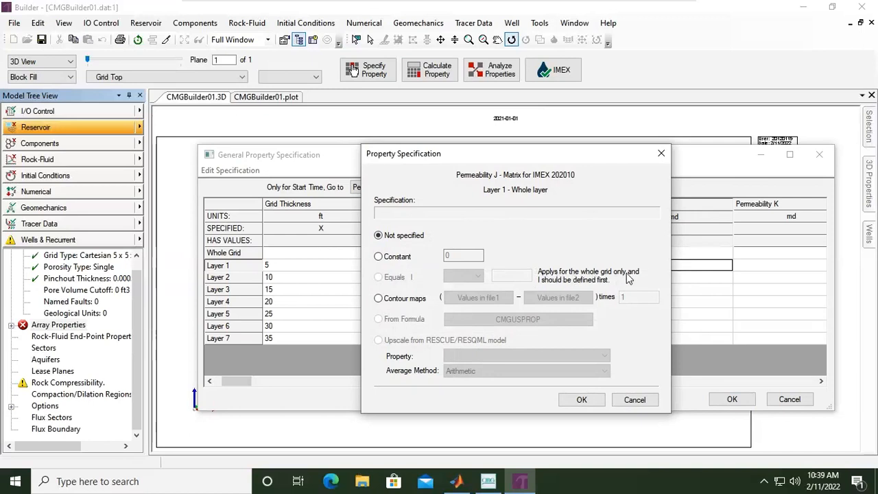
mouse_move(662, 177)
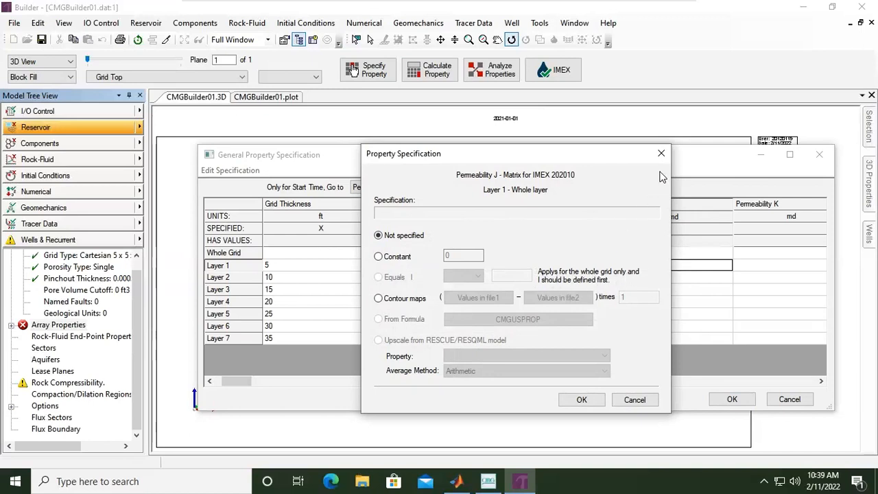
click(660, 153)
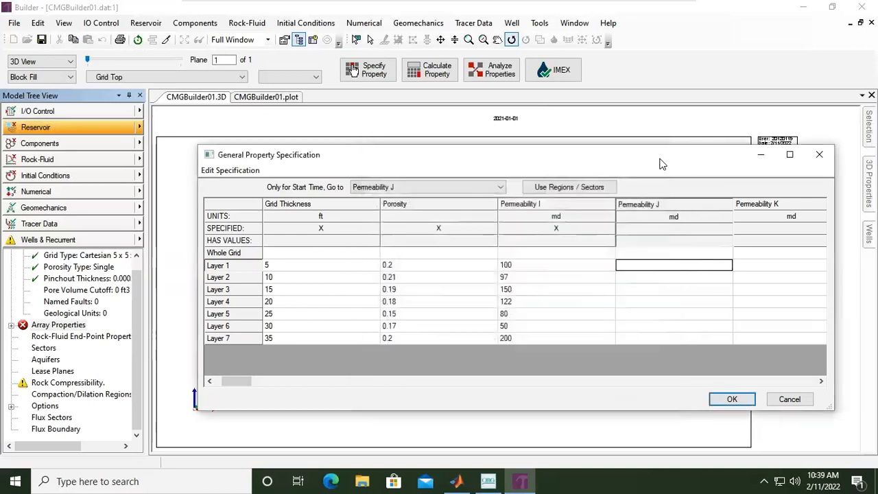
mouse_move(421, 257)
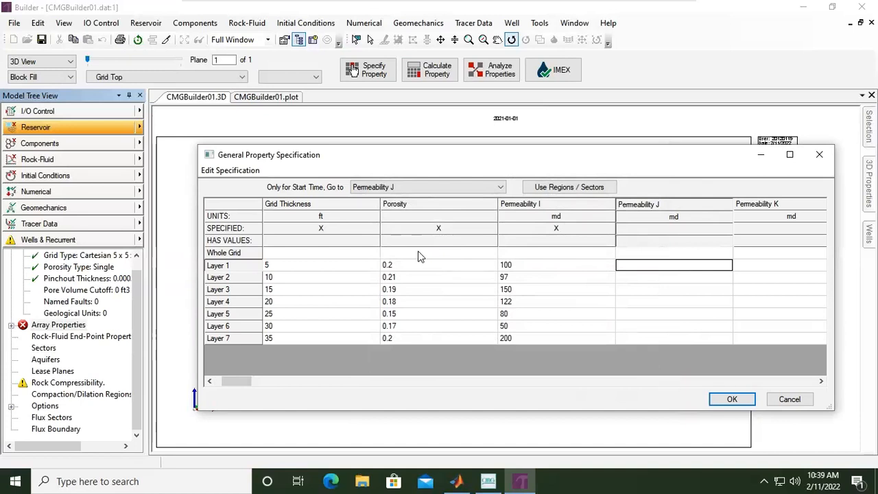
mouse_move(473, 247)
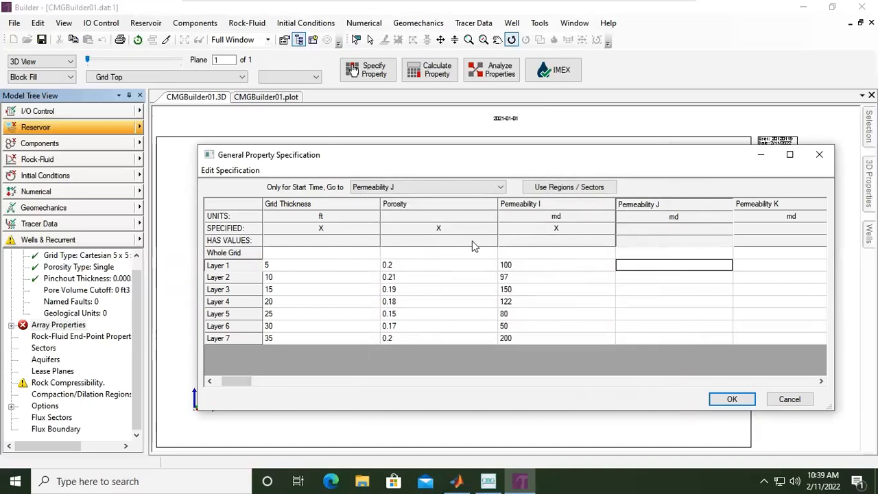
mouse_move(638, 257)
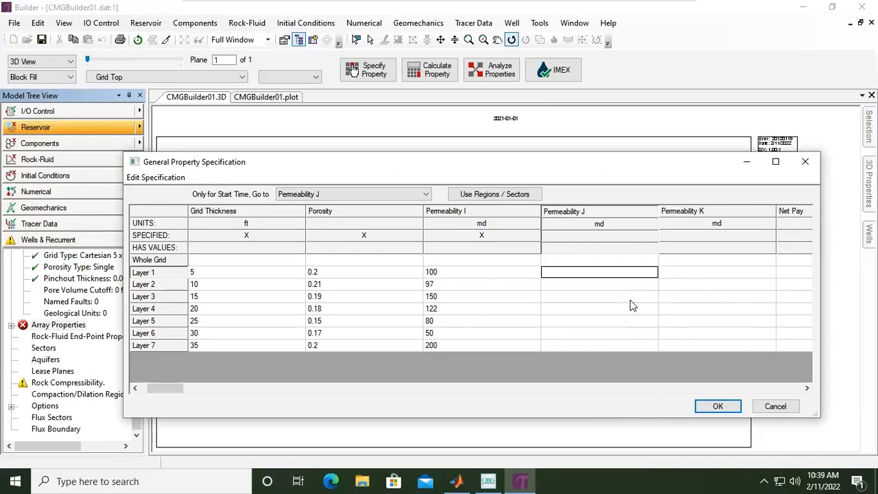
Enter Permeability J of 105, 92, 145, 120, 85, 55 and 195 md for layers 1–7.
text(105)
click(599, 283)
text(92)
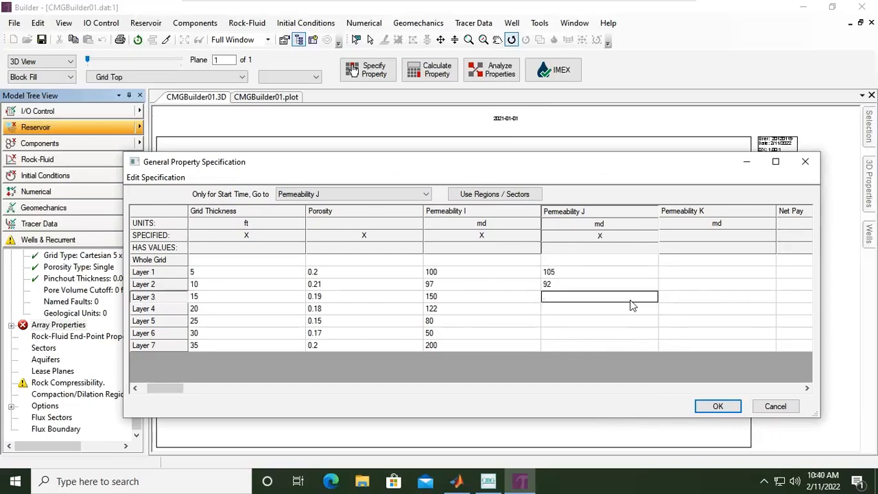
text(145)
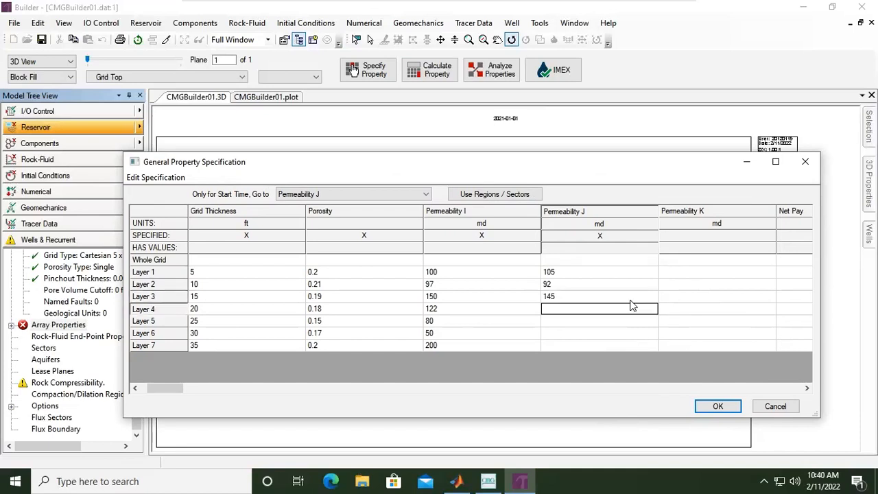
text(120)
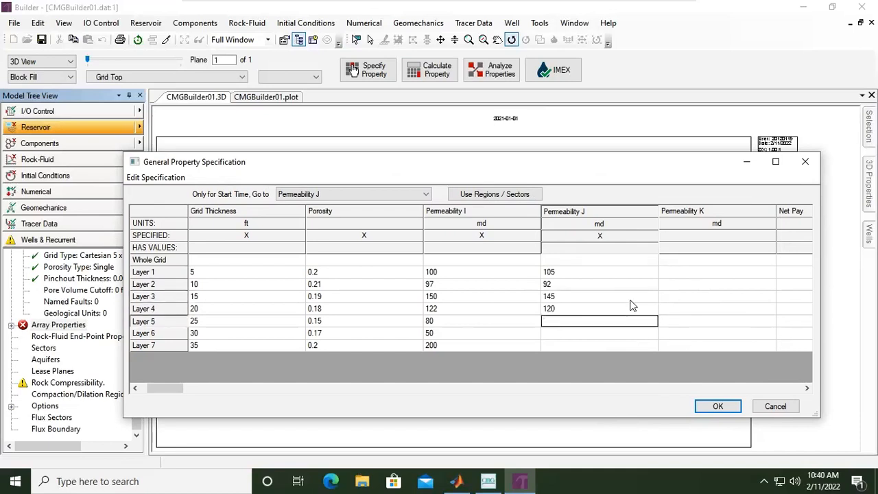
text(85)
click(599, 345)
text(19)
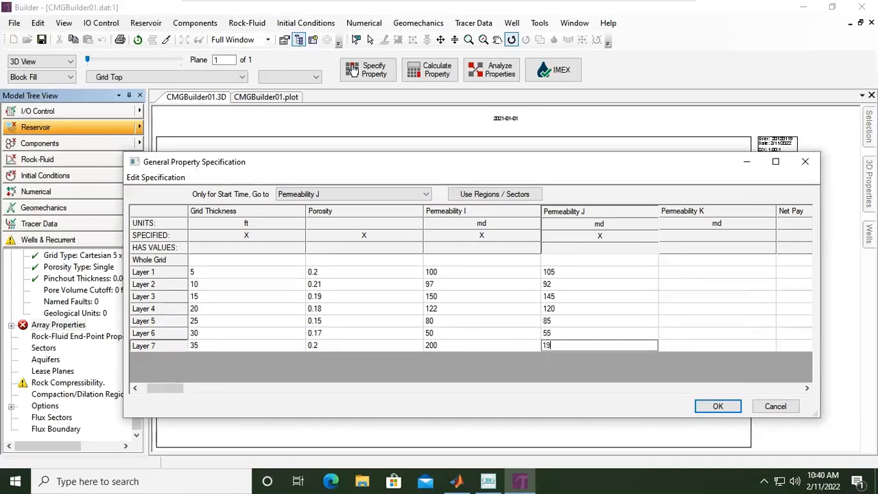
text(5)
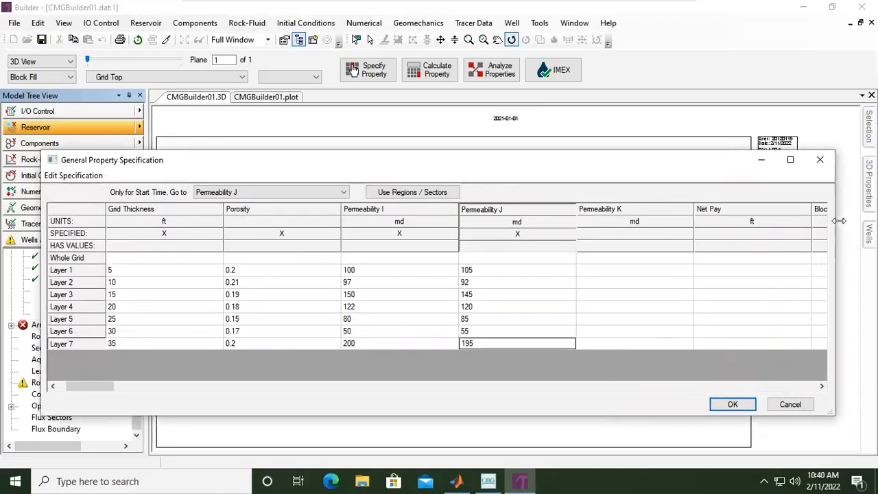
click(634, 270)
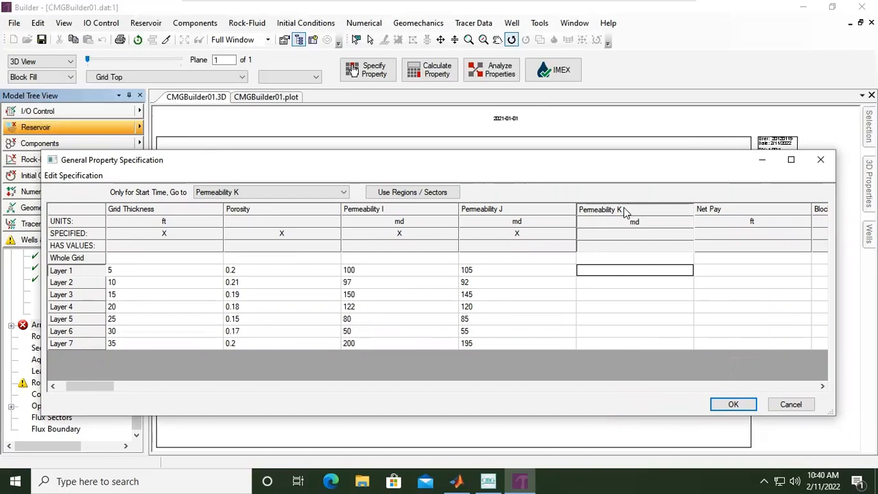
mouse_move(692, 74)
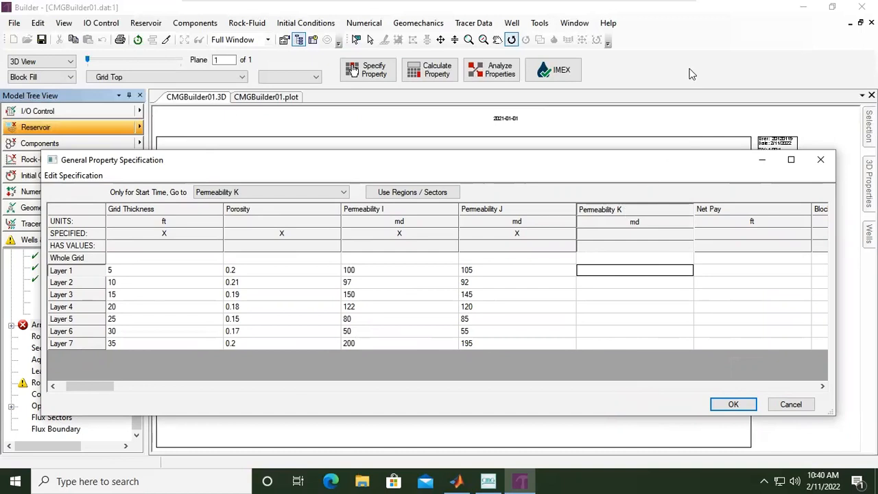
mouse_move(560, 262)
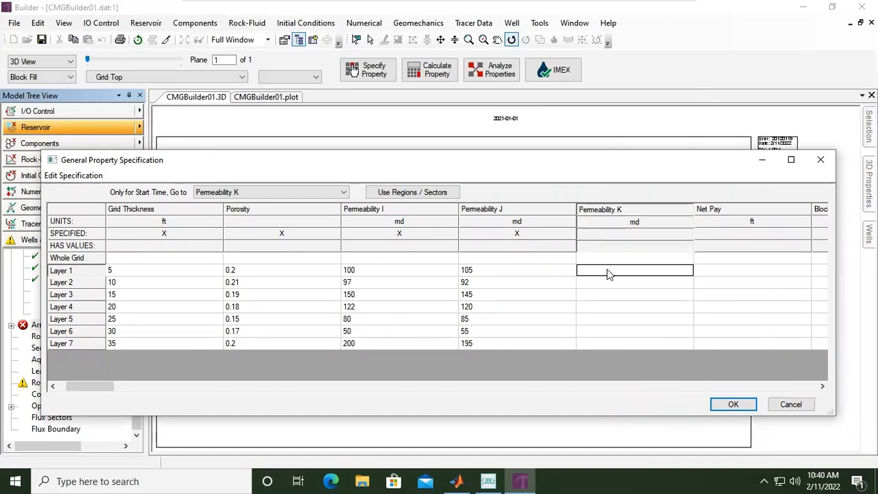
Enter Permeability K of 10, 10, 15, 12, 8, 5 and 20 md for Layers 1–7.
text(10)
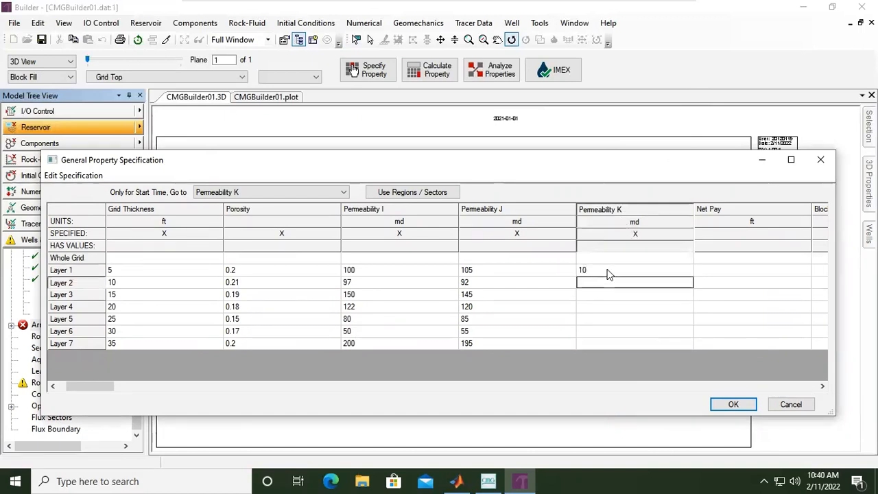
text(15)
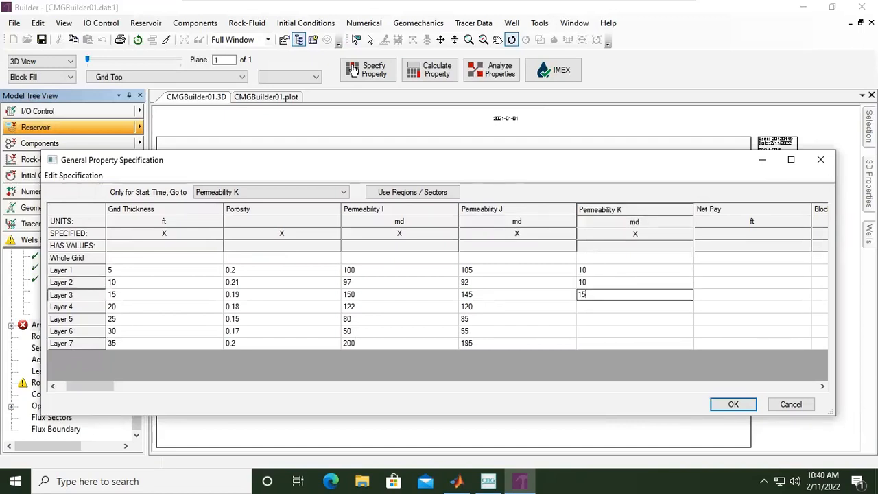
key(Return)
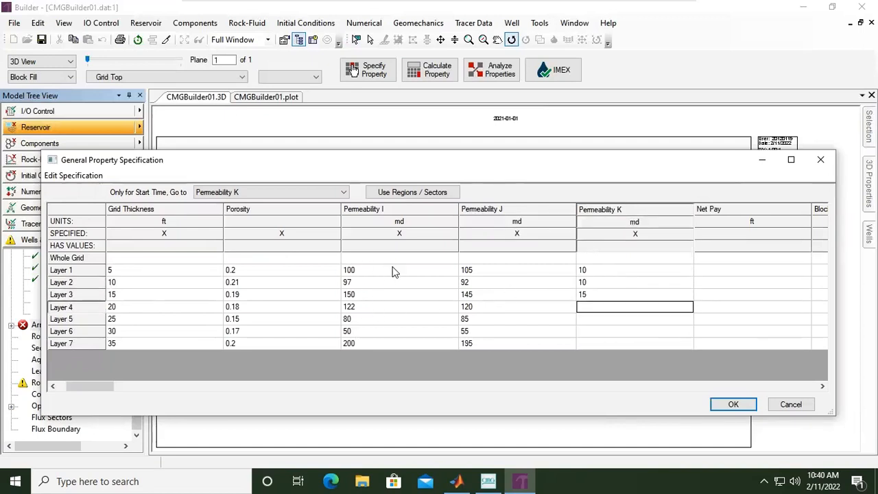
mouse_move(606, 317)
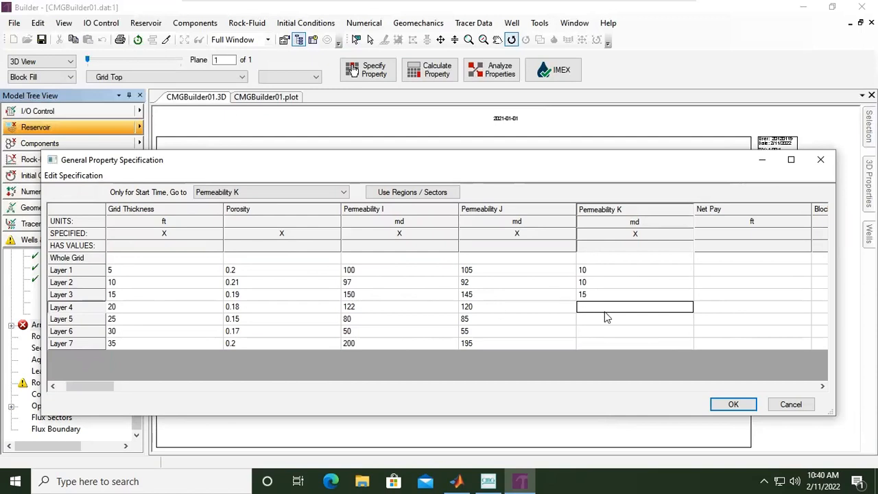
text(12)
click(635, 330)
text(6)
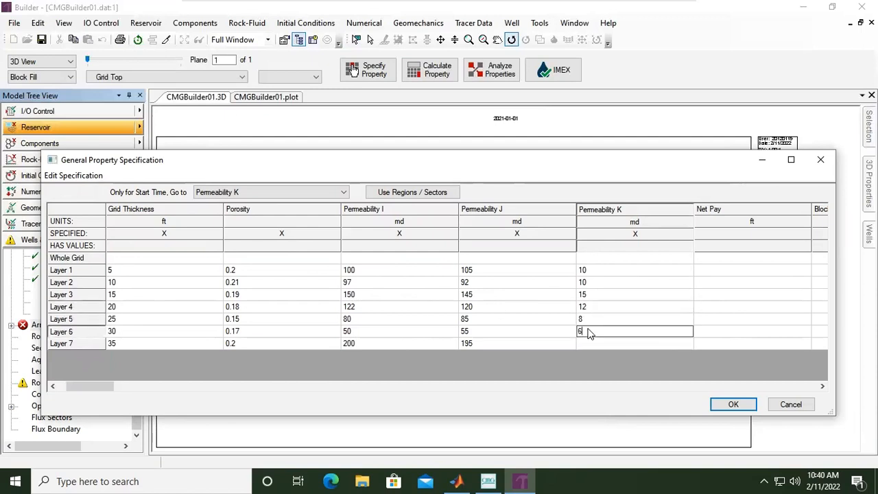
text(4)
click(635, 344)
text(20)
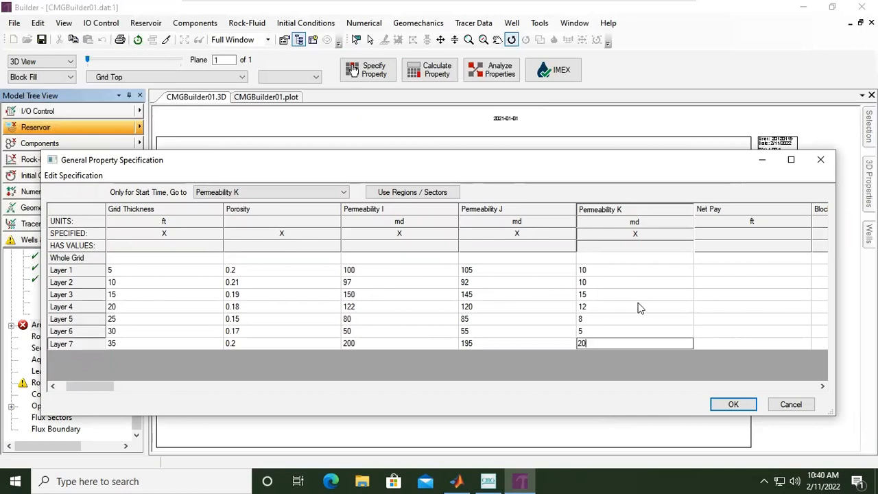
click(634, 307)
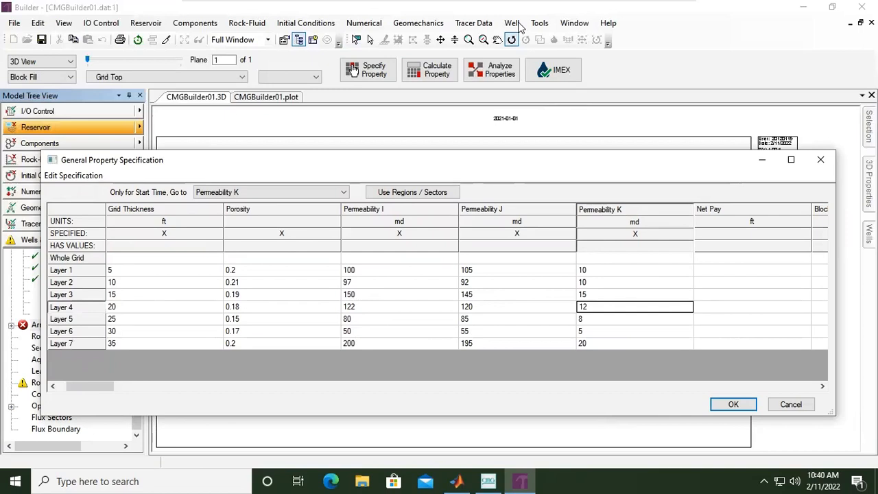
mouse_move(636, 306)
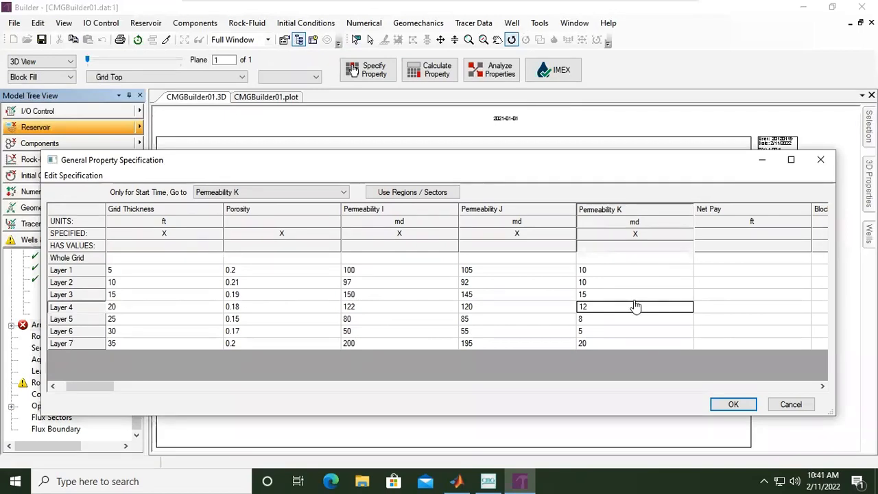
mouse_move(288, 377)
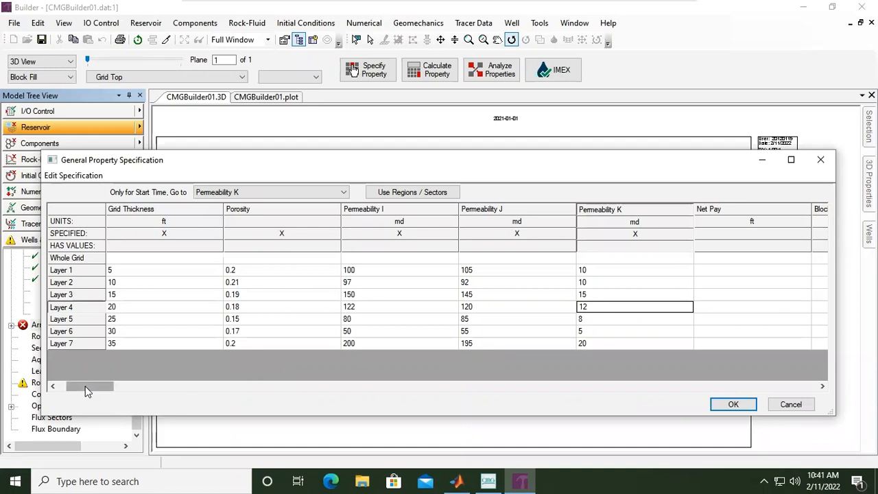
Scroll the property table across the other columns looking for Grid Top, then back.
scroll(right, 3)
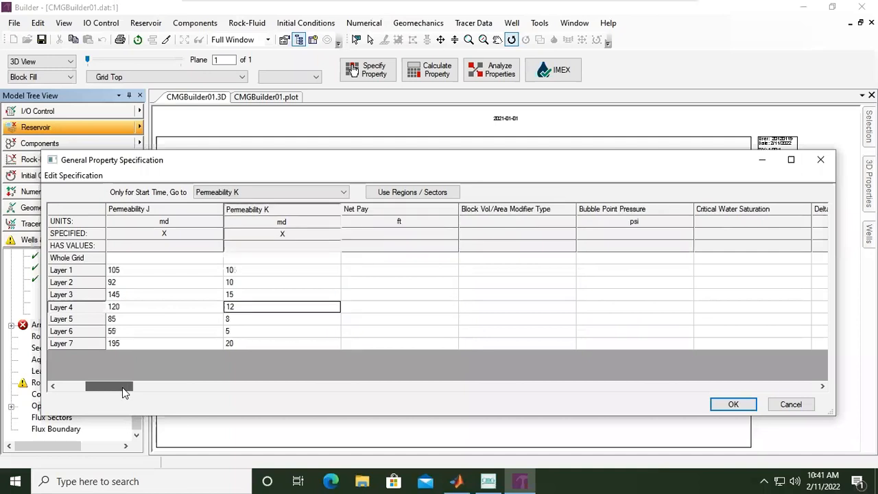
mouse_move(133, 393)
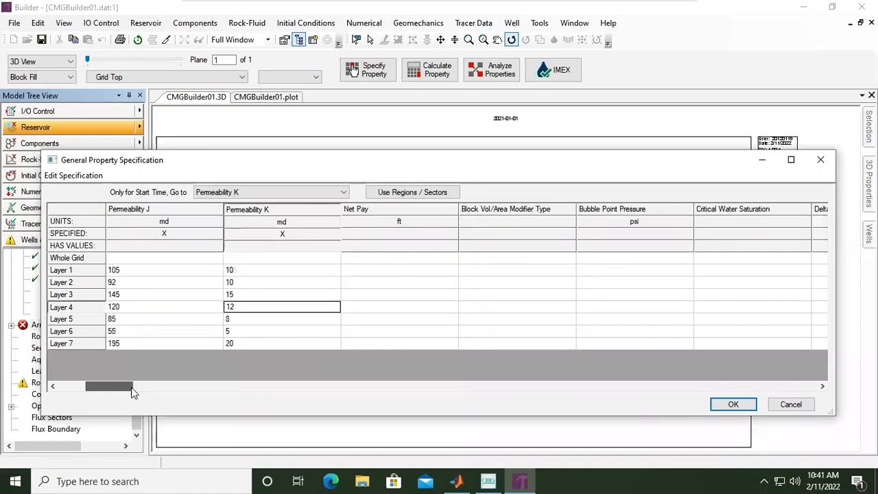
drag(110, 387, 151, 387)
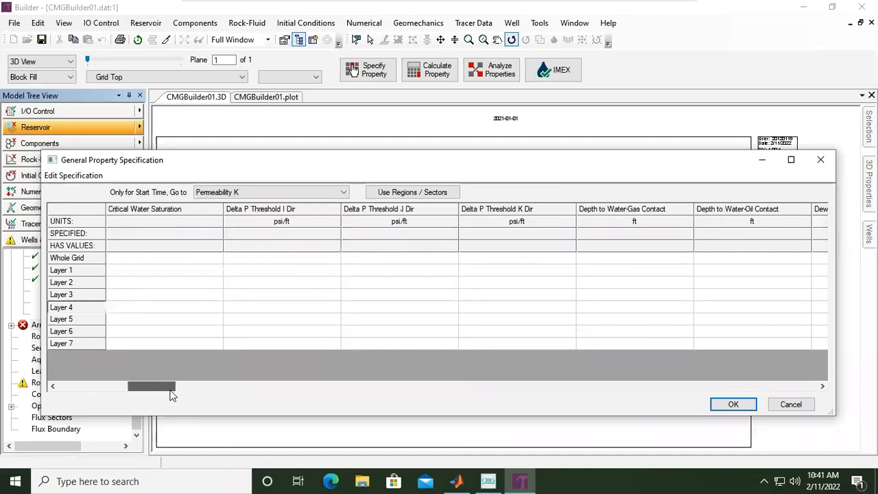
drag(151, 386, 238, 386)
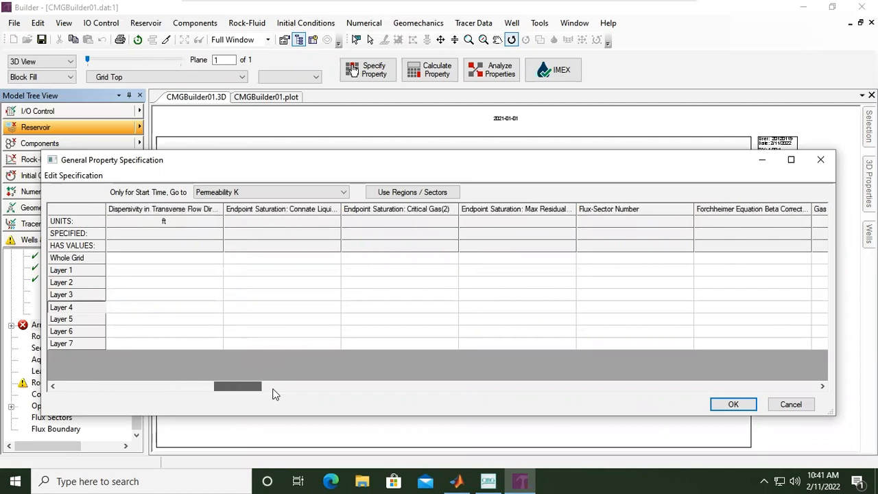
drag(237, 386, 274, 386)
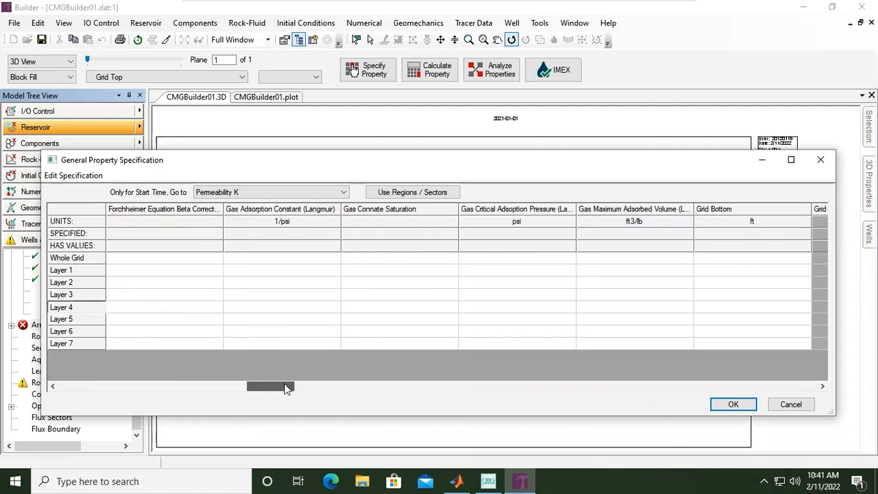
drag(288, 387, 82, 386)
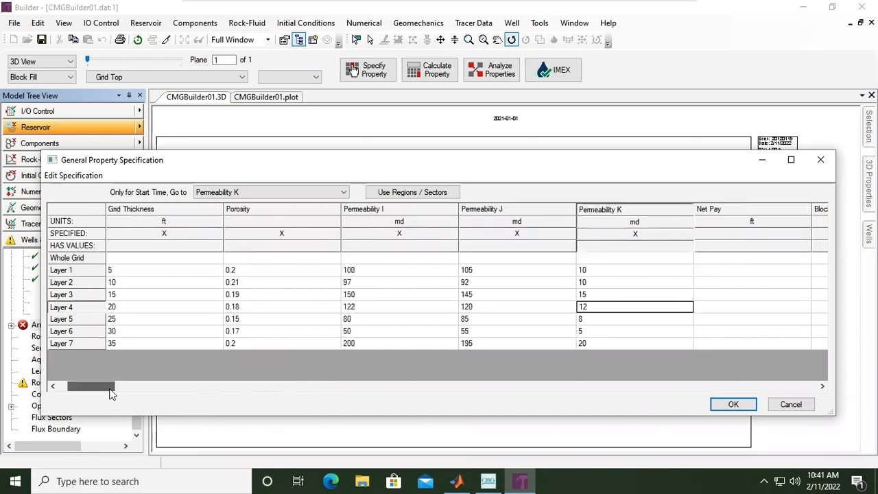
drag(91, 385, 382, 385)
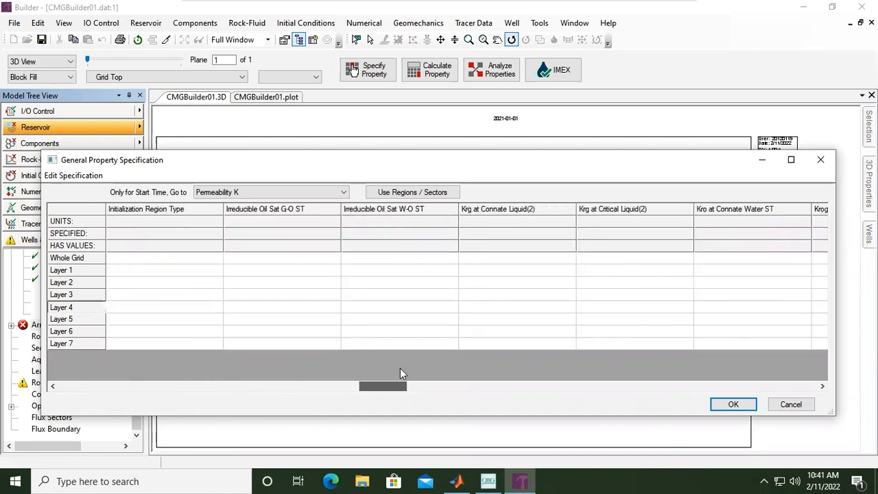
drag(383, 386, 528, 386)
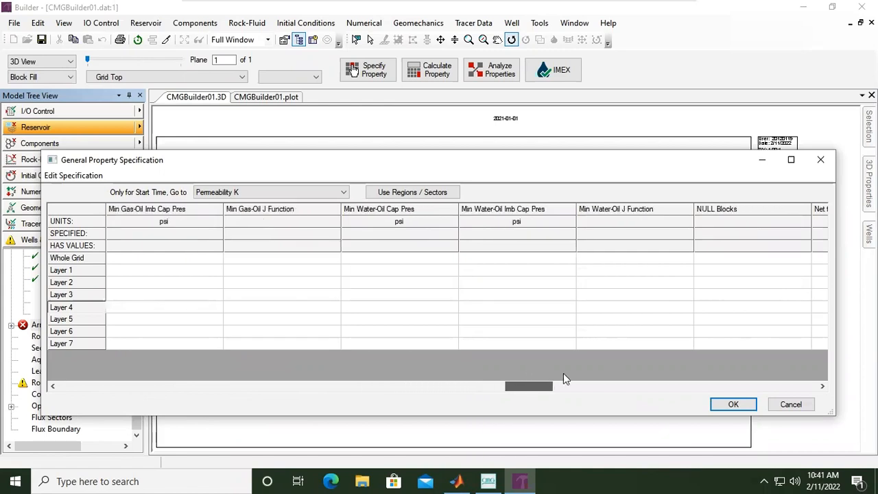
drag(528, 386, 83, 387)
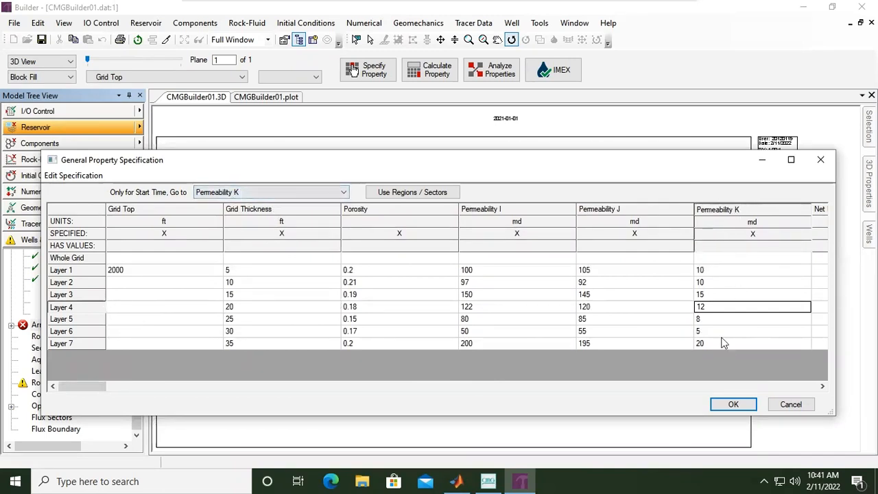
mouse_move(208, 232)
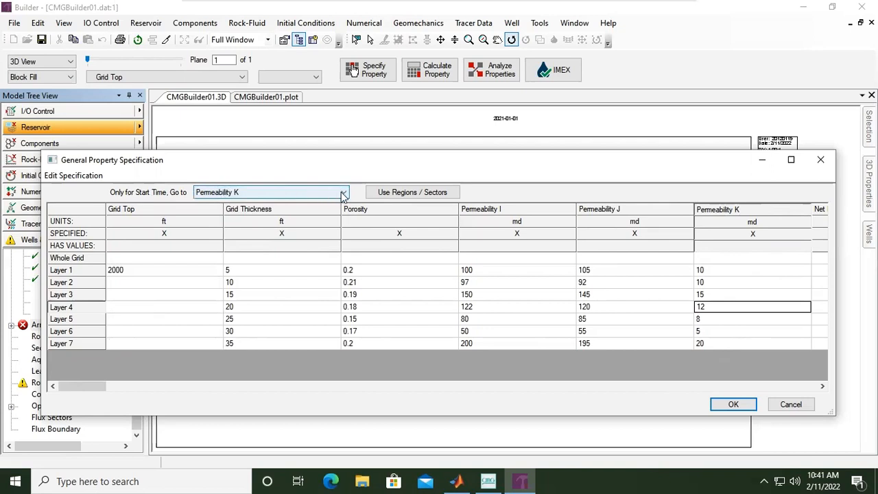
Fill Oil Saturation for Layers 1–7 with 0.7, 0.6, 0.5, 0.4, 0.3, 0.15 and 0.
click(342, 192)
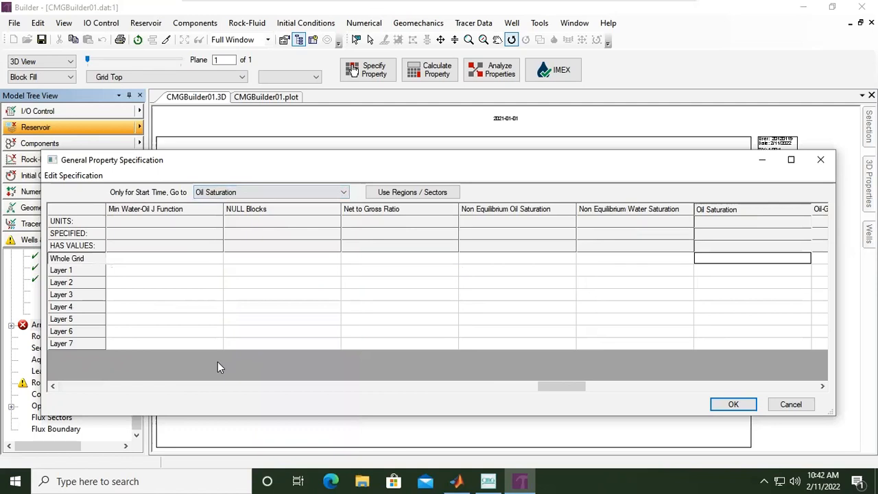
mouse_move(725, 272)
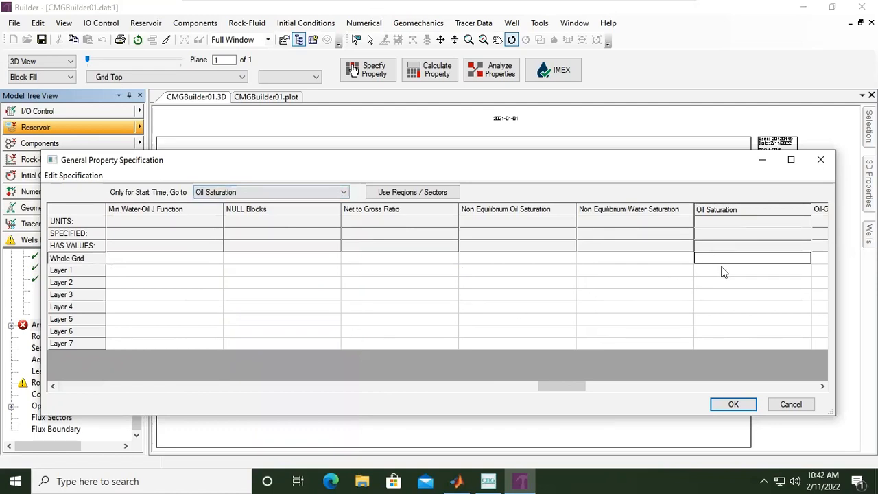
click(752, 270)
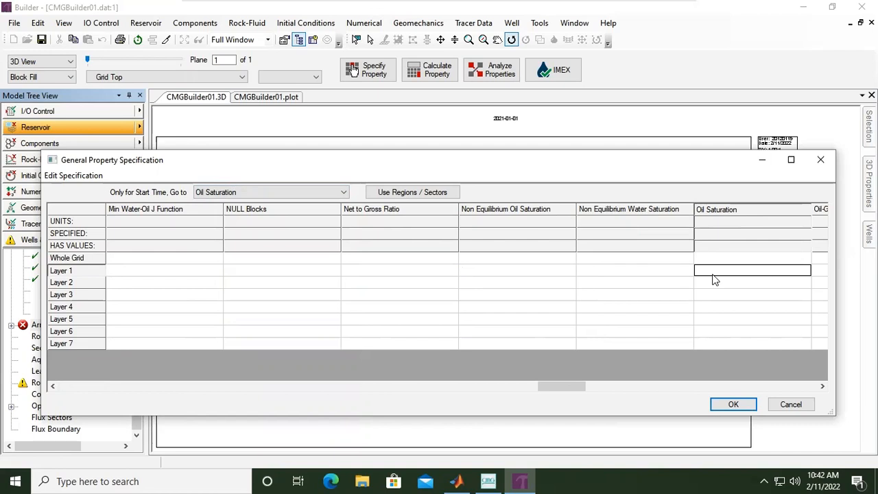
text(0.7)
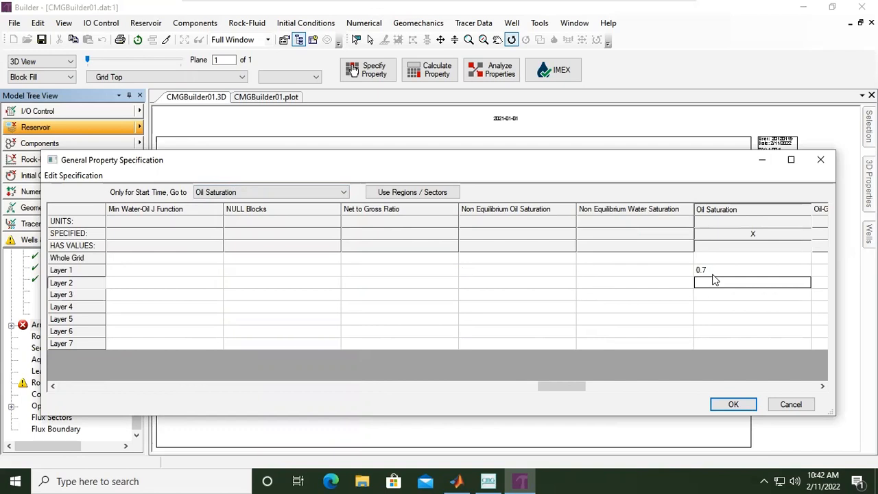
text(0.5)
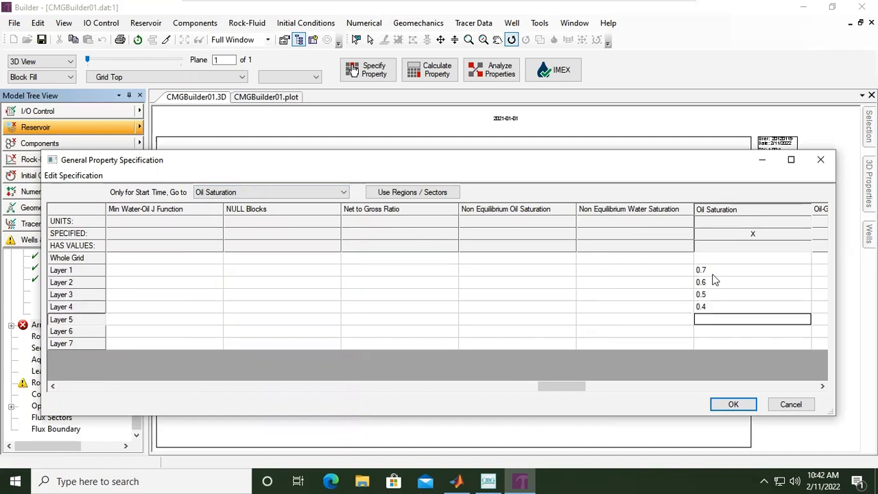
text(0.3)
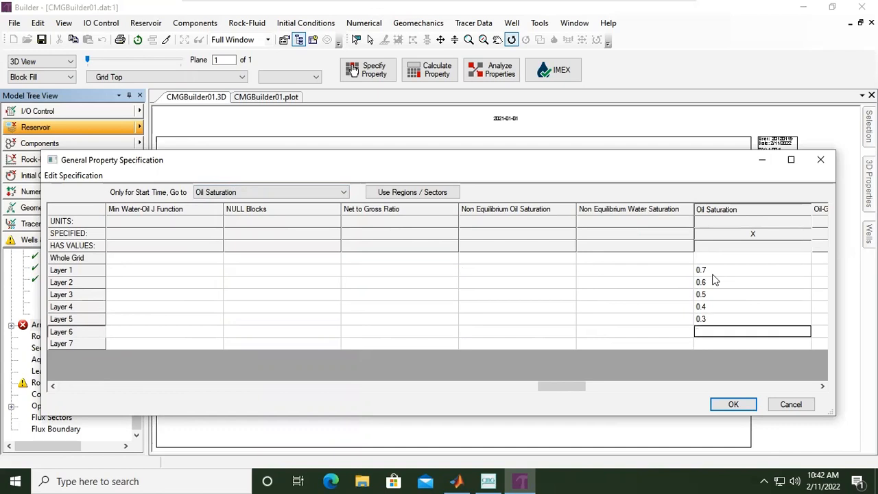
text(0.15)
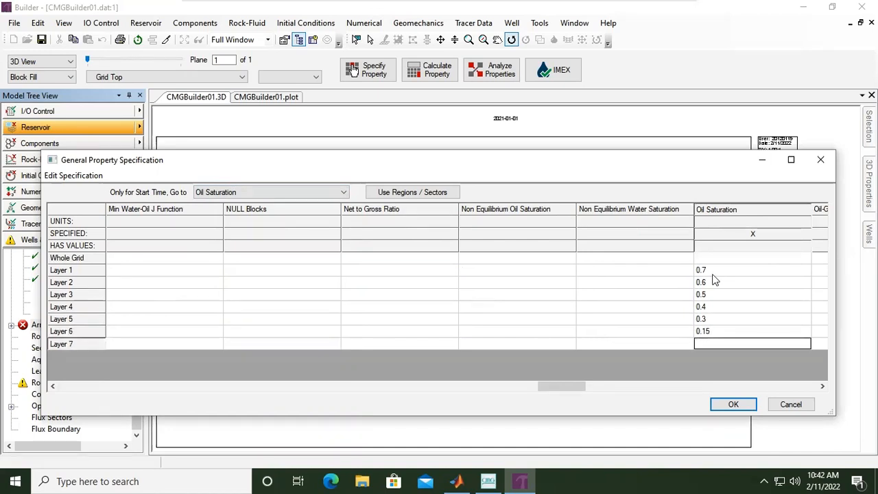
text(0)
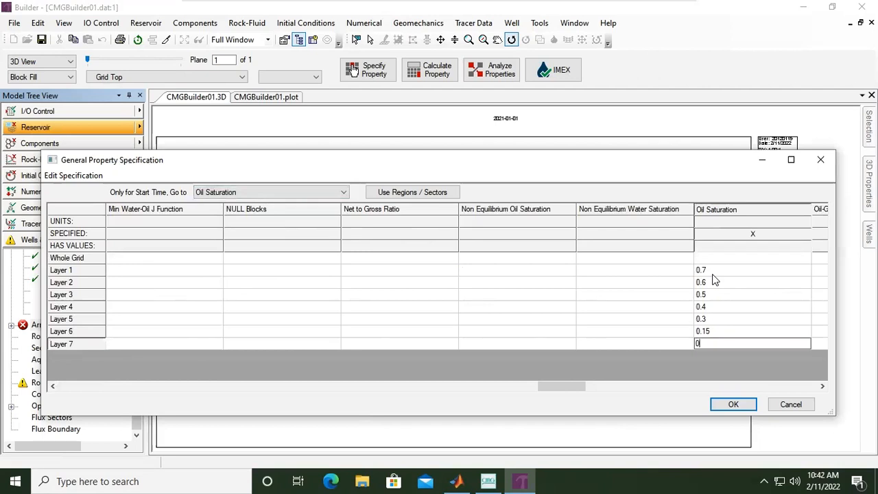
drag(561, 385, 569, 385)
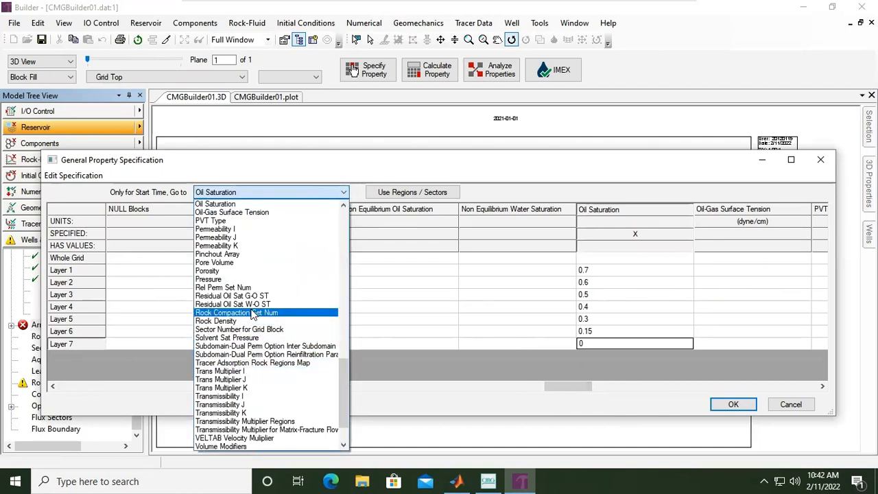
Jump to Water Saturation and enter 0.15, 0.2, 0.85 and 1 for Layers 1, 2, 6, 7.
scroll(up, 3)
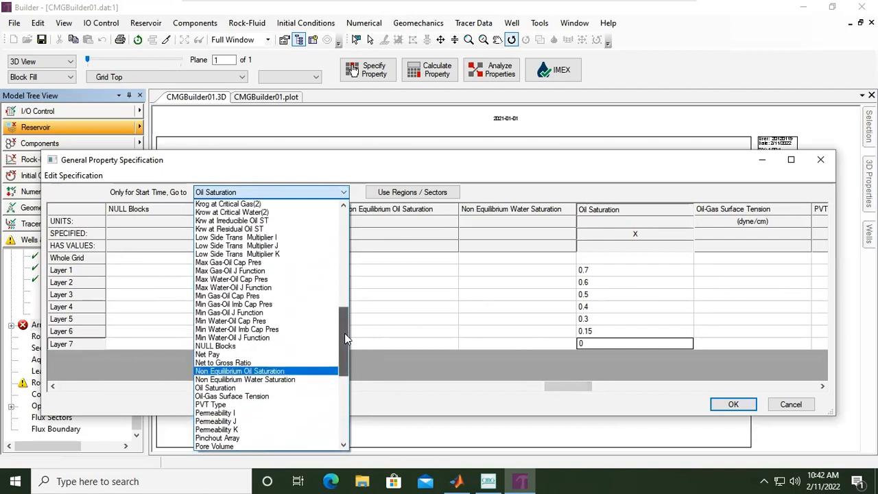
scroll(down, 3)
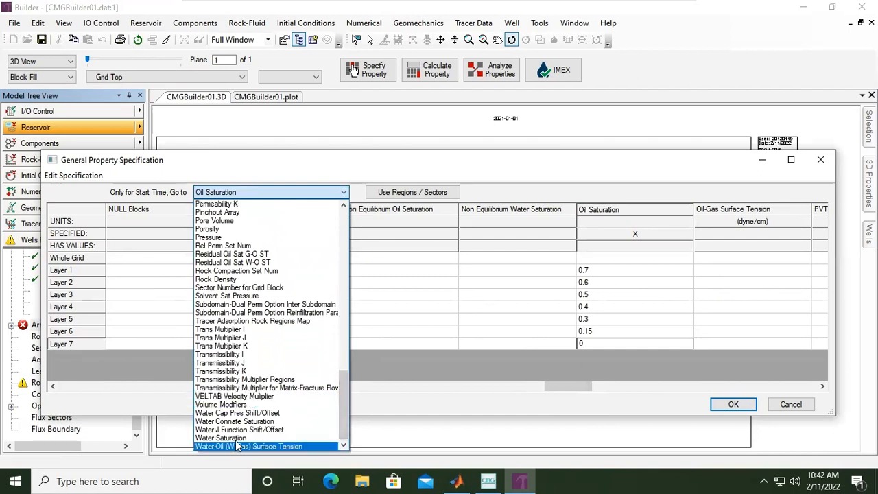
click(221, 438)
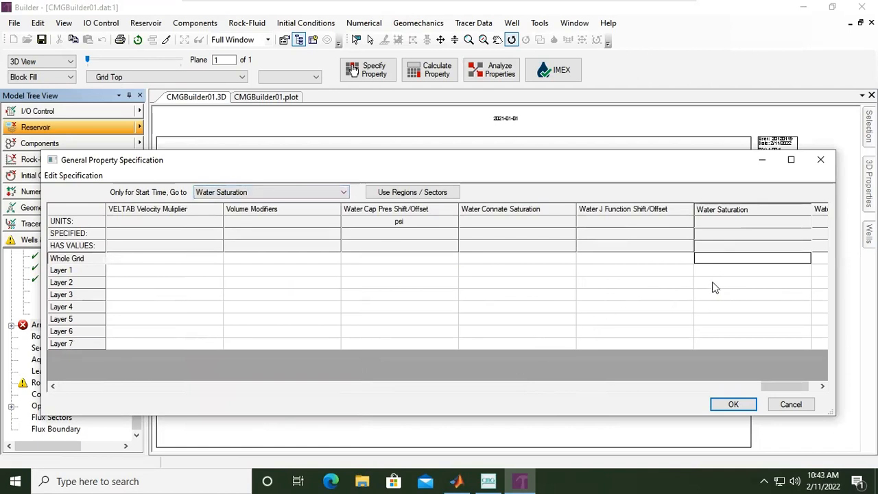
click(752, 270)
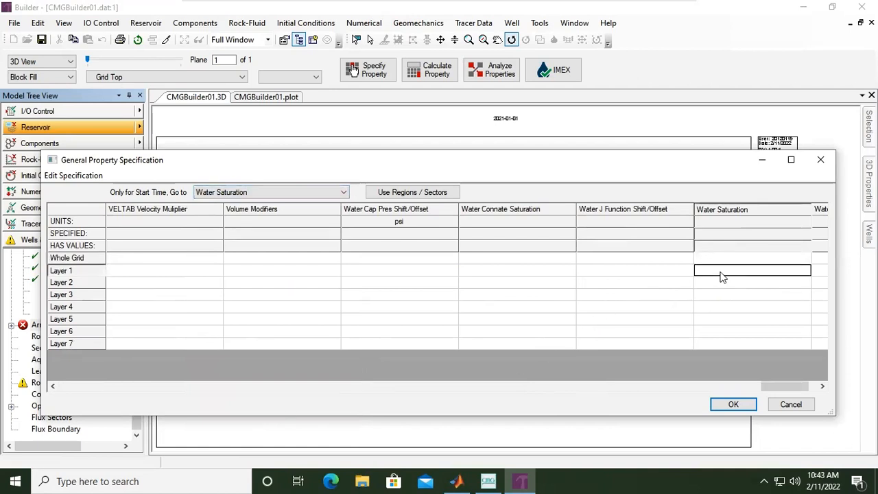
text(0)
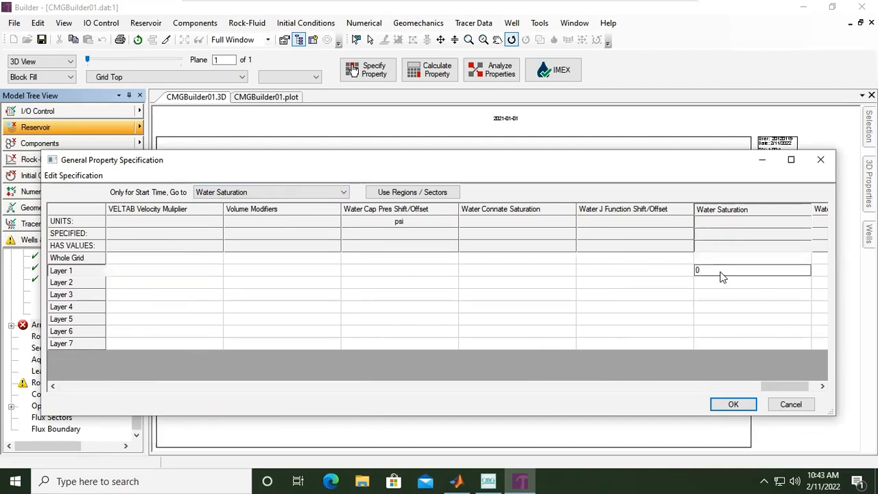
text(0.15)
click(752, 282)
text(0.2)
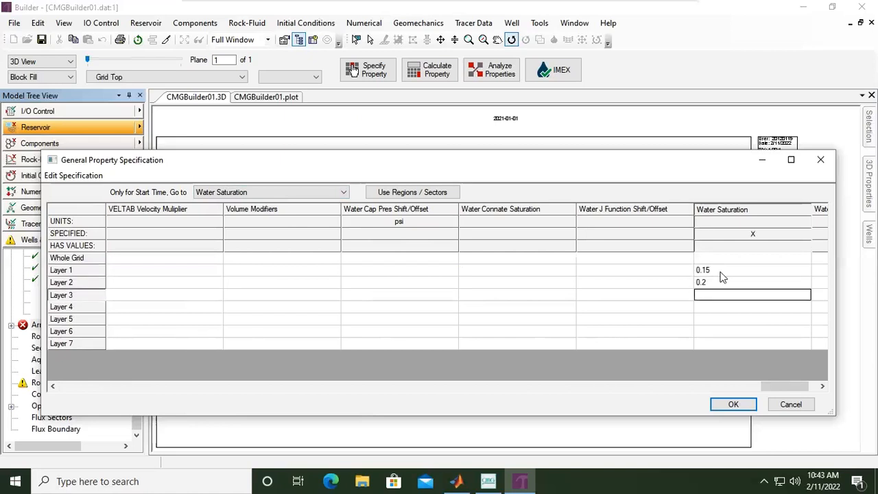
click(752, 343)
text(1)
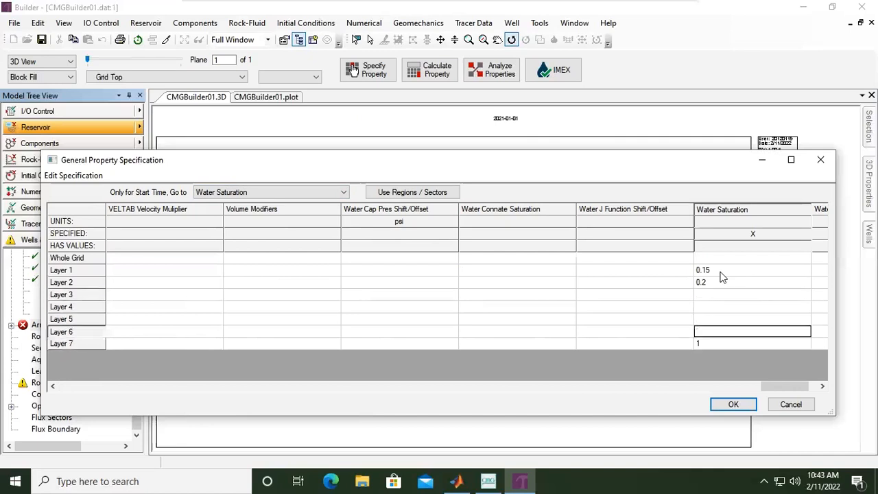
text(0.9)
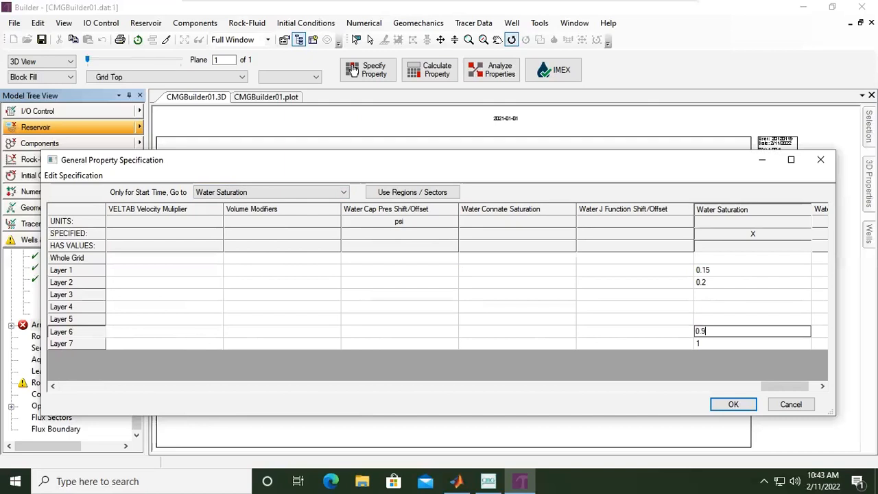
mouse_move(746, 395)
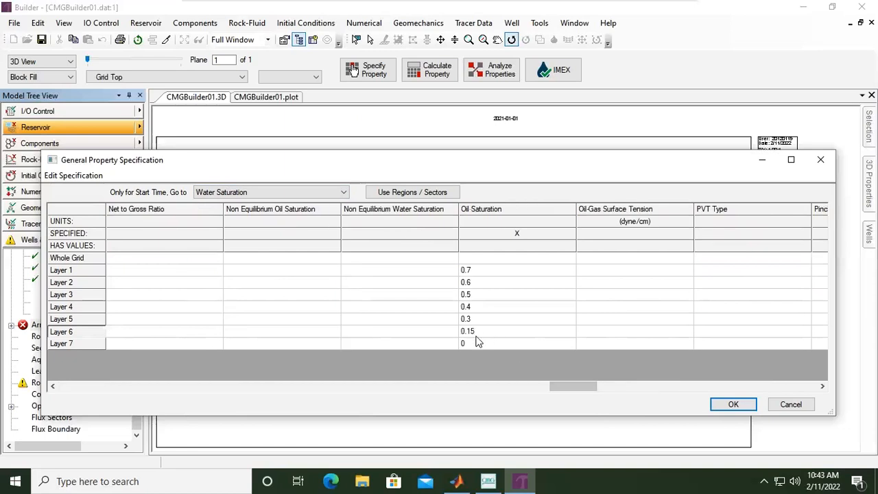
mouse_move(546, 370)
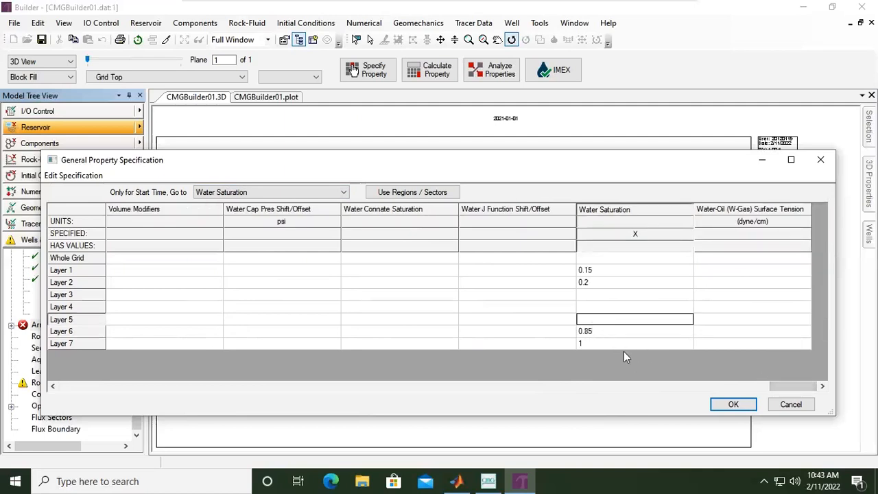
Enter water saturation 0.35, 0.45 and 0.6 for Layers 3, 4 and 5.
click(635, 294)
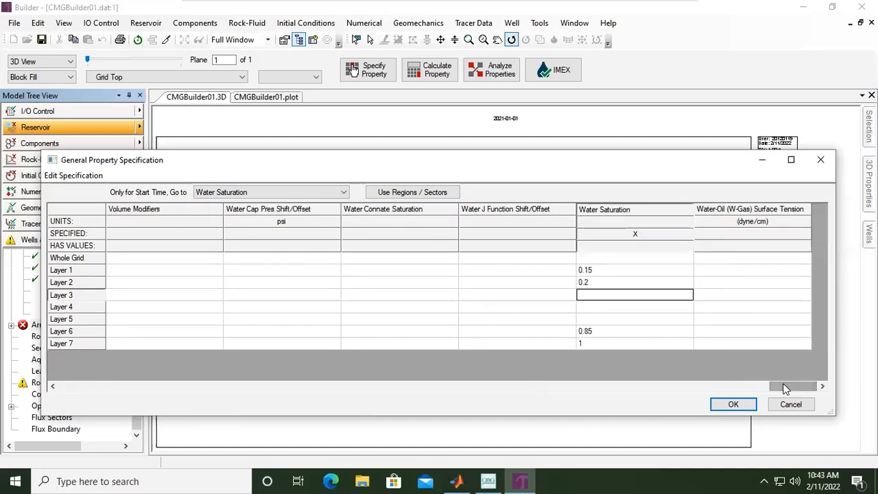
scroll(left, 3)
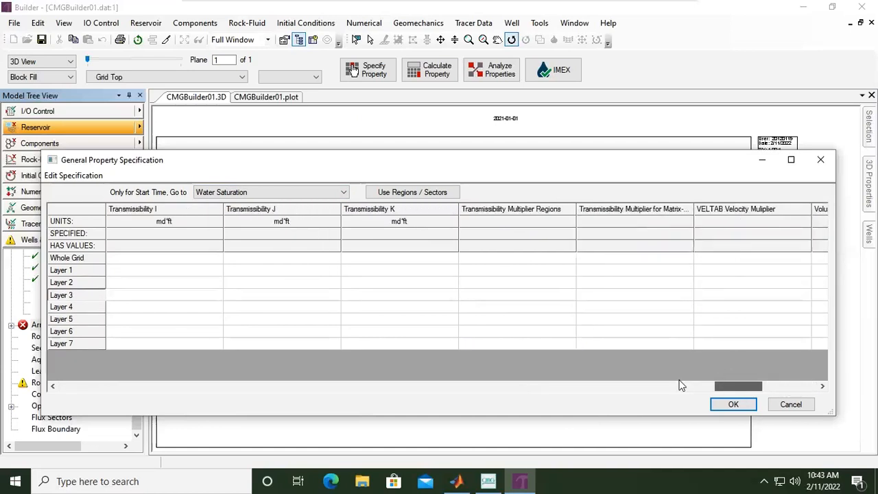
drag(738, 386, 573, 386)
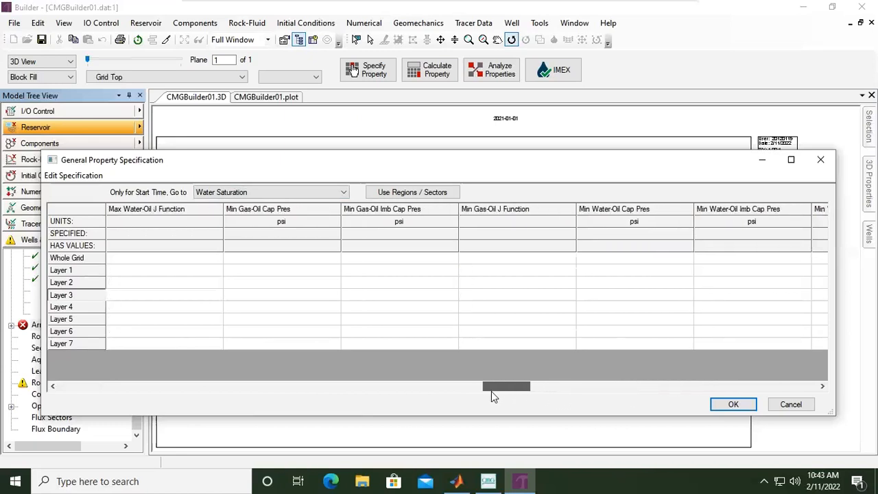
drag(507, 386, 574, 386)
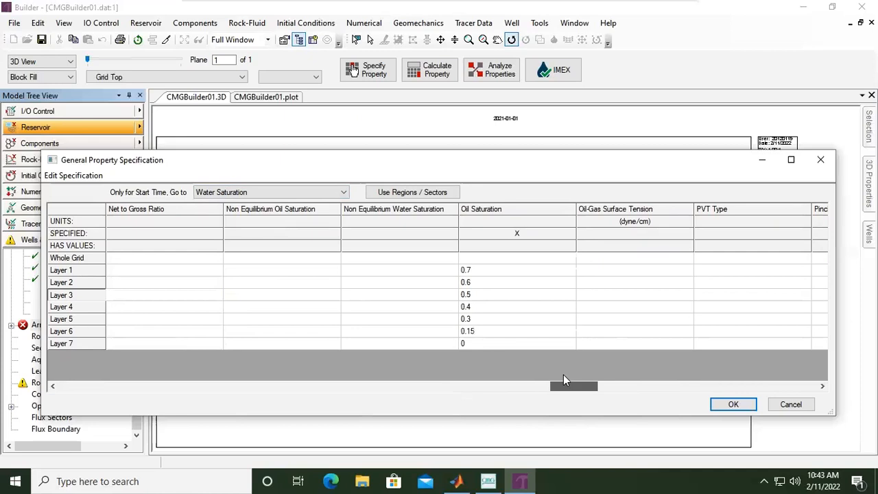
drag(573, 386, 647, 386)
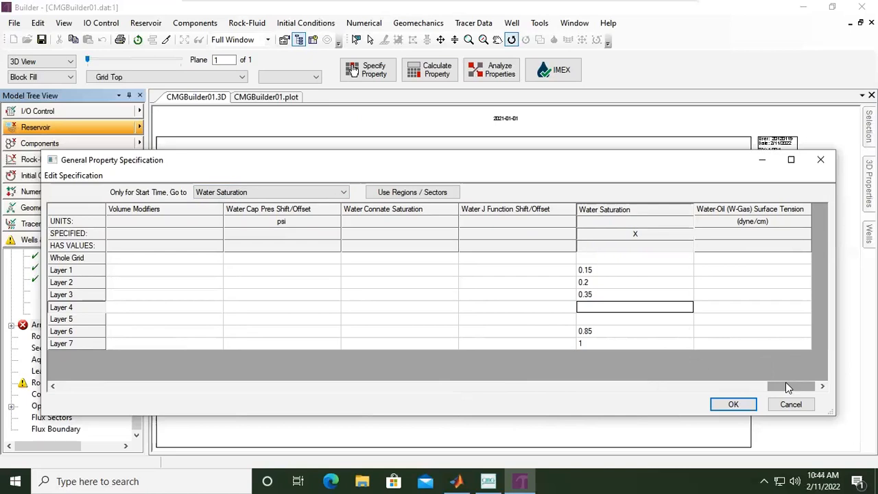
scroll(left, 3)
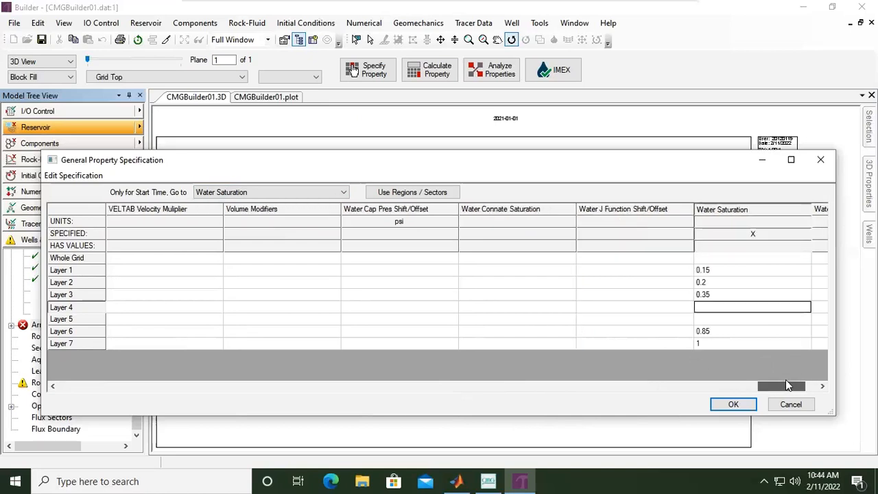
text(0.45)
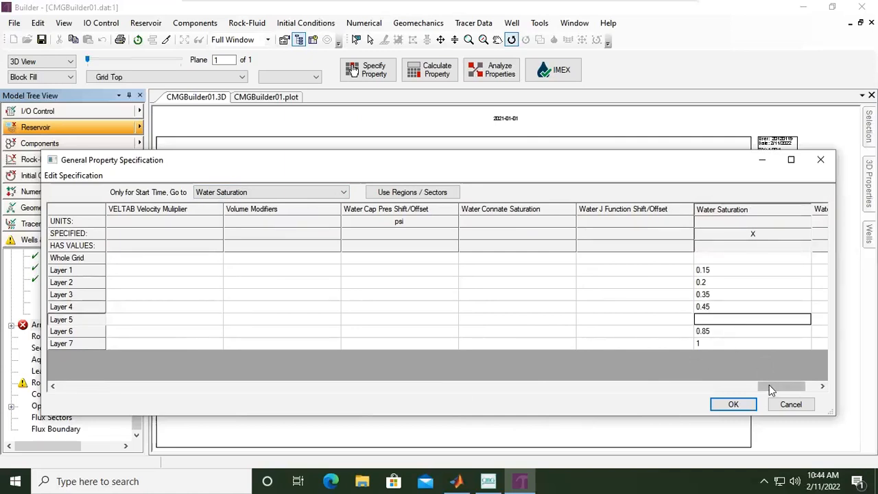
drag(783, 386, 565, 386)
text(0.6)
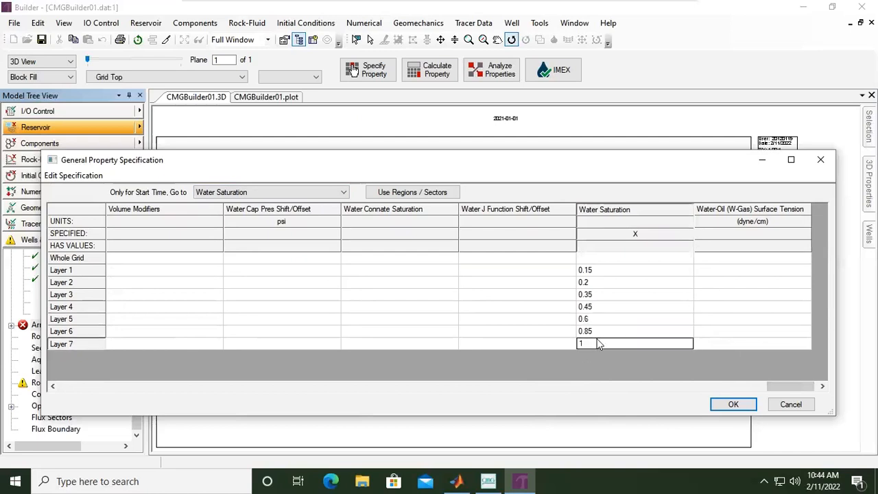
mouse_move(590, 343)
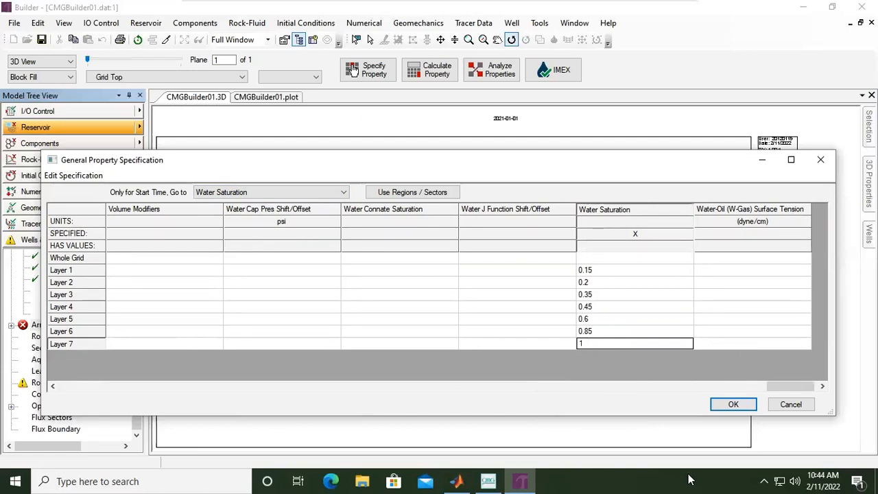
Accept the property specification, calculate block values, and orbit the thickness-colored 3D grid.
click(733, 404)
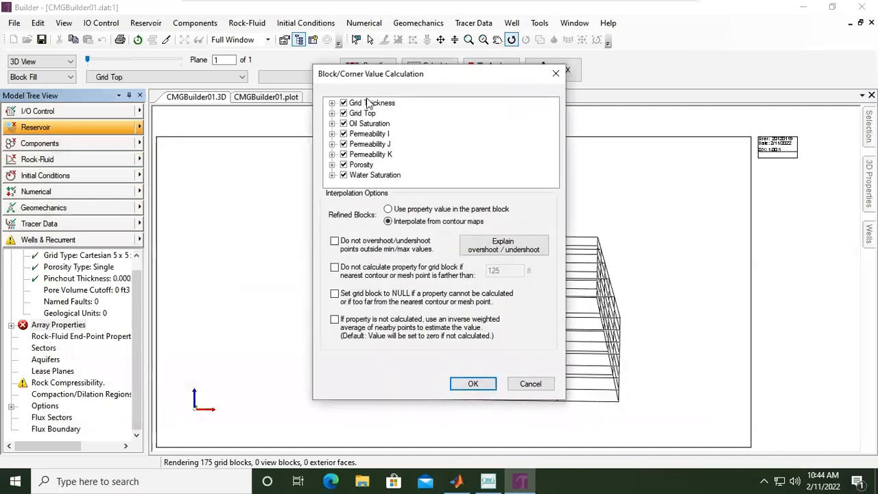
mouse_move(403, 74)
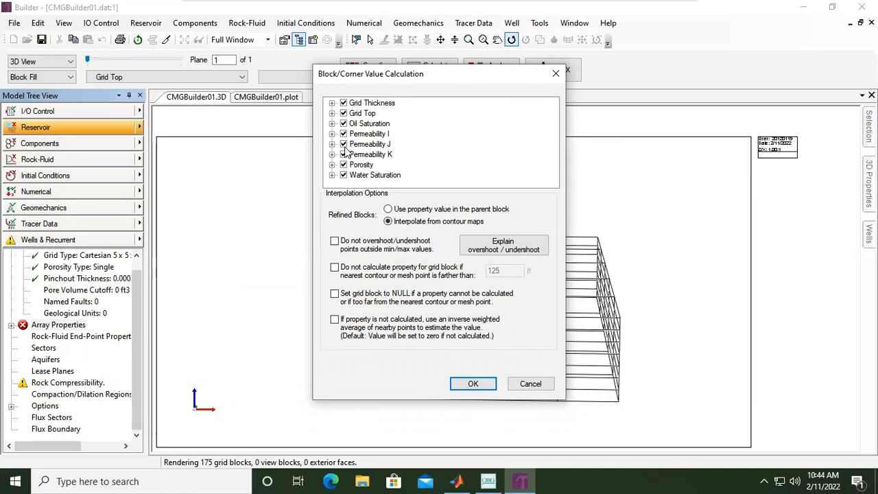
click(472, 384)
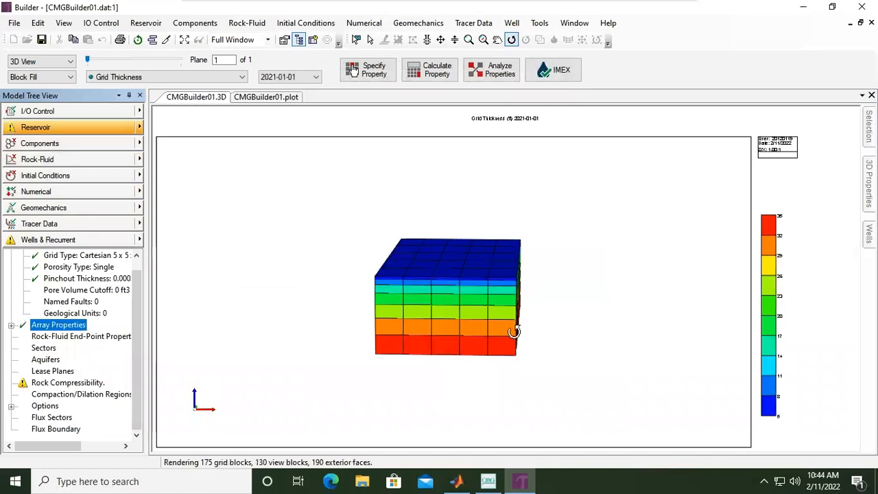
drag(515, 333, 343, 372)
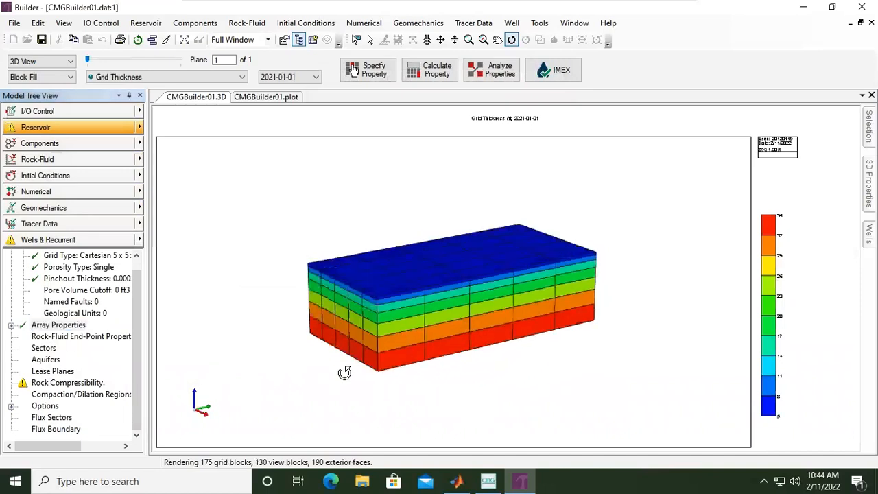
drag(345, 373, 704, 338)
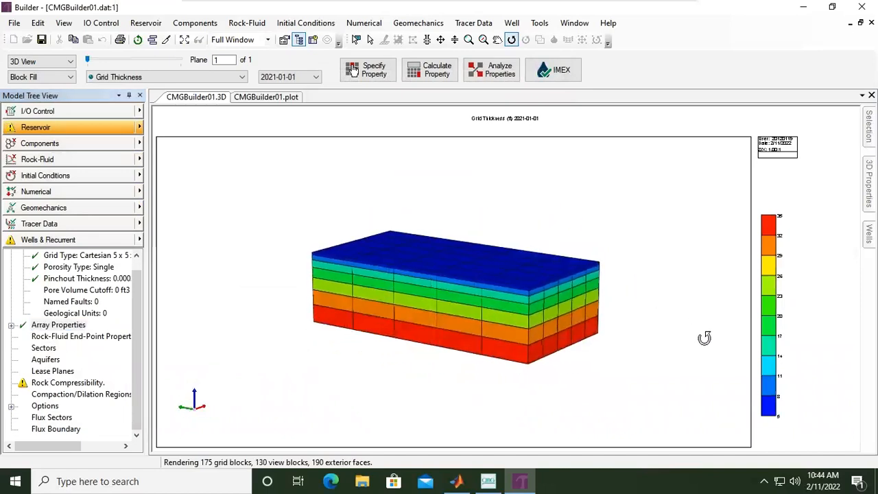
drag(705, 338, 554, 330)
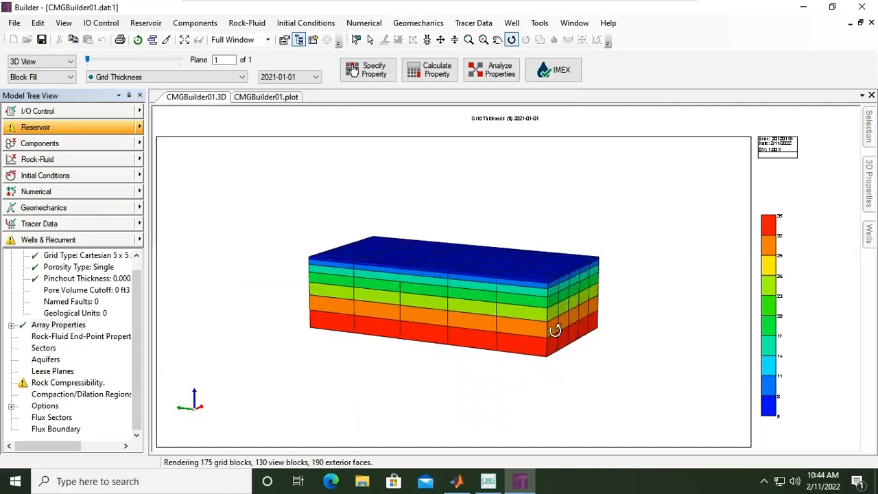